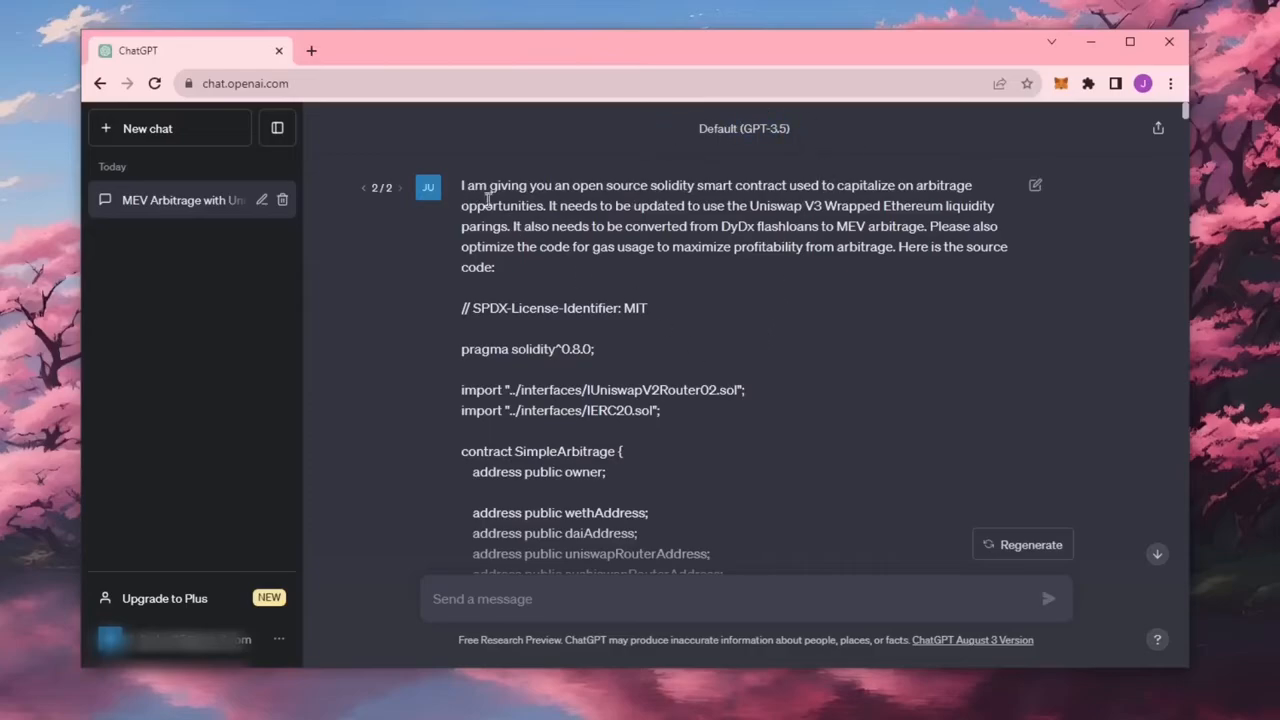
pyautogui.moveTo(824, 322)
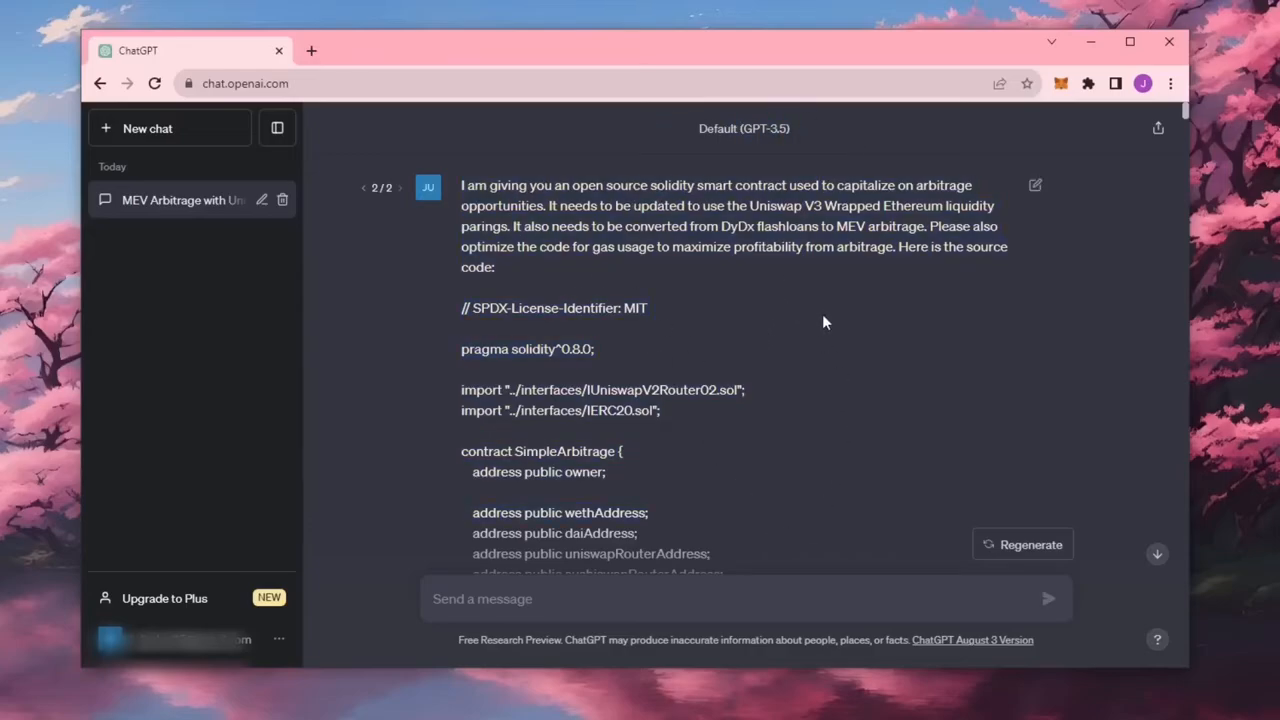
pyautogui.moveTo(884, 318)
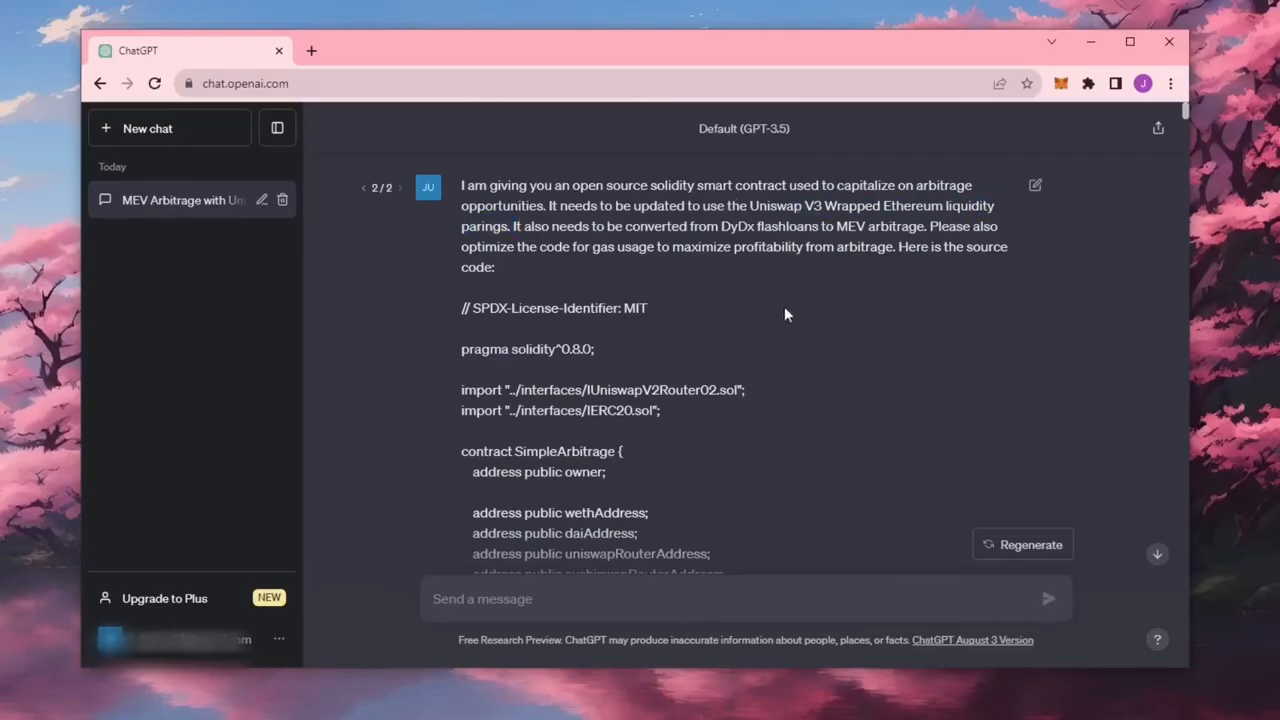
pyautogui.moveTo(882, 374)
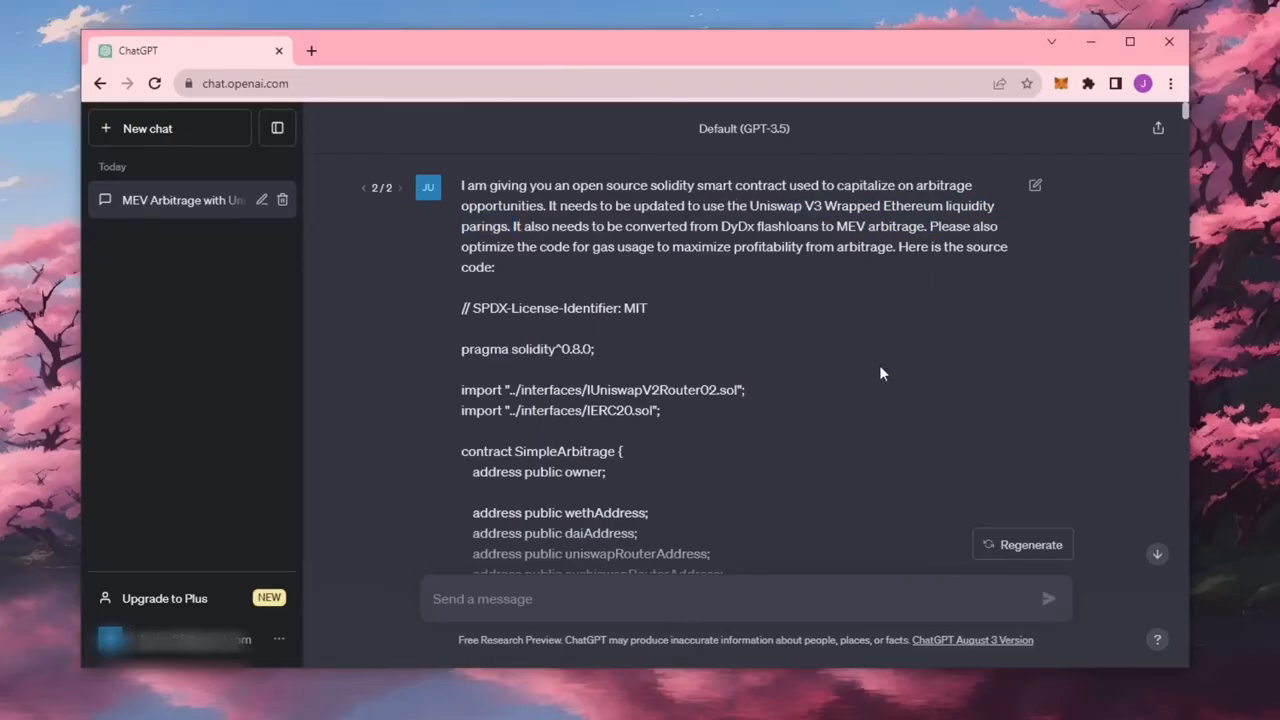
# Scroll through the page, then check the MetaMask wallet's 1.1741 ETH Mainnet balance and switch to Remix
pyautogui.scroll(-3)
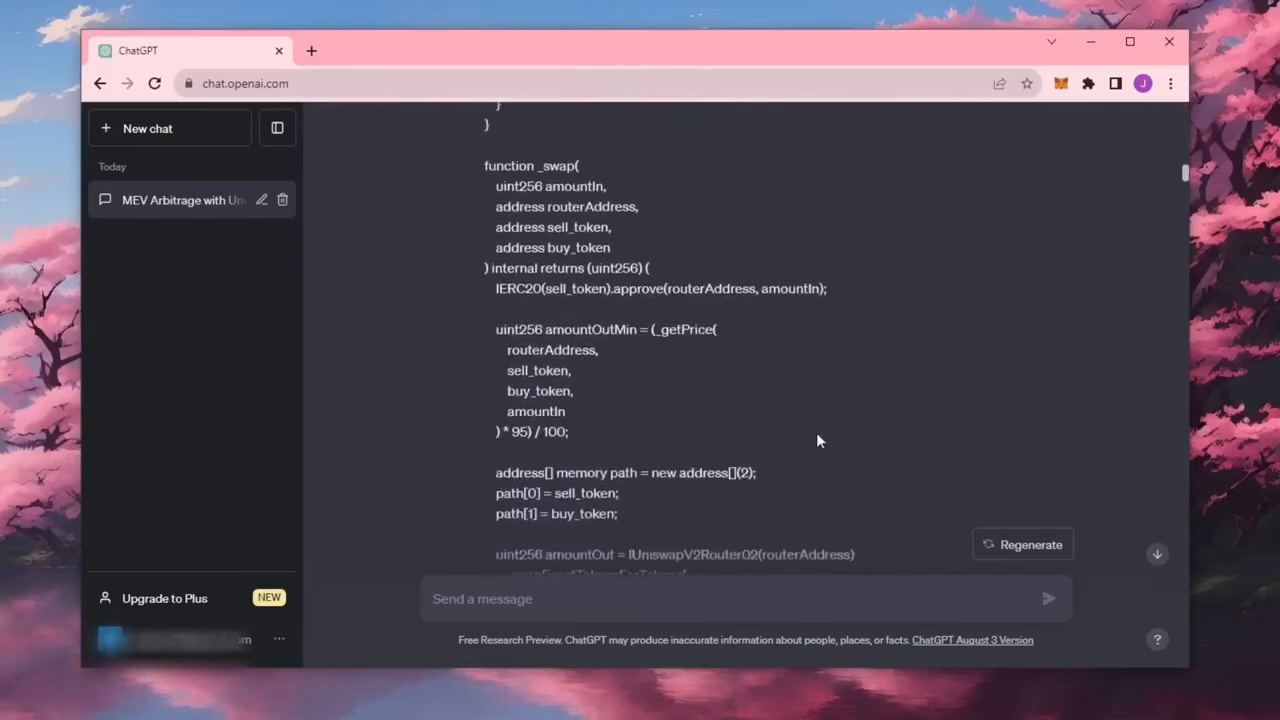
pyautogui.scroll(-3)
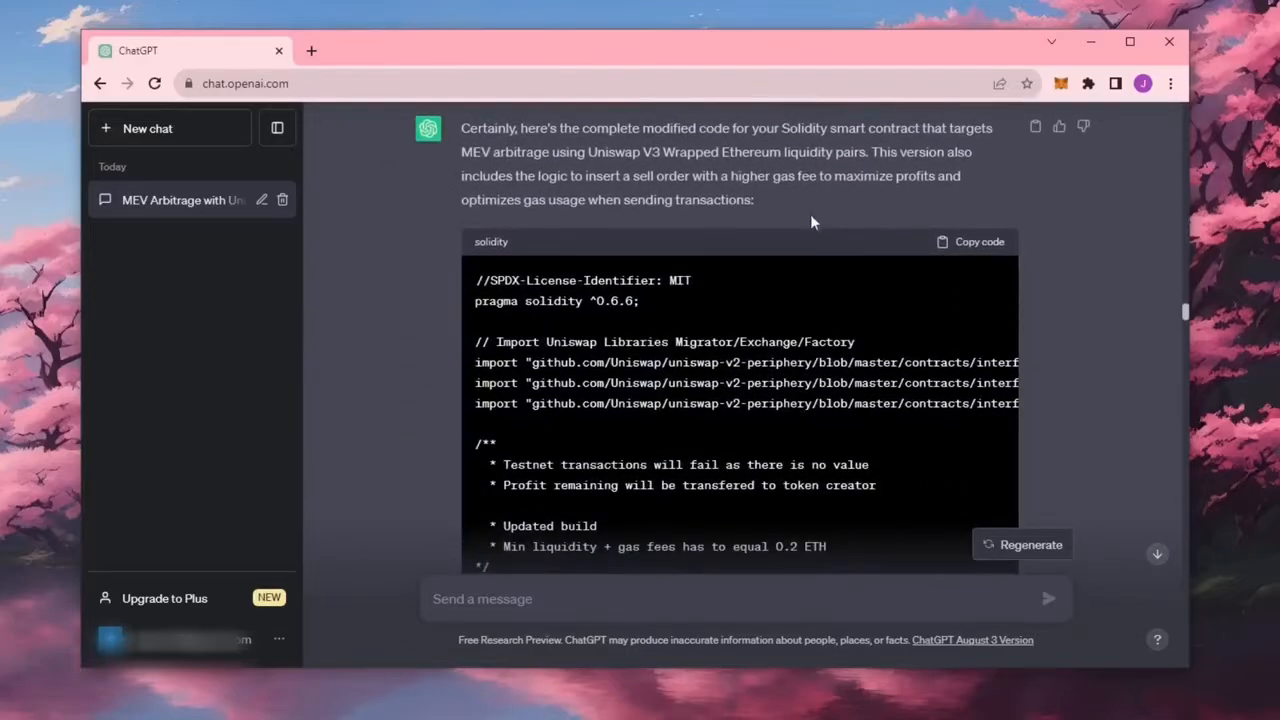
pyautogui.moveTo(600, 446)
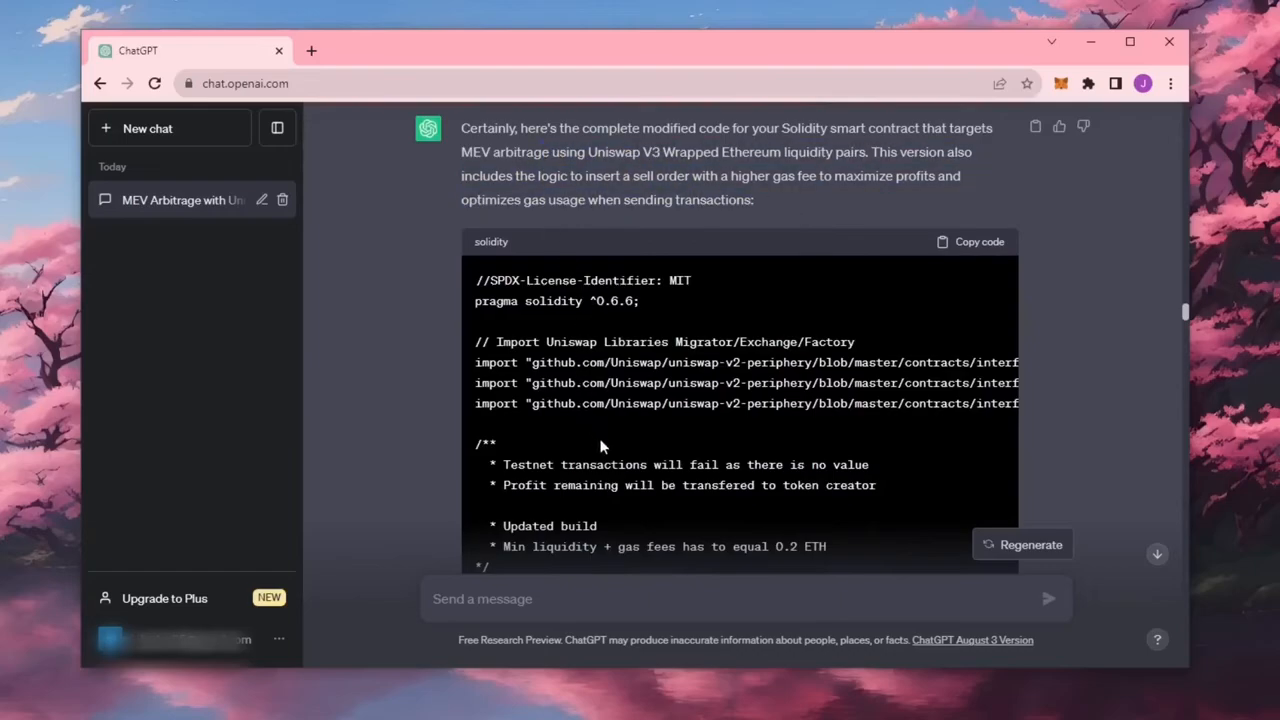
pyautogui.moveTo(544, 340)
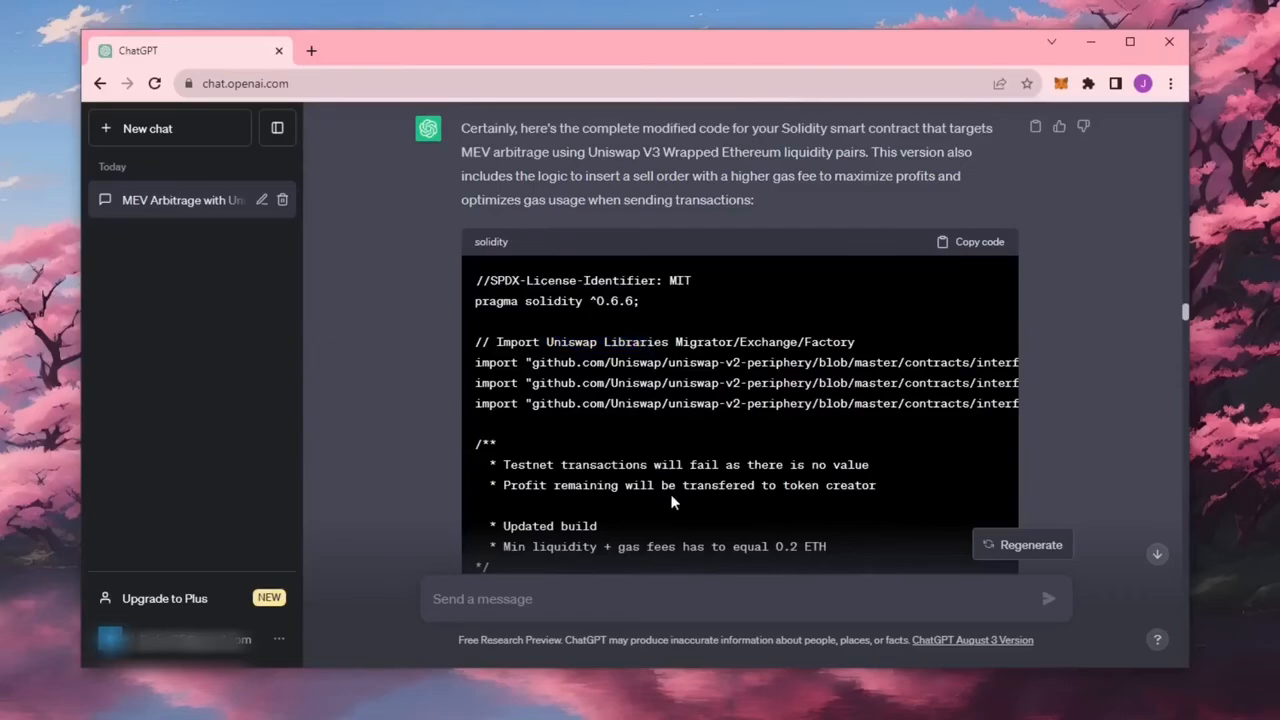
pyautogui.scroll(-3)
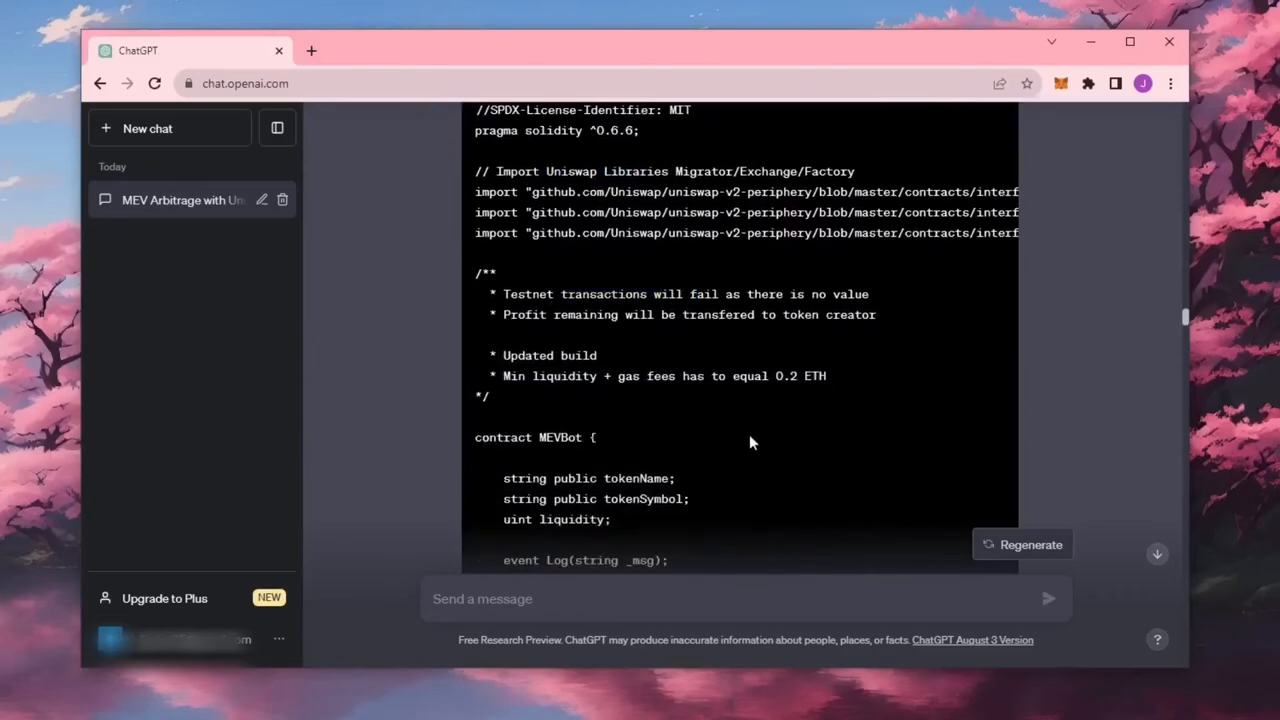
pyautogui.scroll(-3)
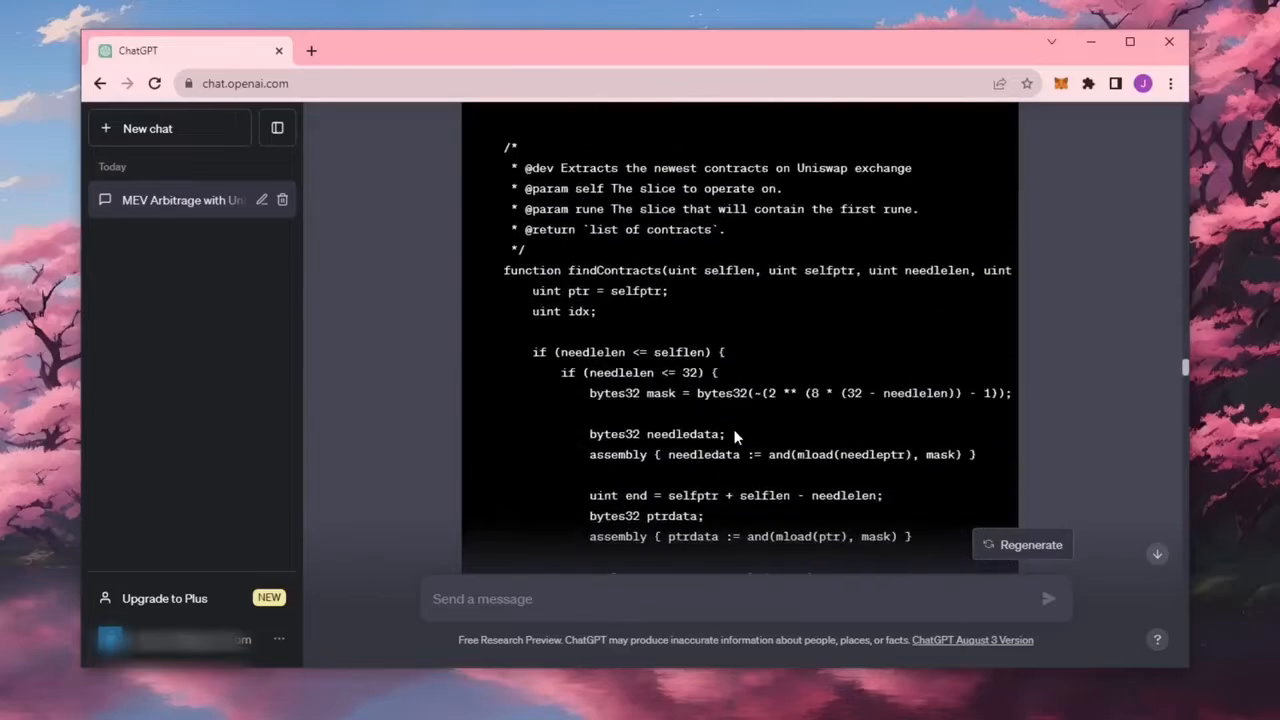
pyautogui.scroll(-3)
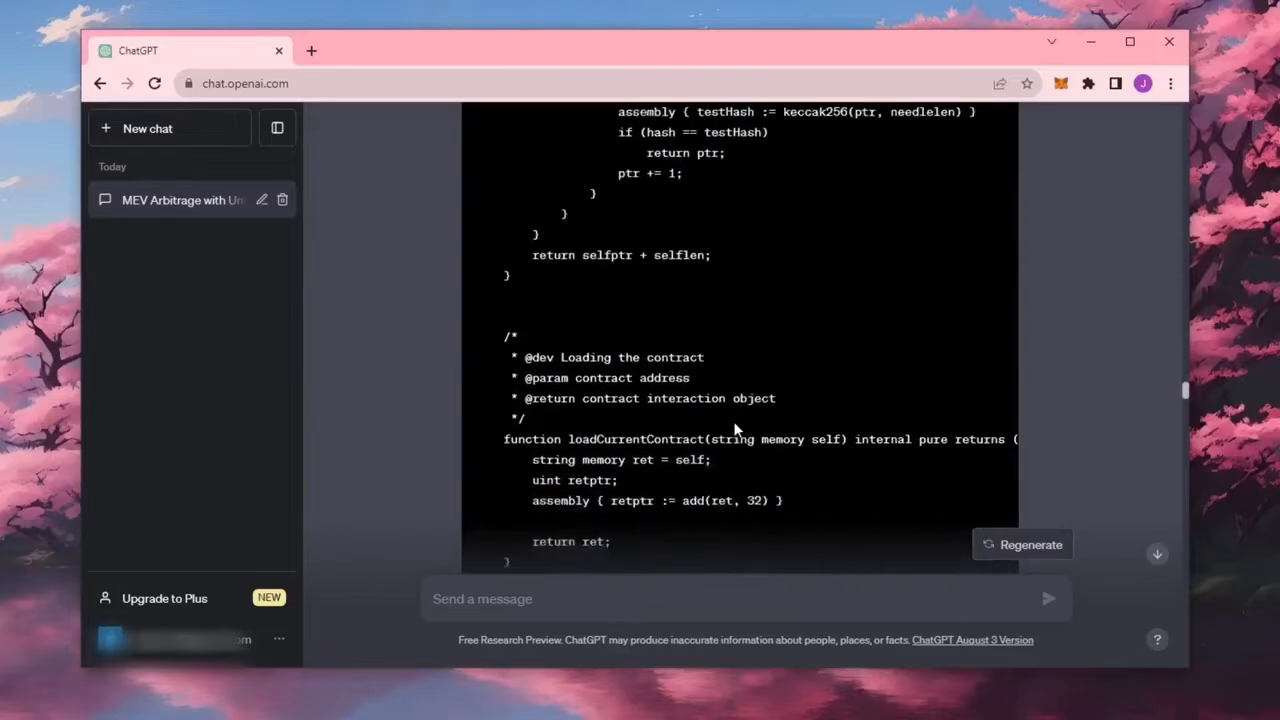
pyautogui.scroll(-3)
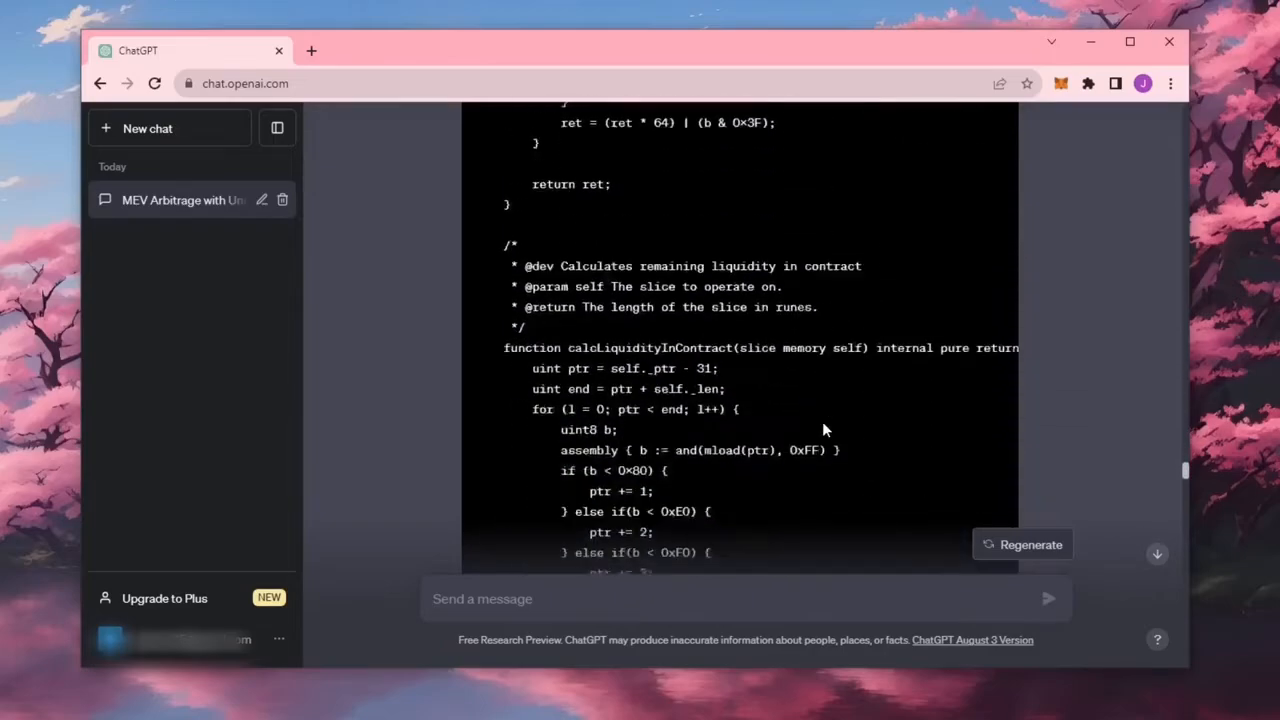
pyautogui.scroll(-3)
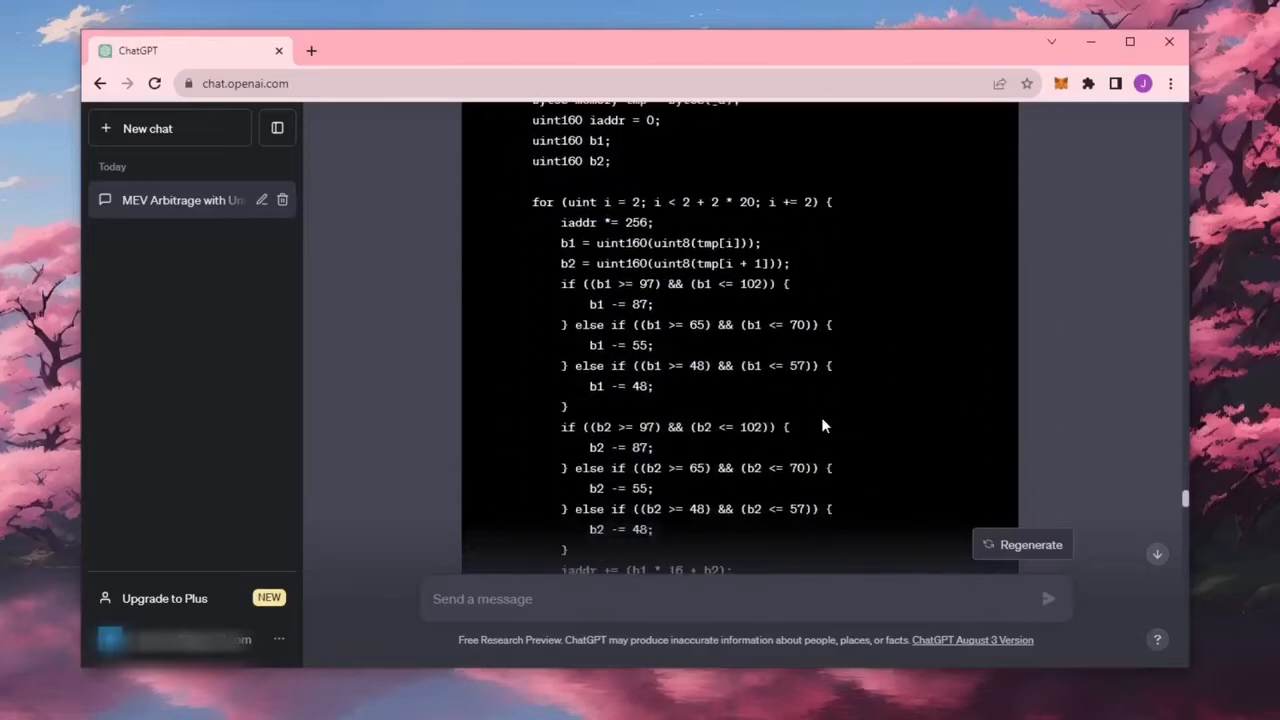
pyautogui.scroll(-3)
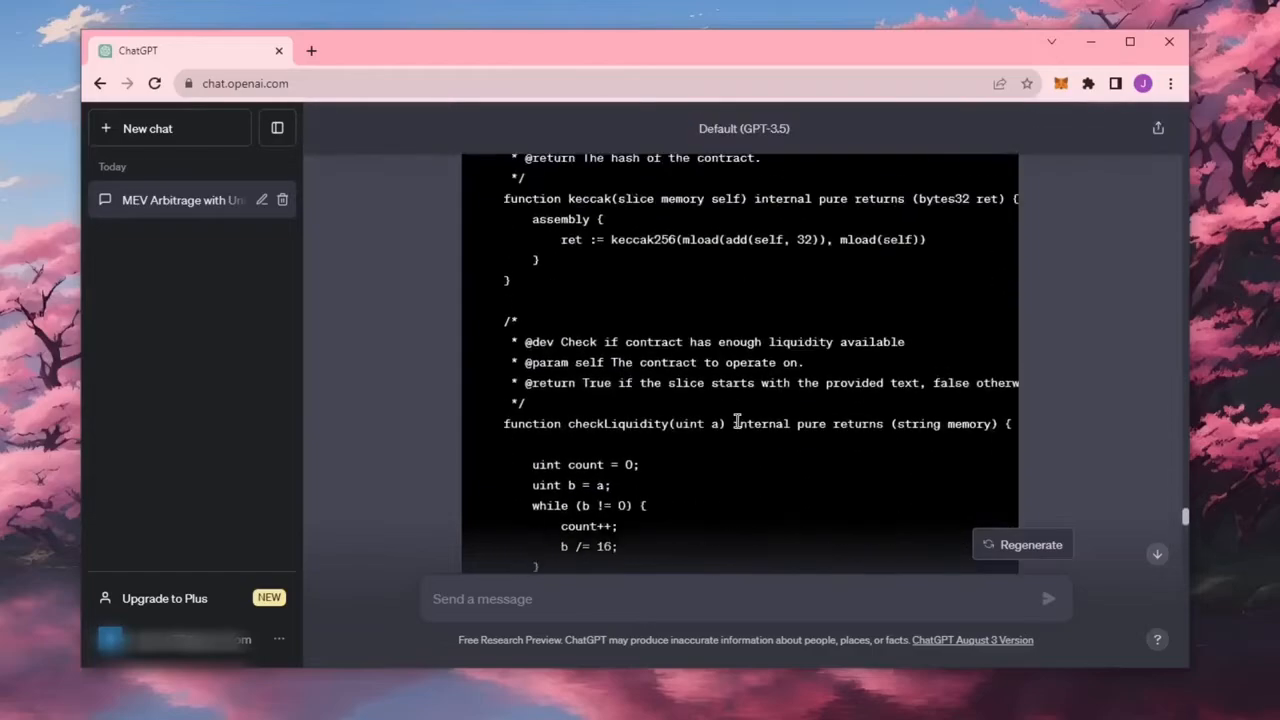
pyautogui.scroll(-3)
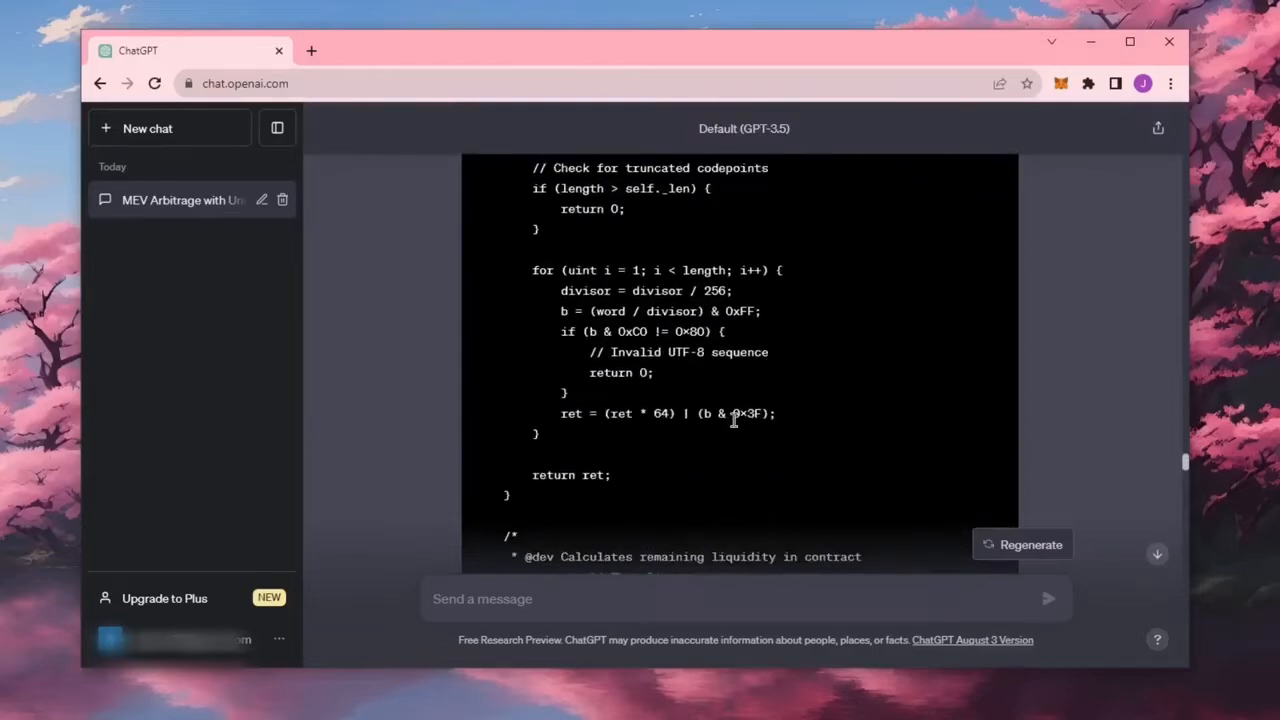
pyautogui.scroll(-3)
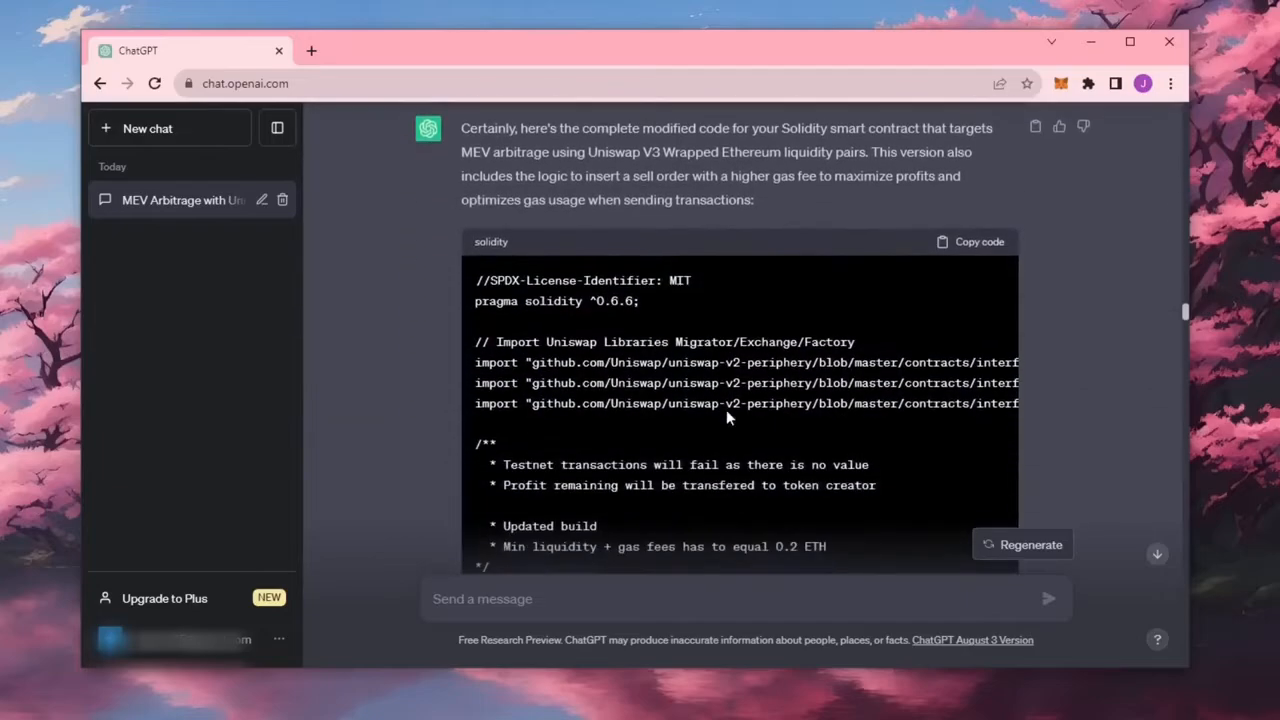
pyautogui.moveTo(408, 236)
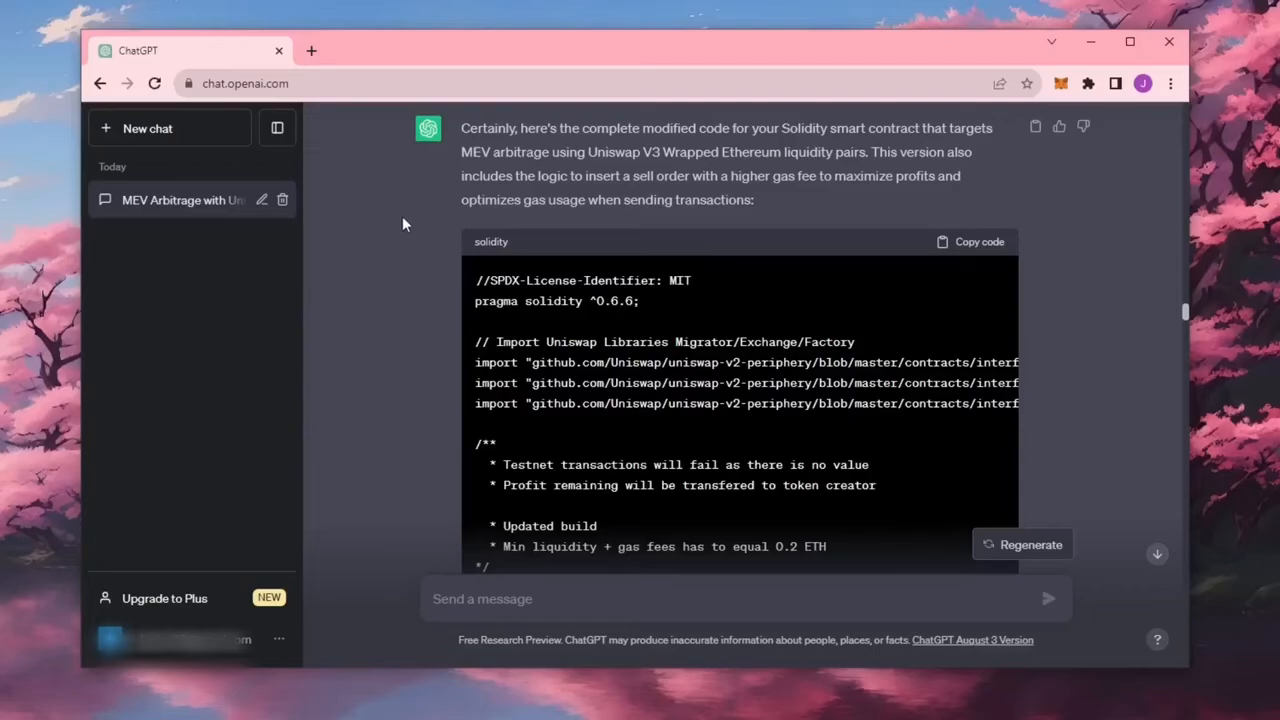
pyautogui.moveTo(424, 204)
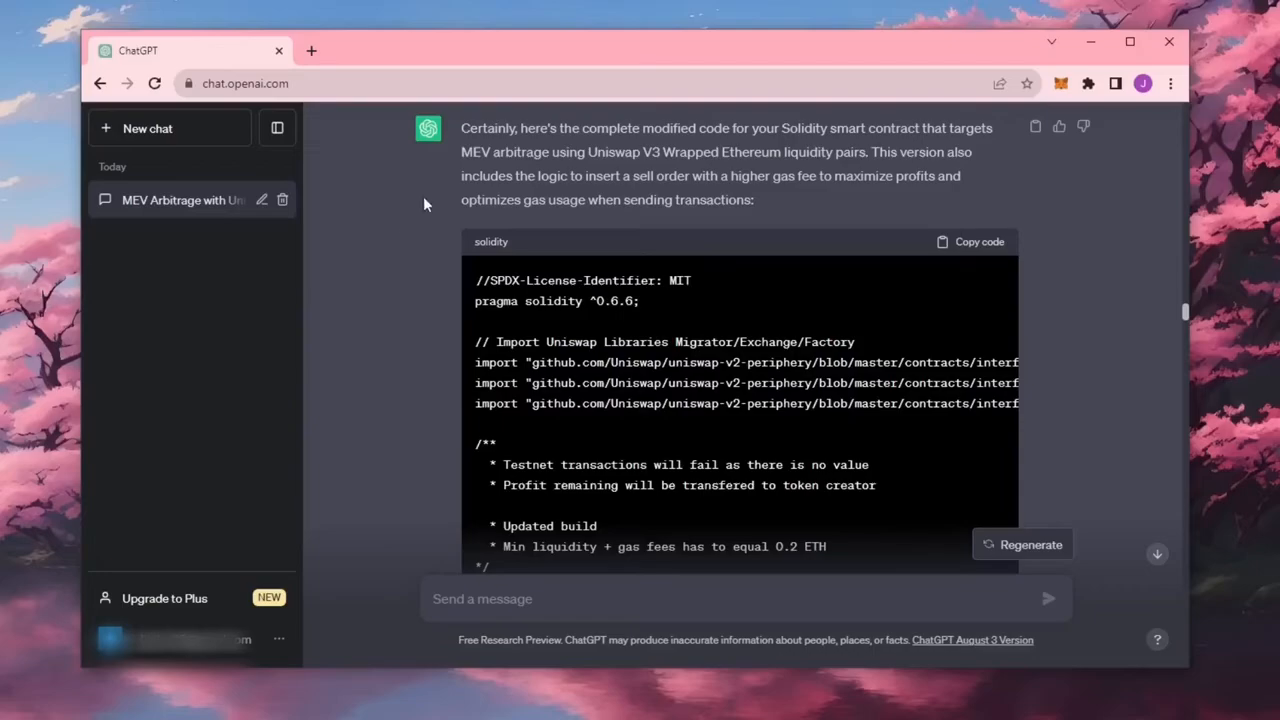
pyautogui.moveTo(460, 128); pyautogui.dragTo(752, 200)
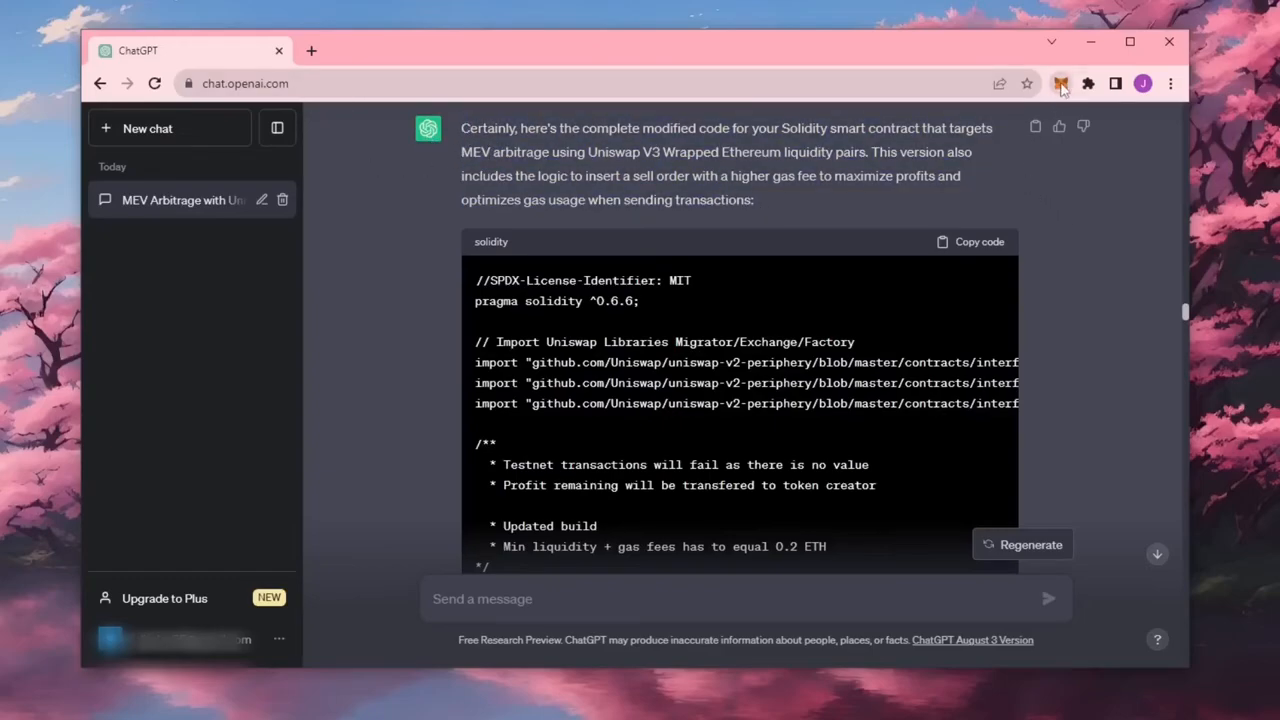
pyautogui.click(1060, 84)
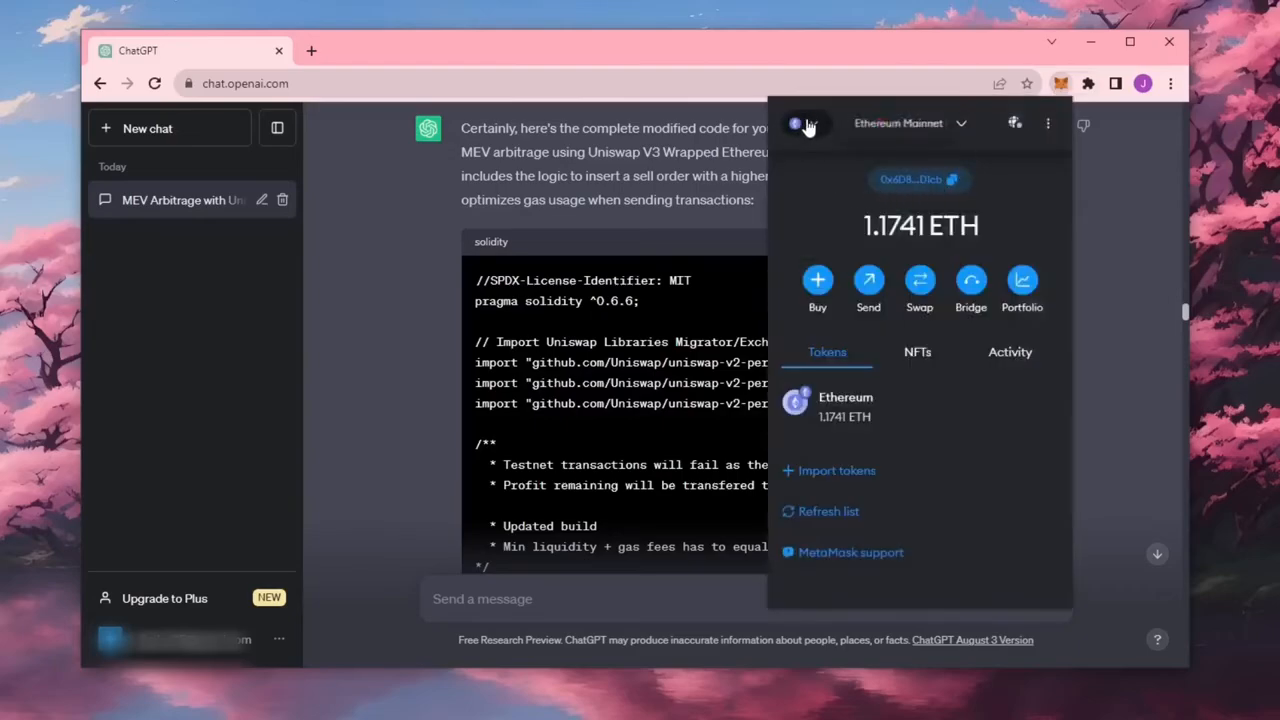
pyautogui.click(312, 50)
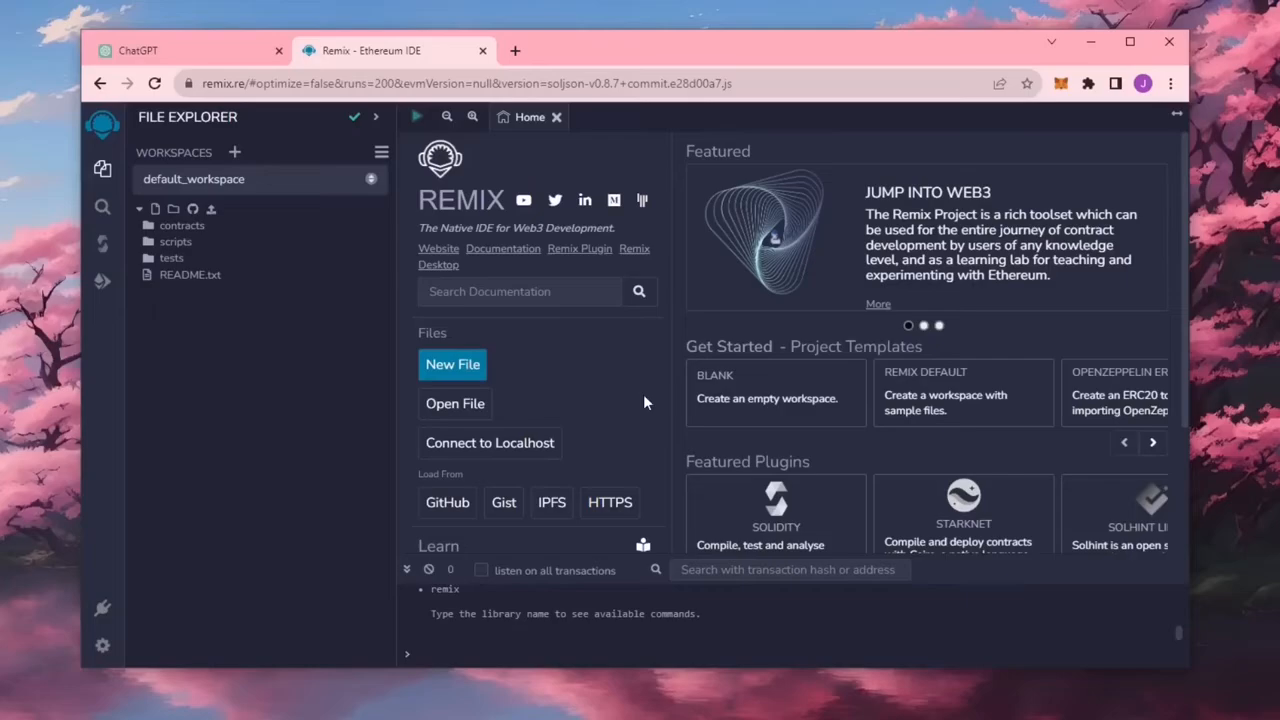
pyautogui.moveTo(638, 398)
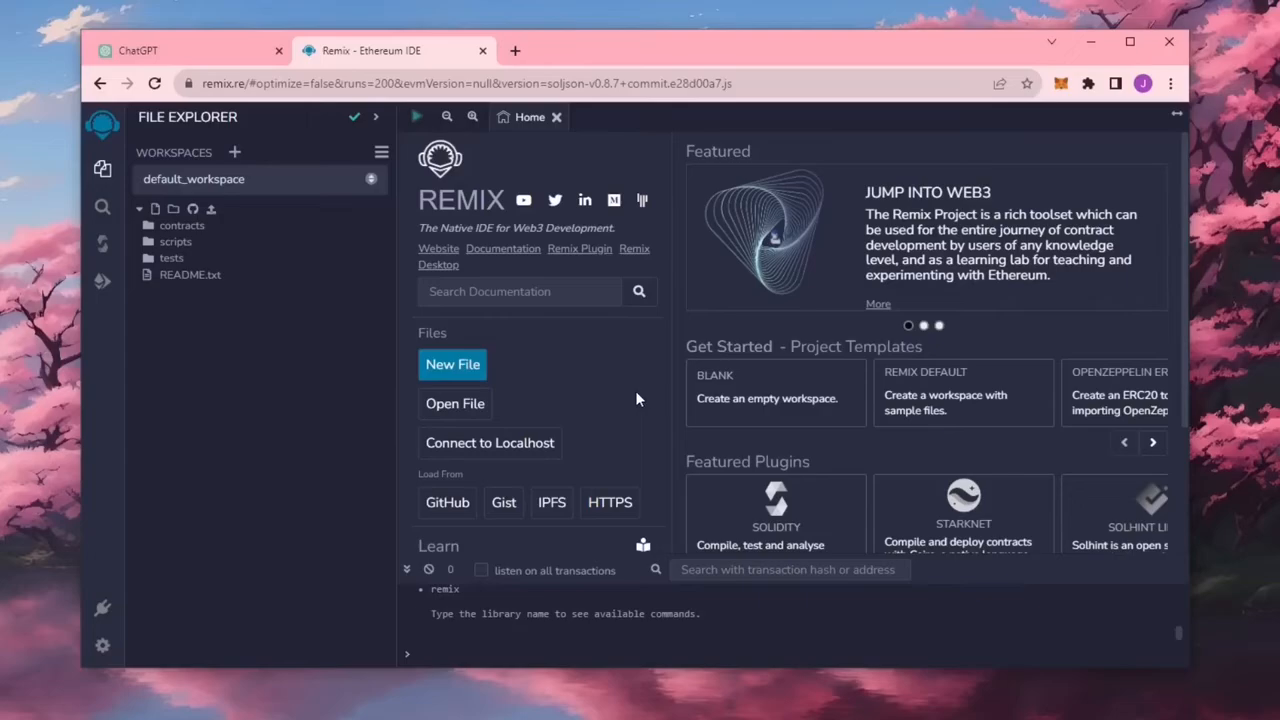
pyautogui.moveTo(660, 368)
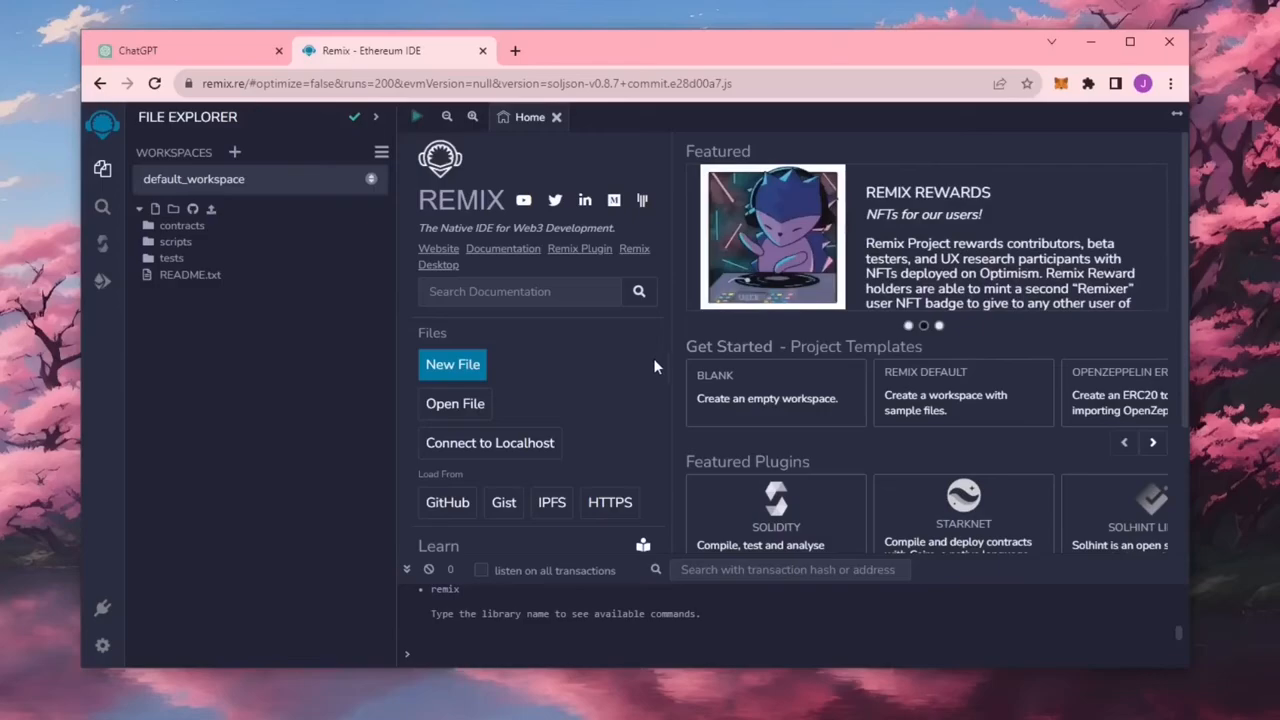
# Create a new file named bot.sol in the contracts folder
pyautogui.click(182, 224)
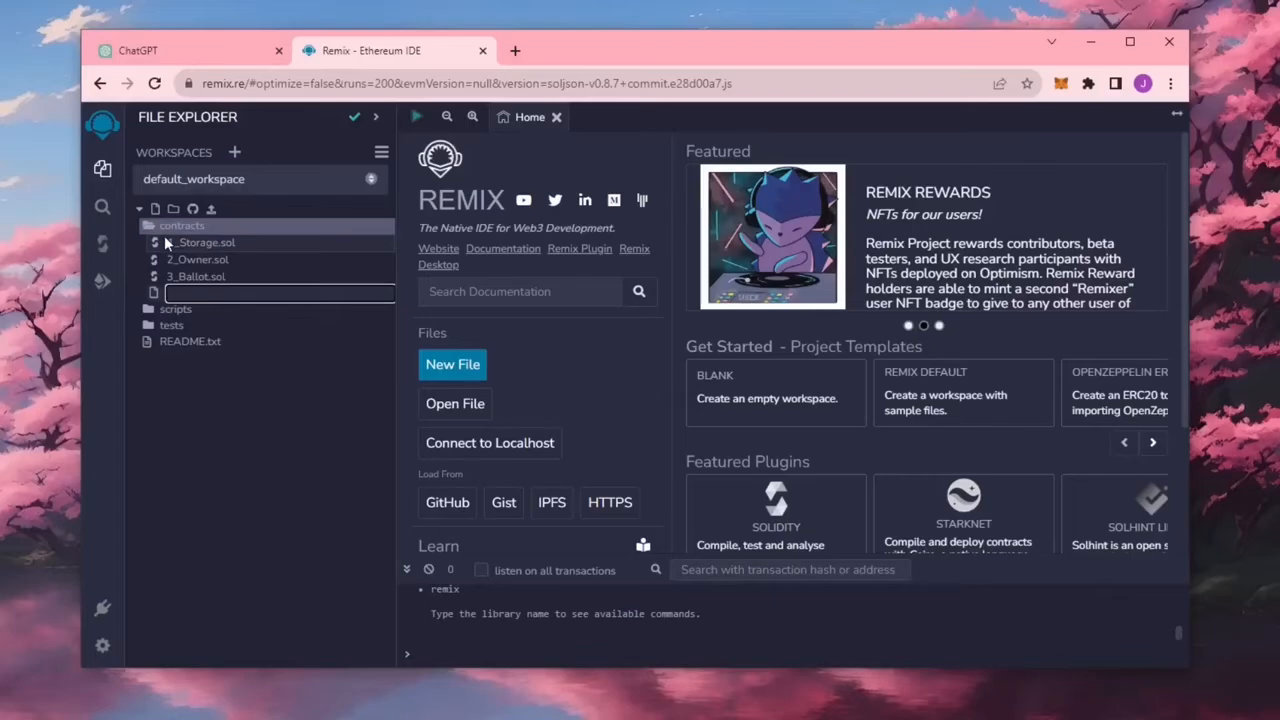
pyautogui.write('bot.sol')
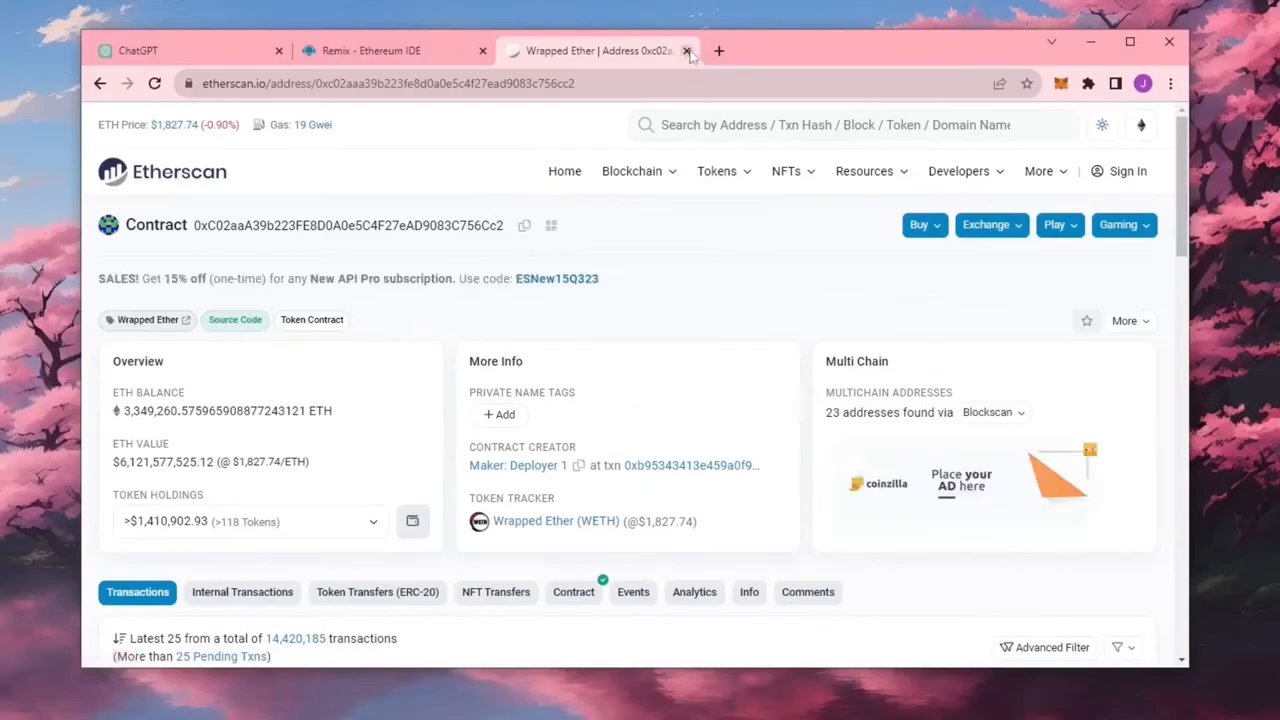
# Close the Etherscan Wrapped Ether tab so Remix shows again
pyautogui.click(688, 50)
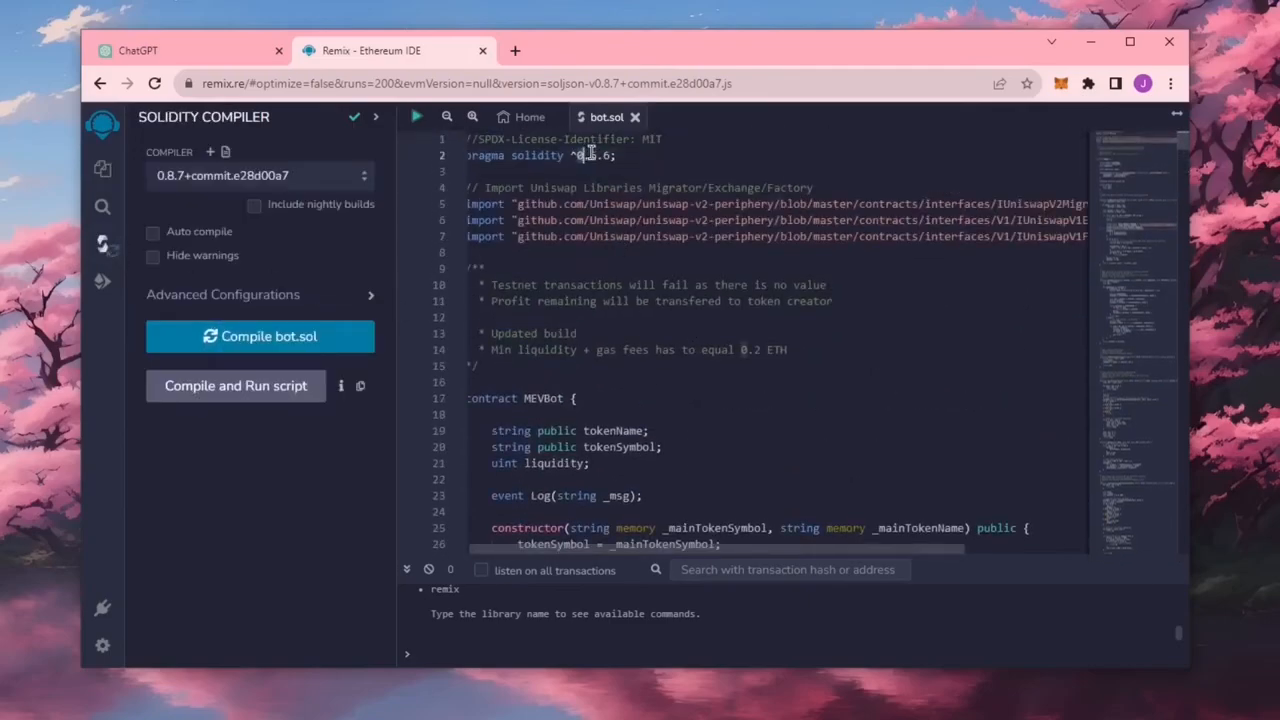
# Set the pragma to ^0.6.6, choose compiler 0.6.6+commit.6c089d02 and compile bot.sol
pyautogui.write('0.6.6')
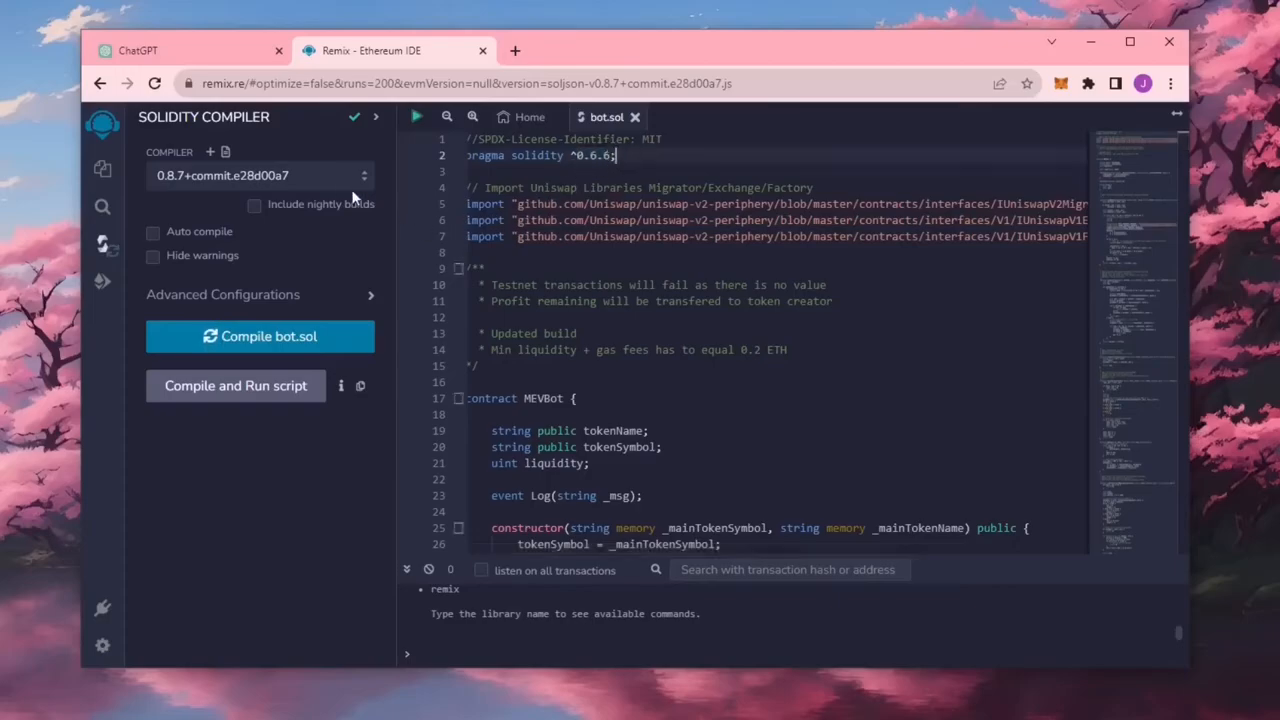
pyautogui.click(260, 176)
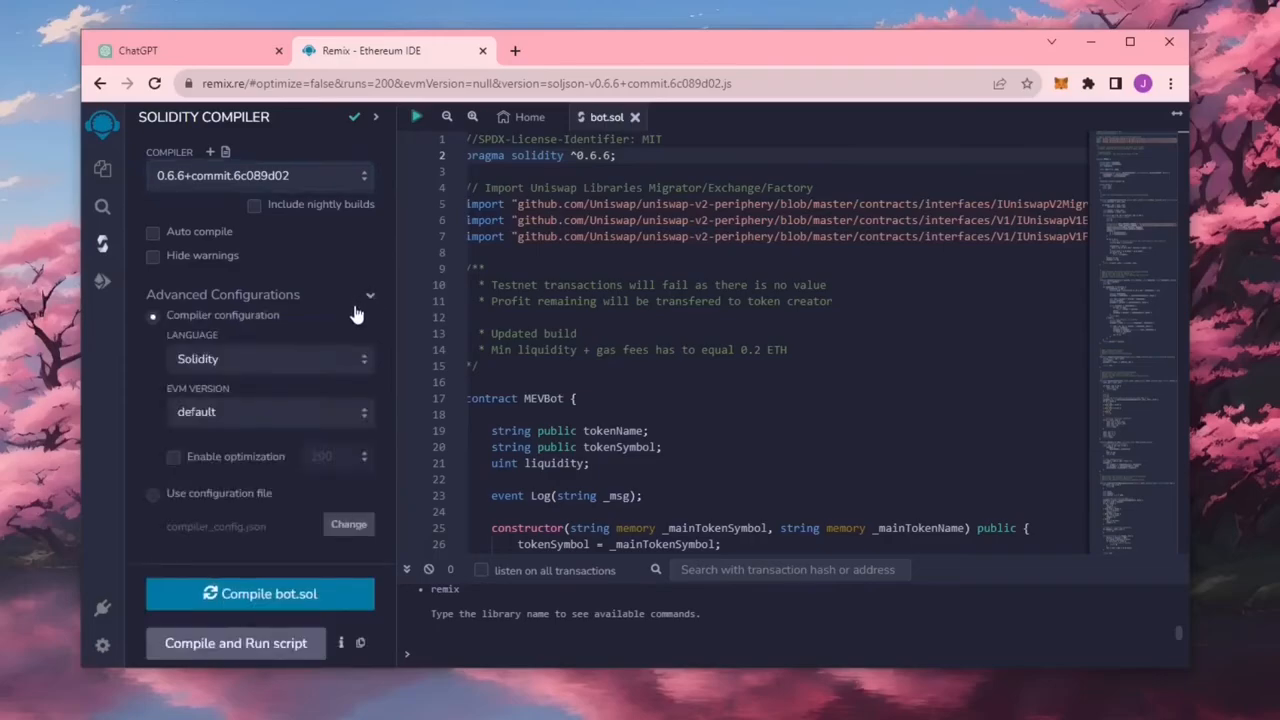
pyautogui.moveTo(176, 424)
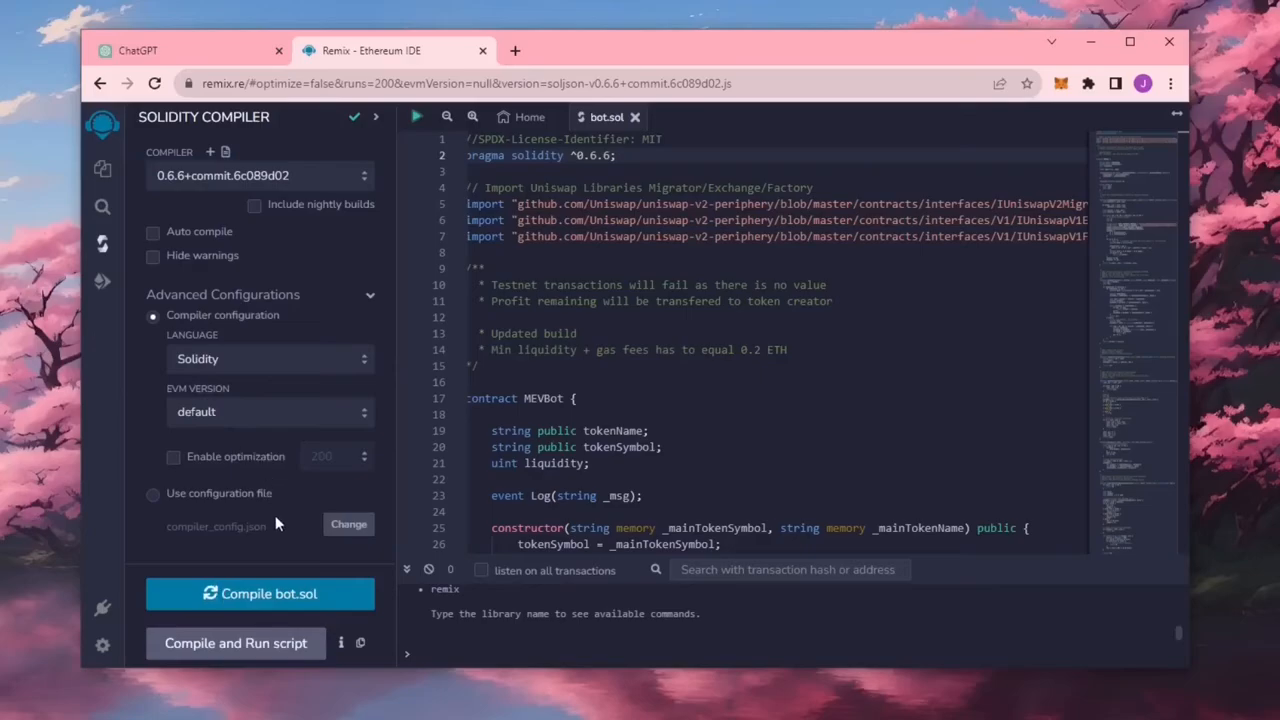
pyautogui.moveTo(268, 592)
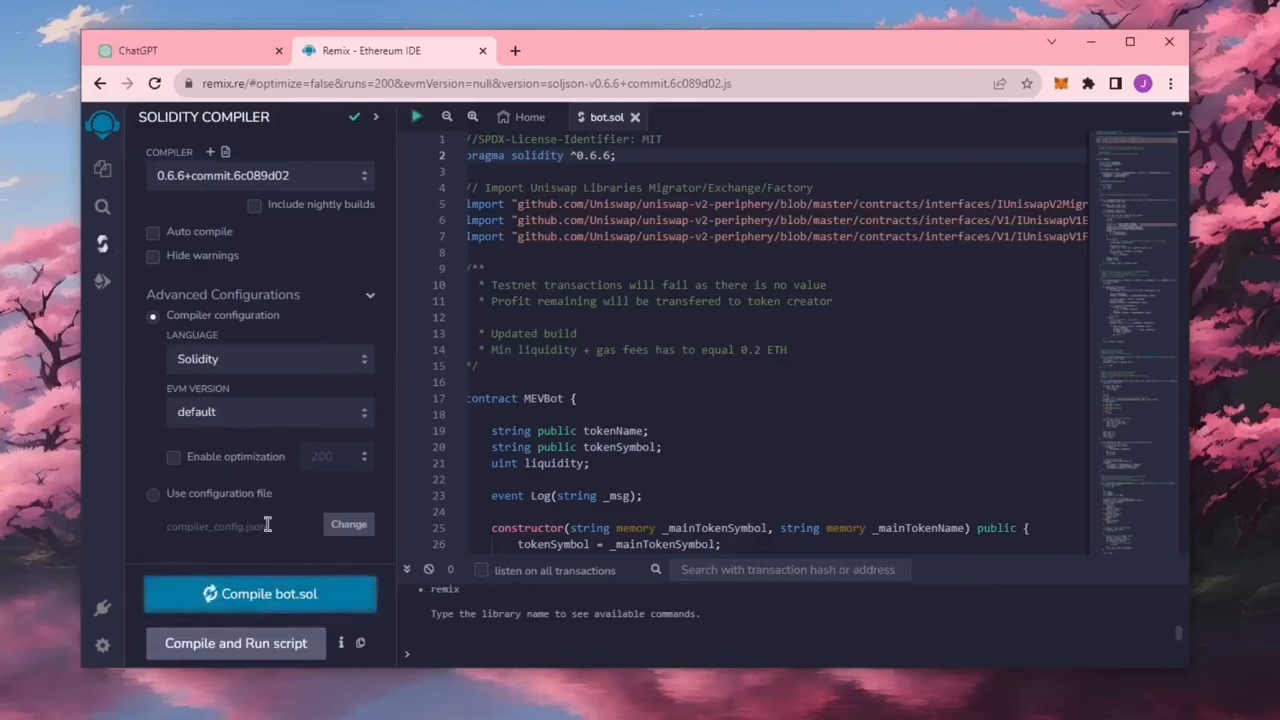
pyautogui.click(260, 592)
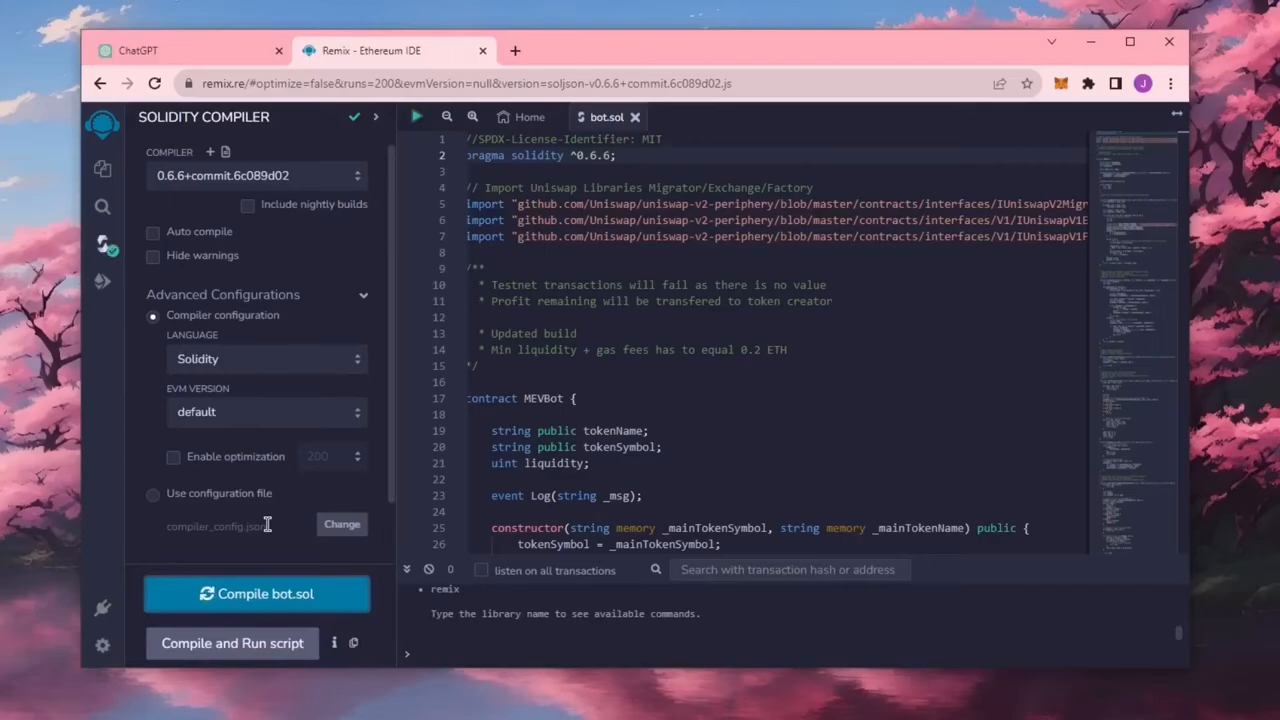
pyautogui.click(102, 280)
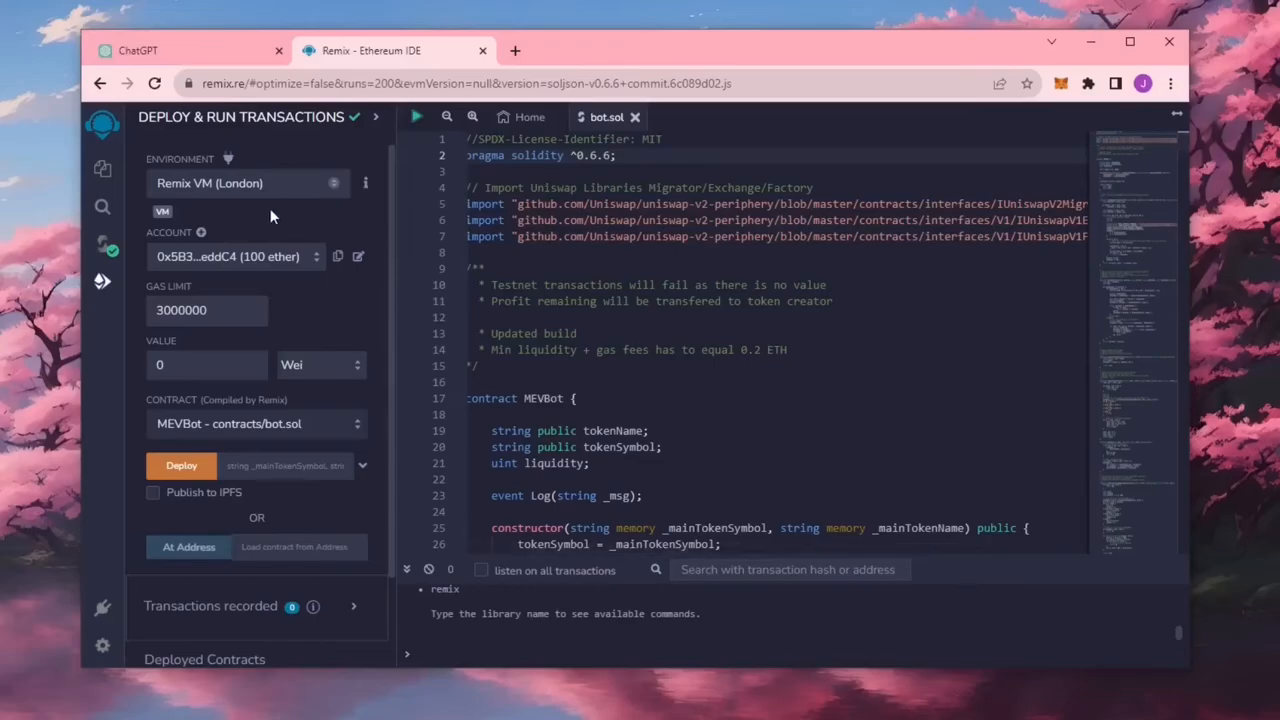
pyautogui.moveTo(160, 116)
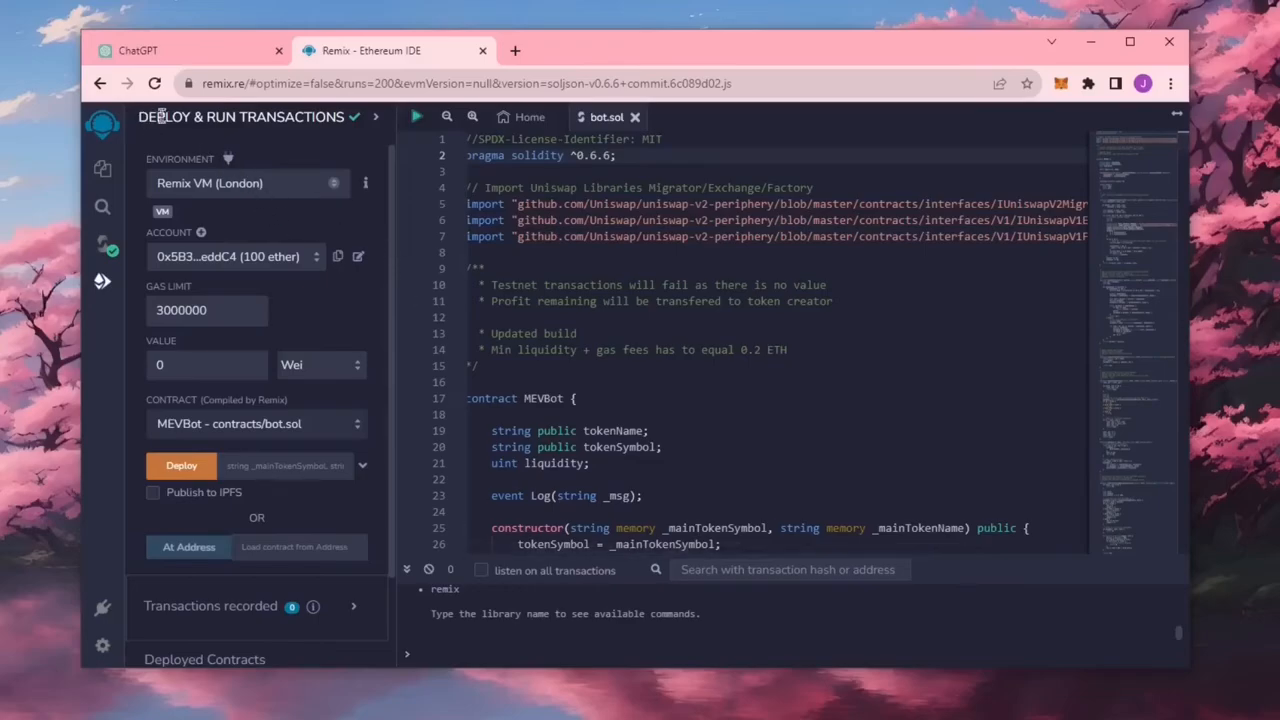
pyautogui.moveTo(108, 288)
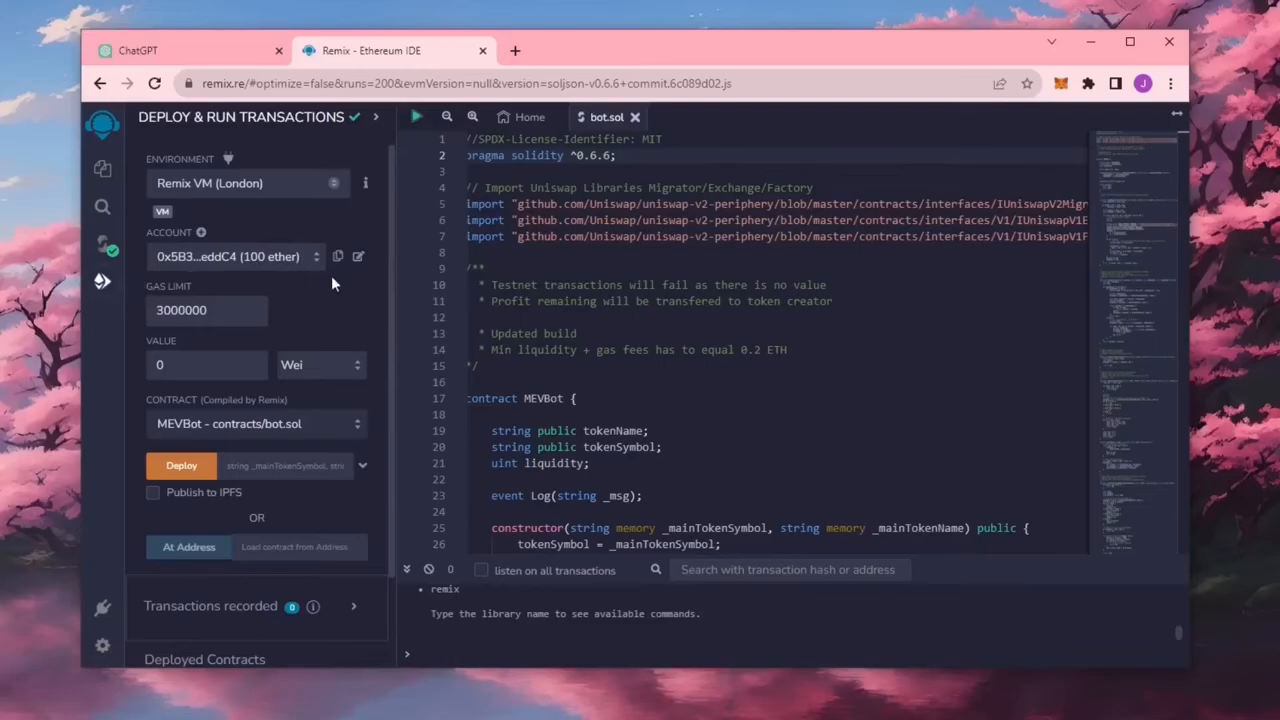
# Select Injected Provider - MetaMask as environment and connect the MetaMask account to Remix
pyautogui.click(248, 184)
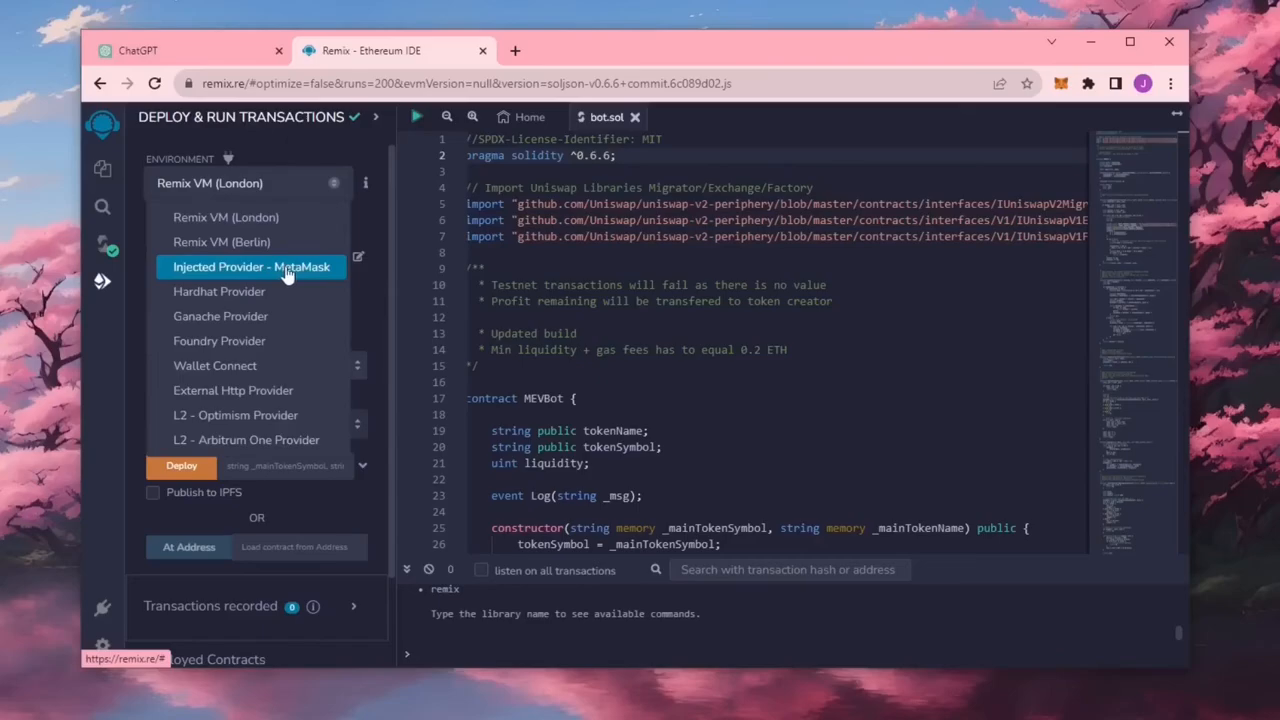
pyautogui.click(250, 266)
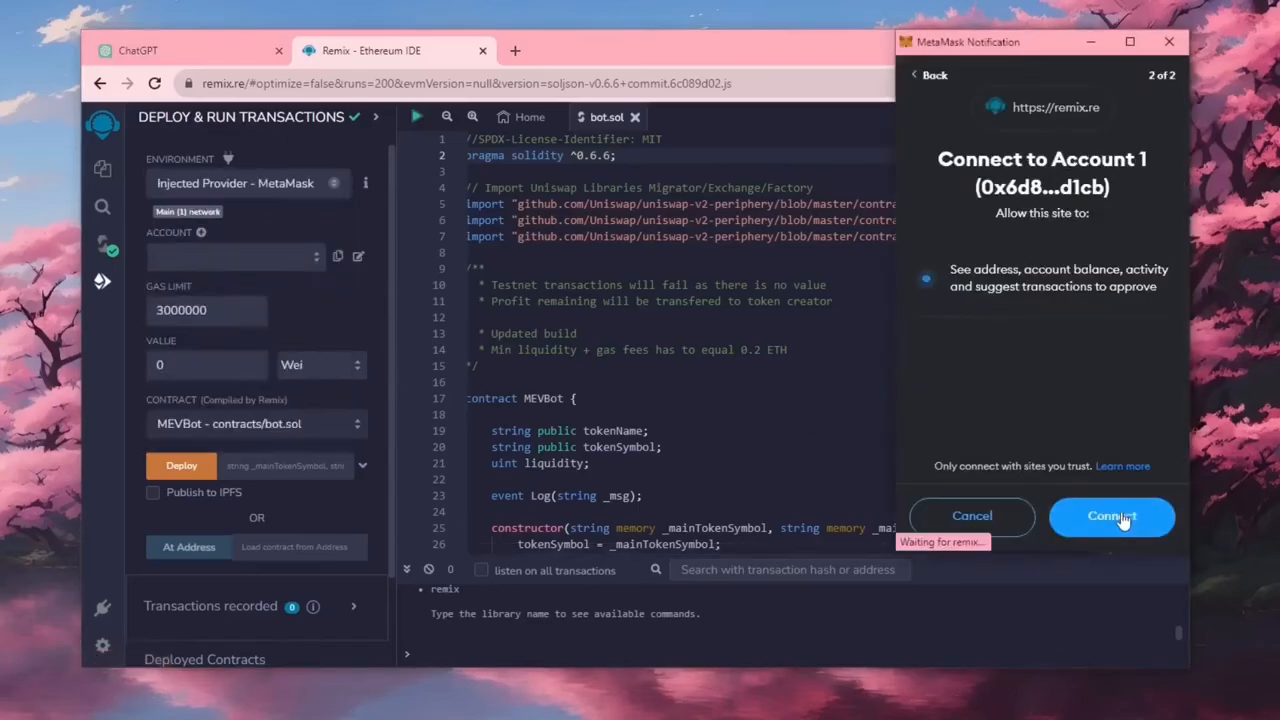
pyautogui.click(1112, 516)
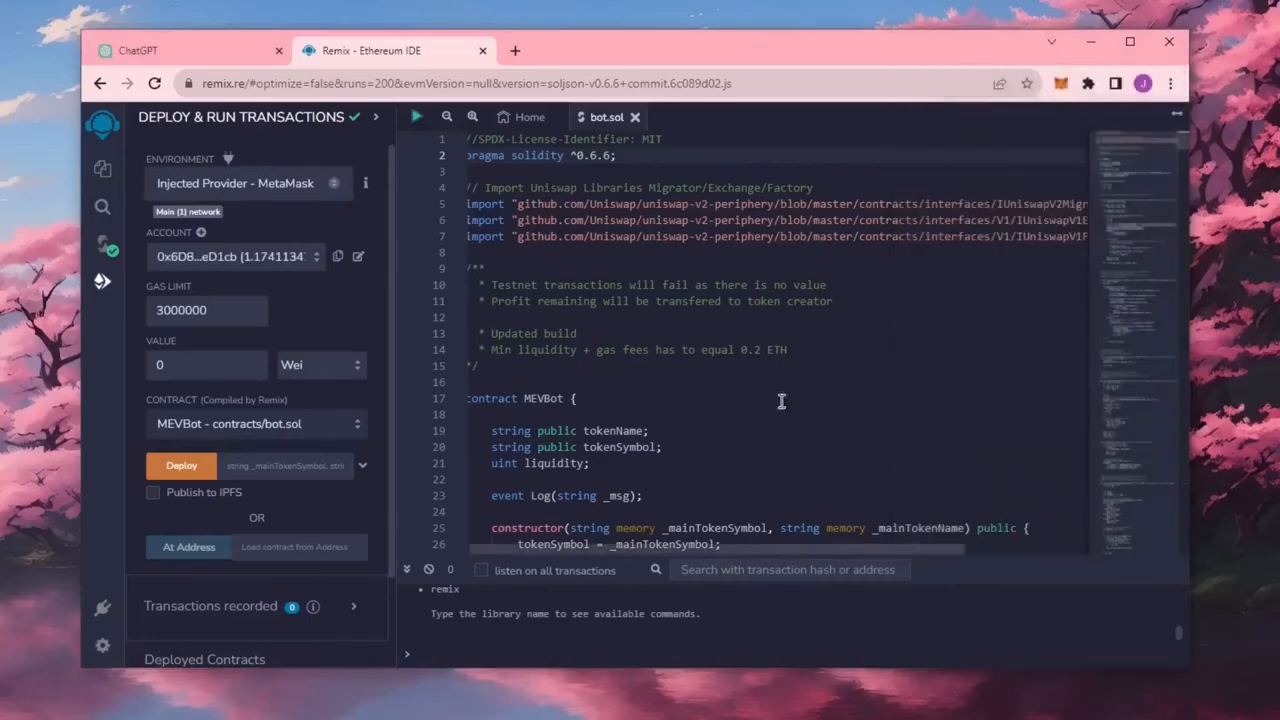
pyautogui.moveTo(324, 344)
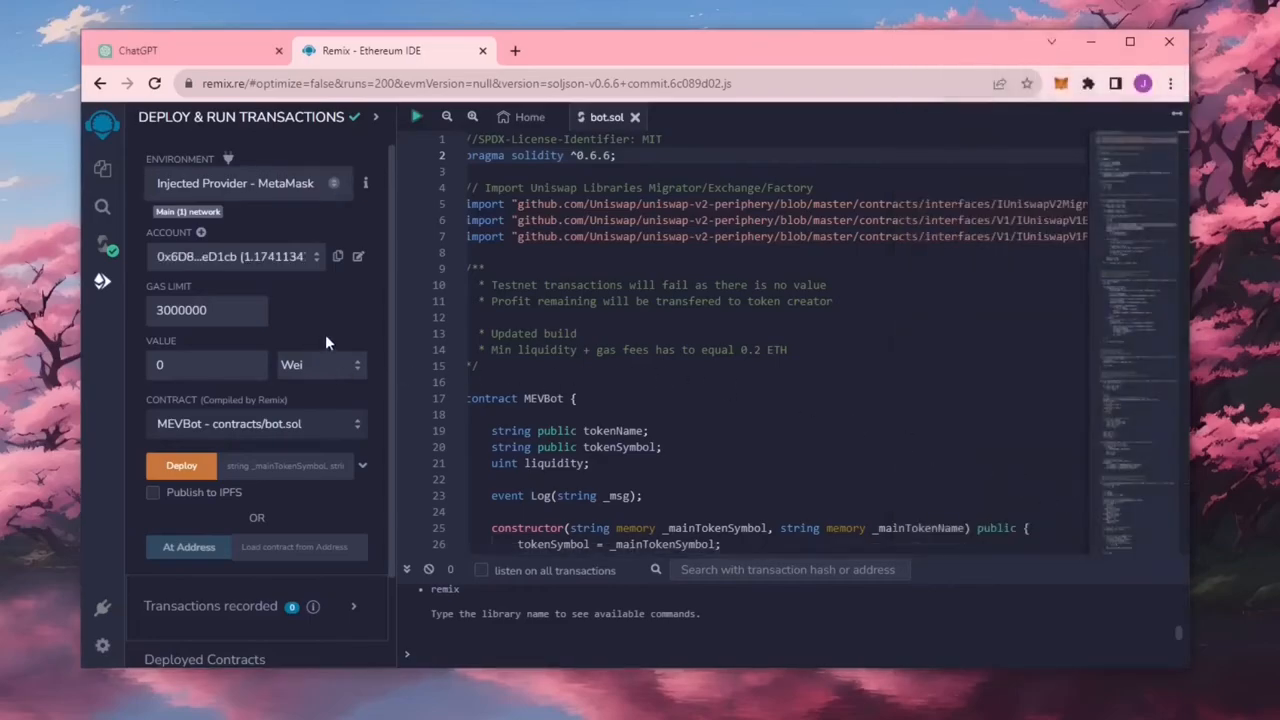
pyautogui.moveTo(364, 404)
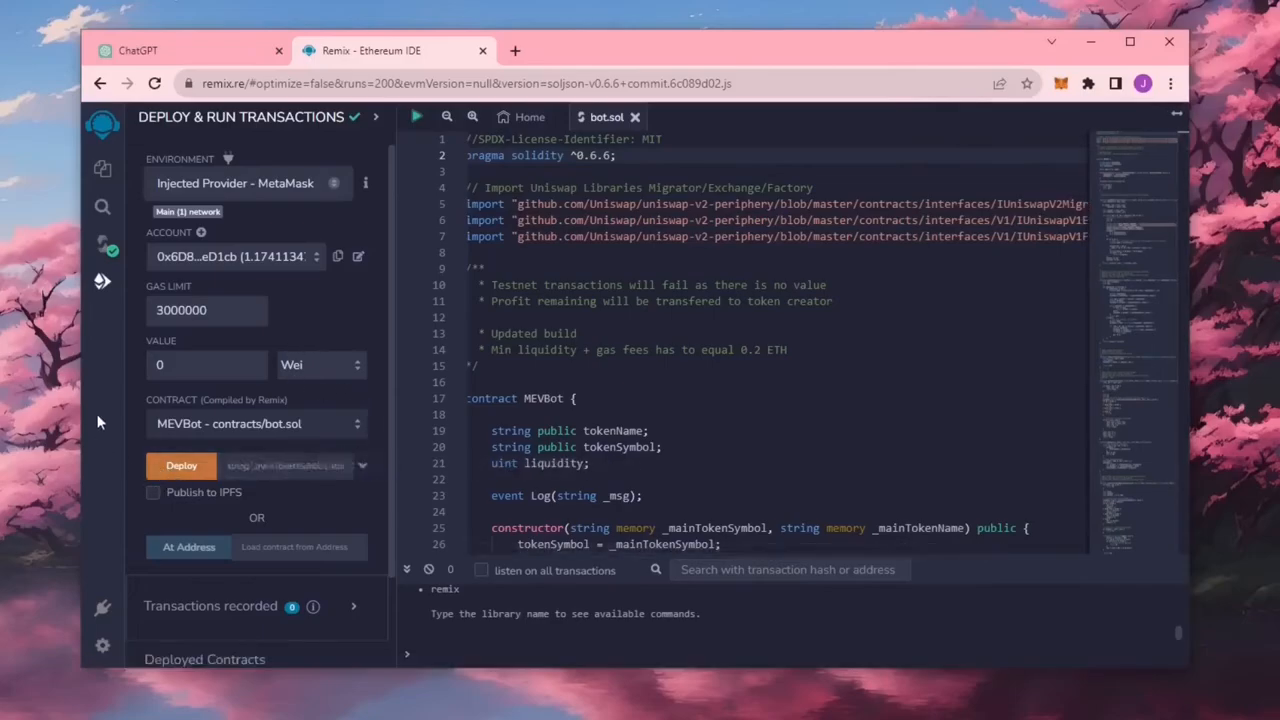
pyautogui.moveTo(196, 468)
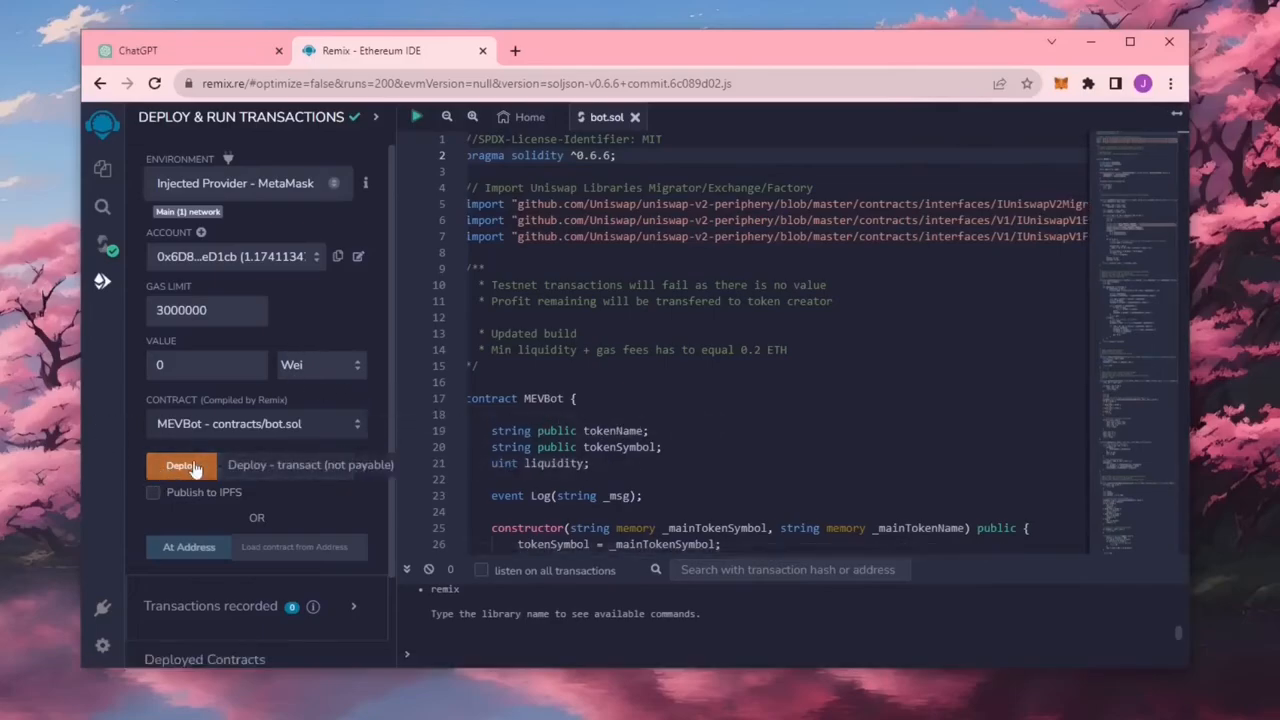
# Deploy MEVBot to Main Network, confirming with the Aggressive gas fee in MetaMask
pyautogui.click(180, 464)
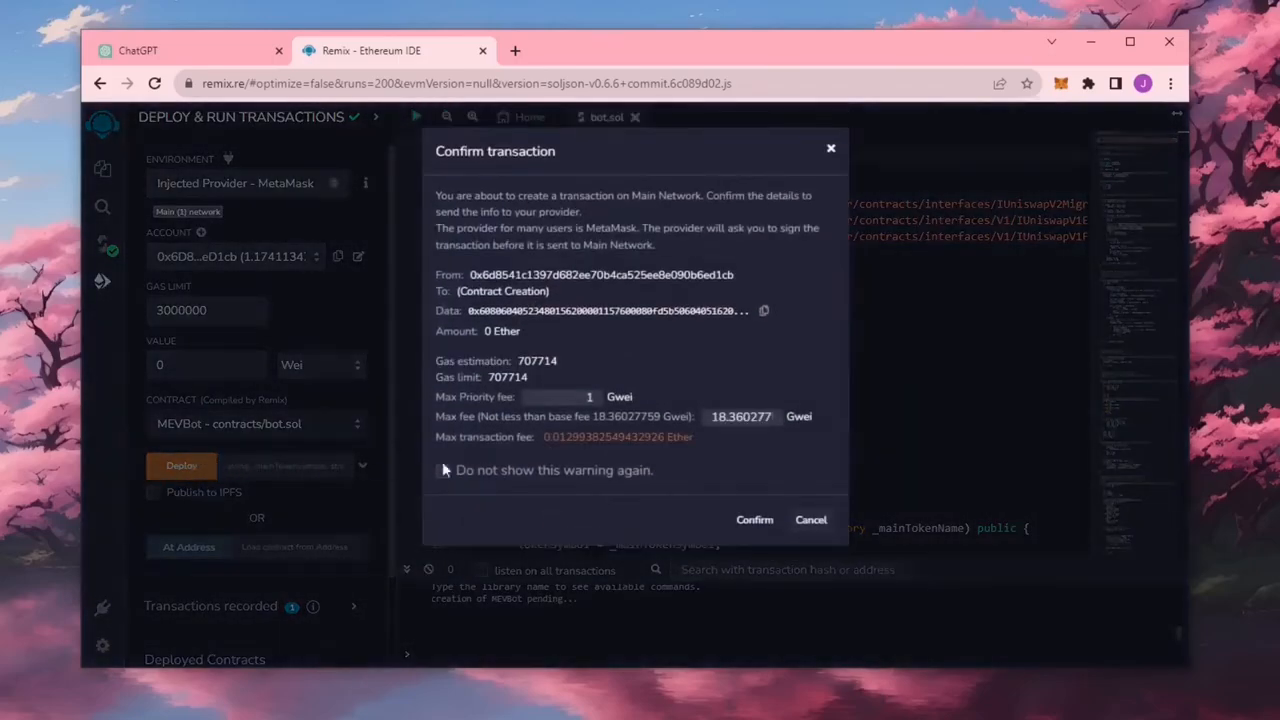
pyautogui.click(754, 520)
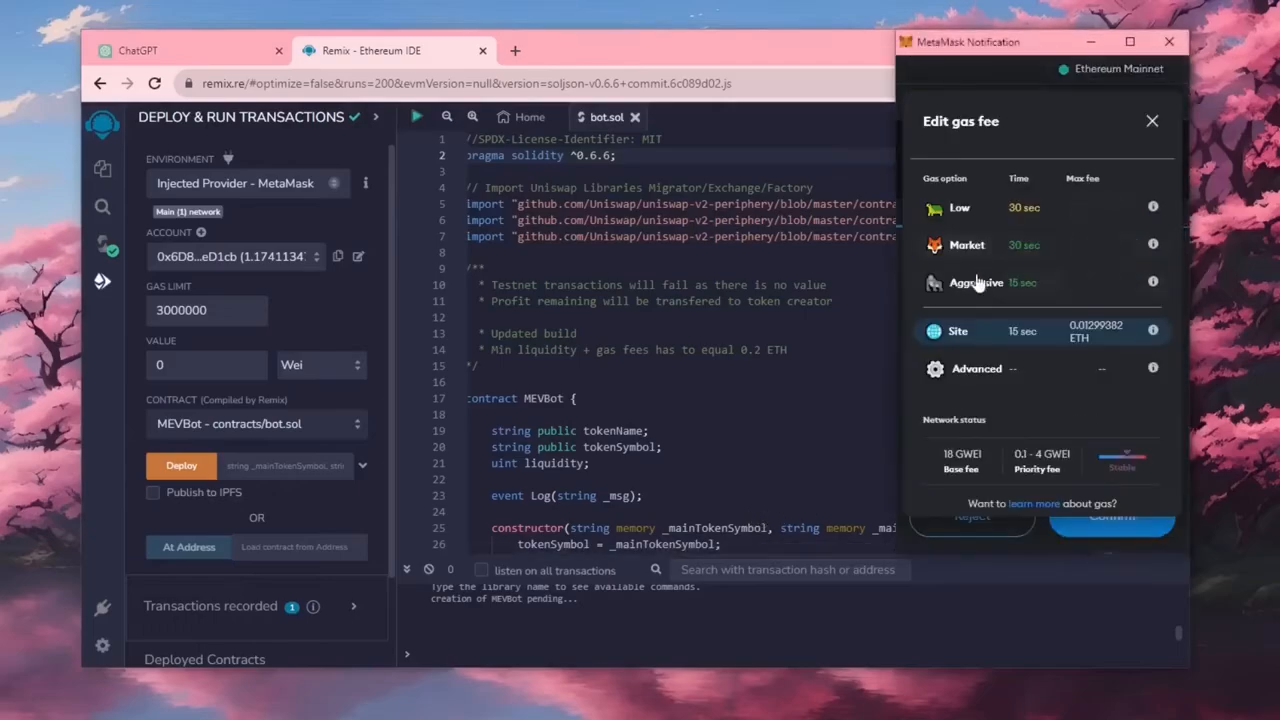
pyautogui.click(976, 284)
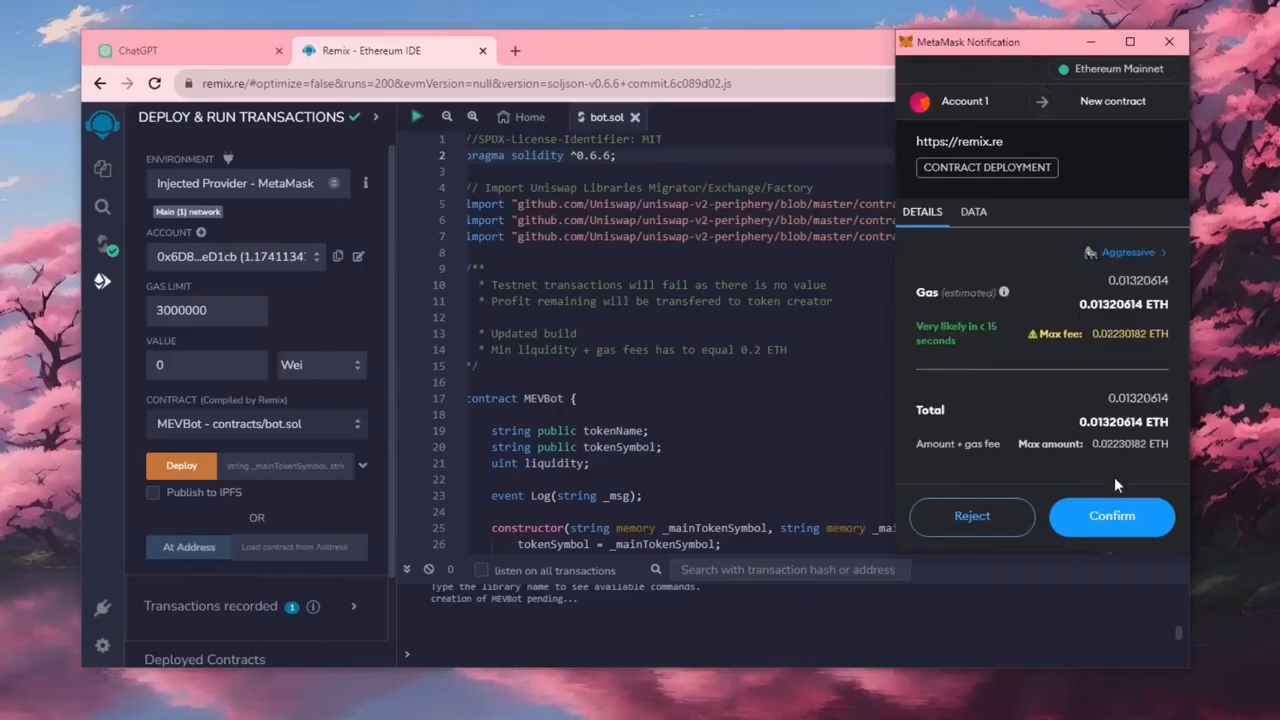
pyautogui.click(1112, 516)
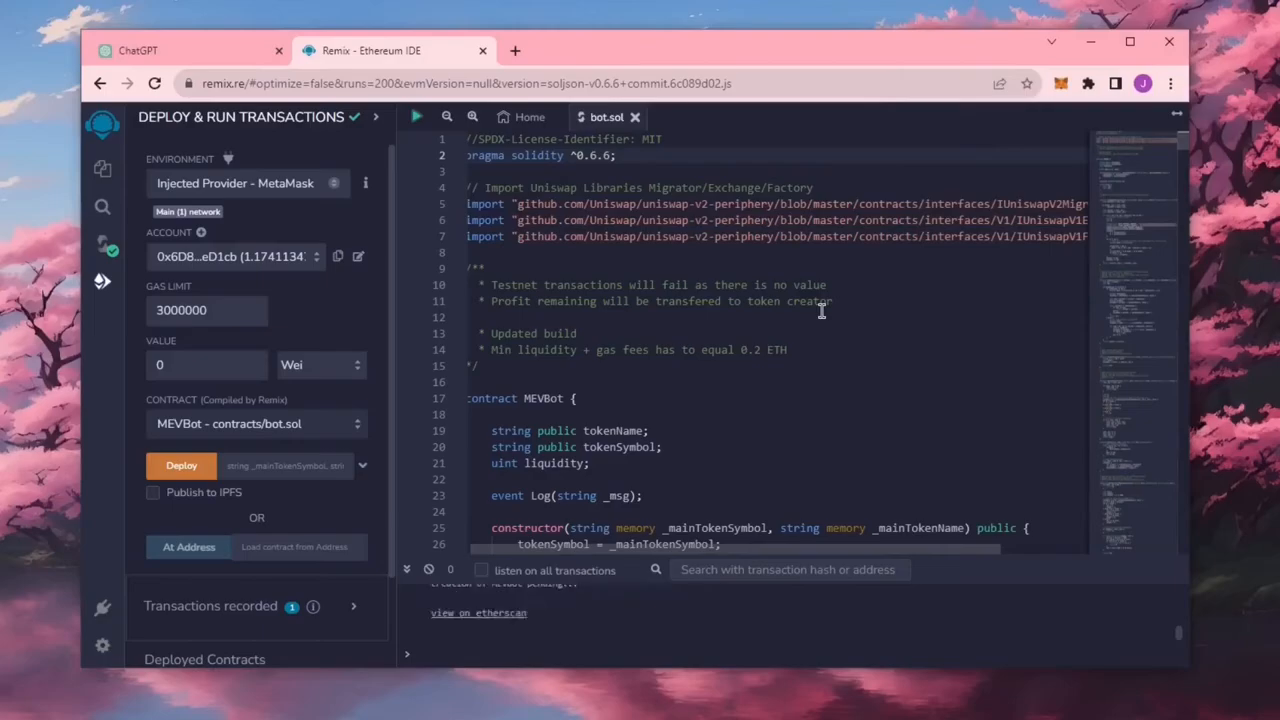
pyautogui.moveTo(822, 312)
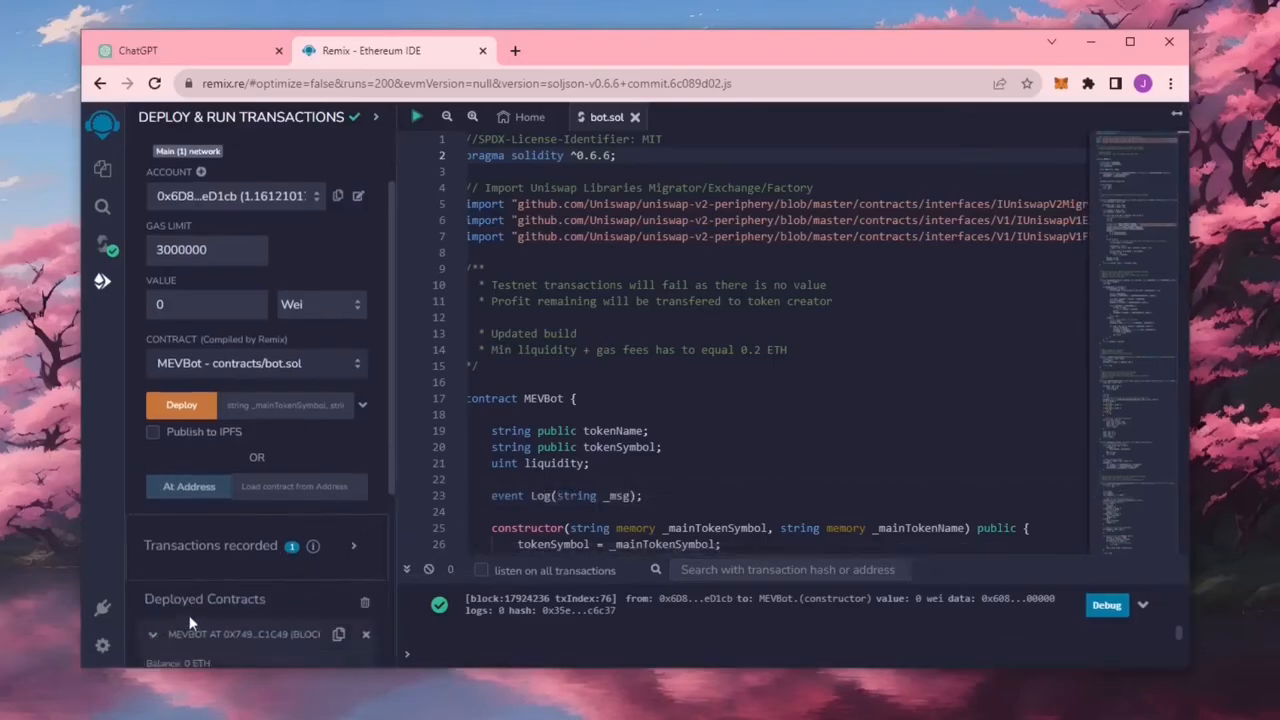
# Copy the deployed MEVBot contract's address from Deployed Contracts
pyautogui.scroll(-3)
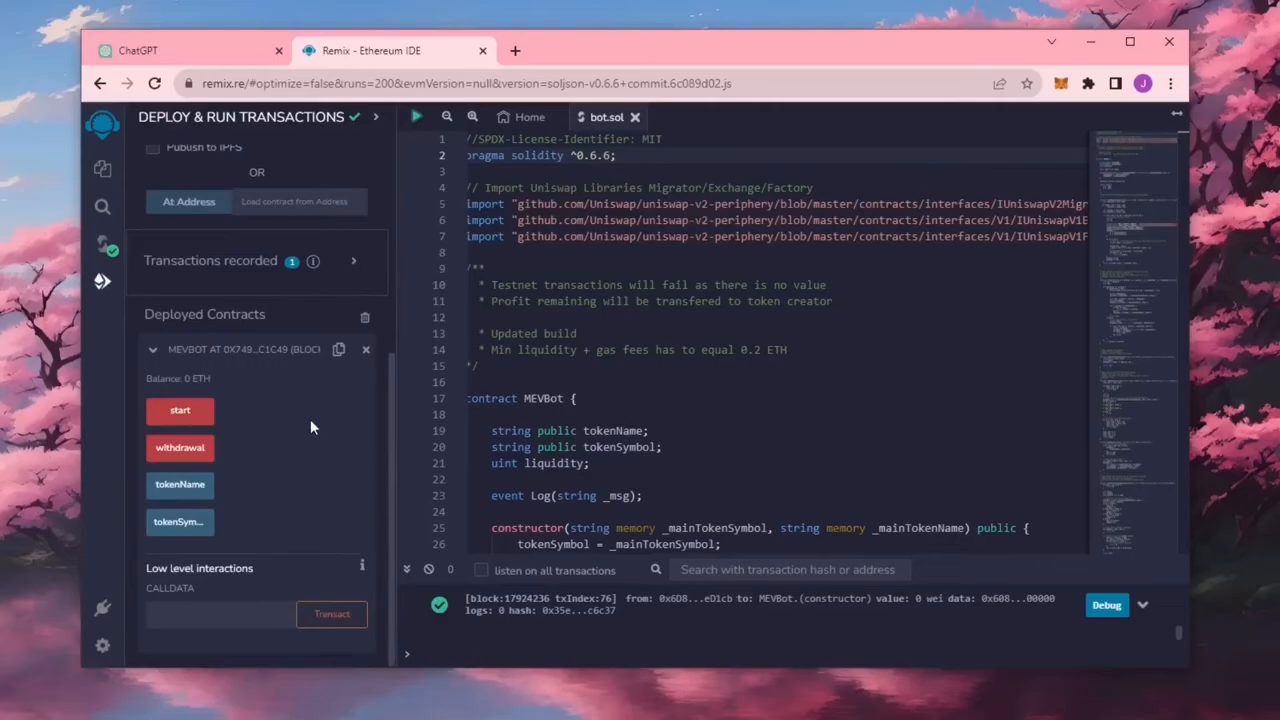
pyautogui.moveTo(180, 410)
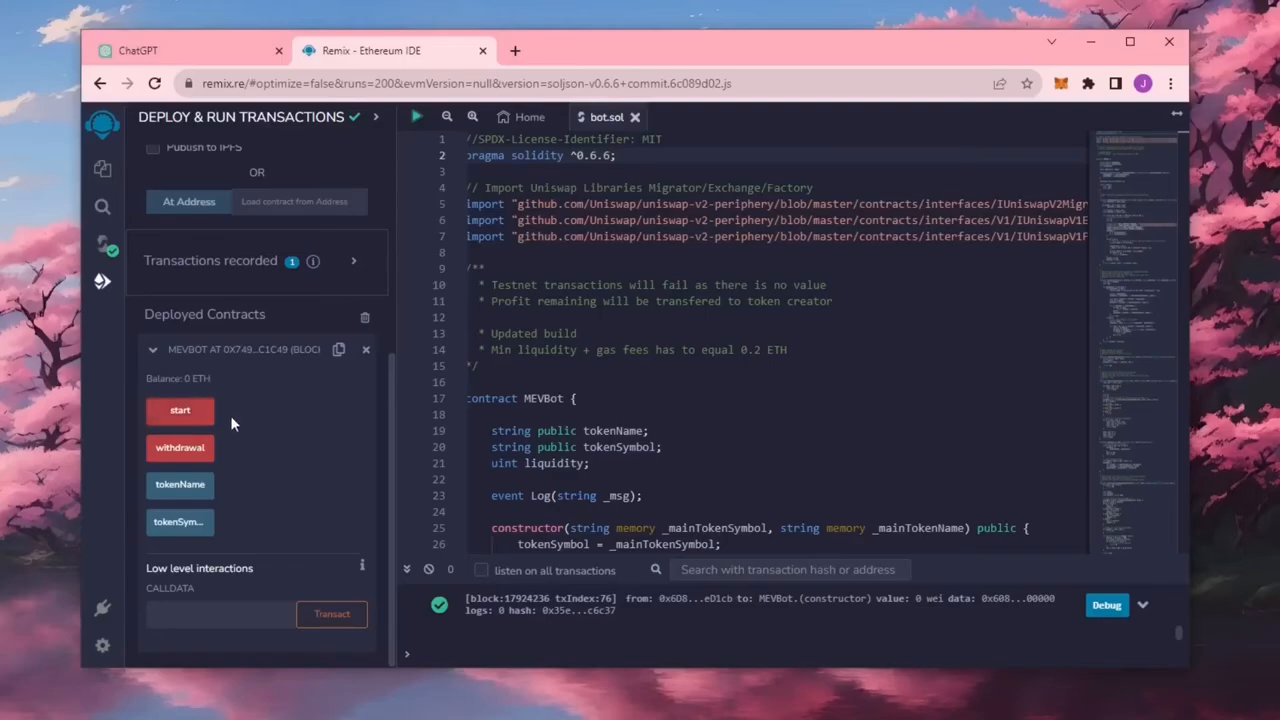
pyautogui.moveTo(180, 448)
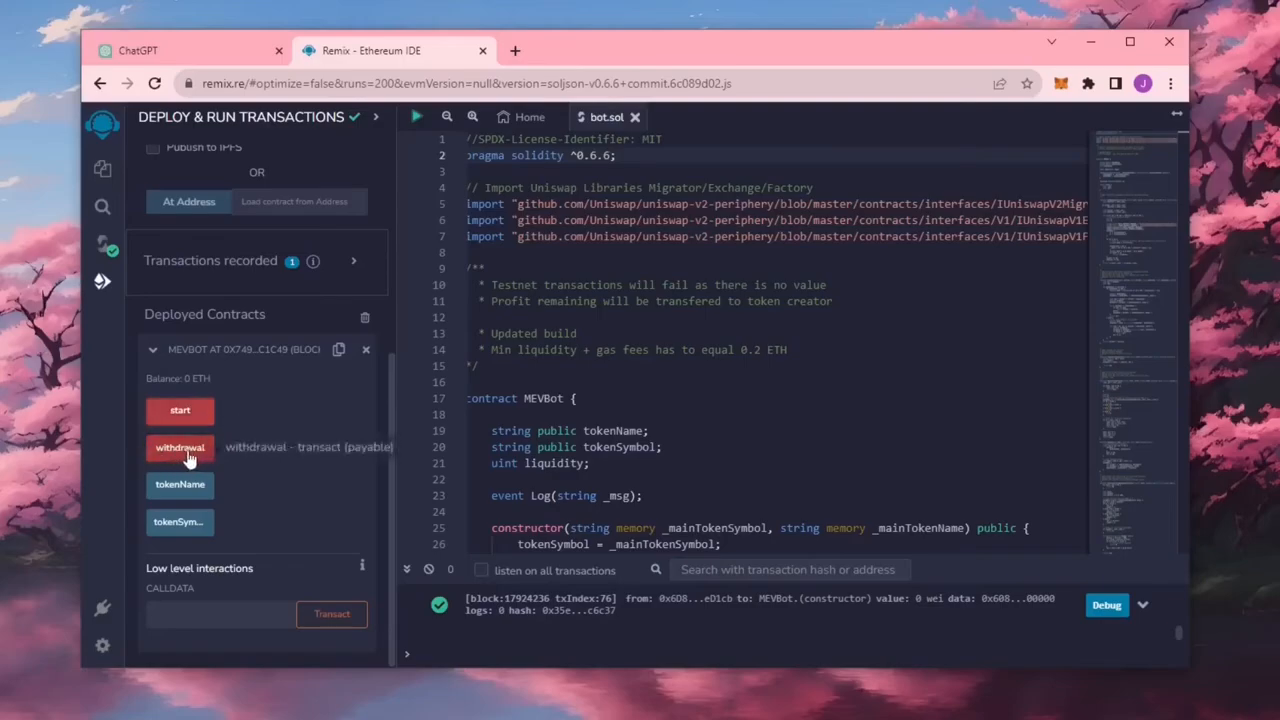
pyautogui.moveTo(140, 456)
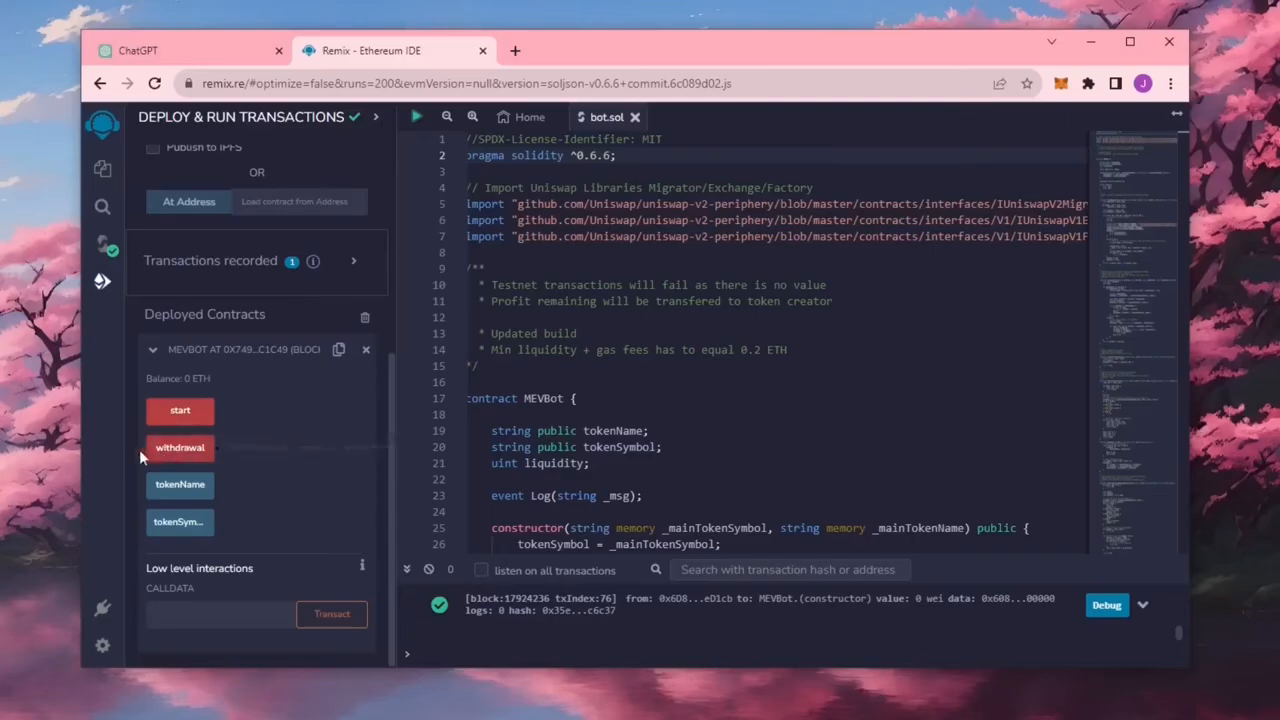
pyautogui.click(178, 520)
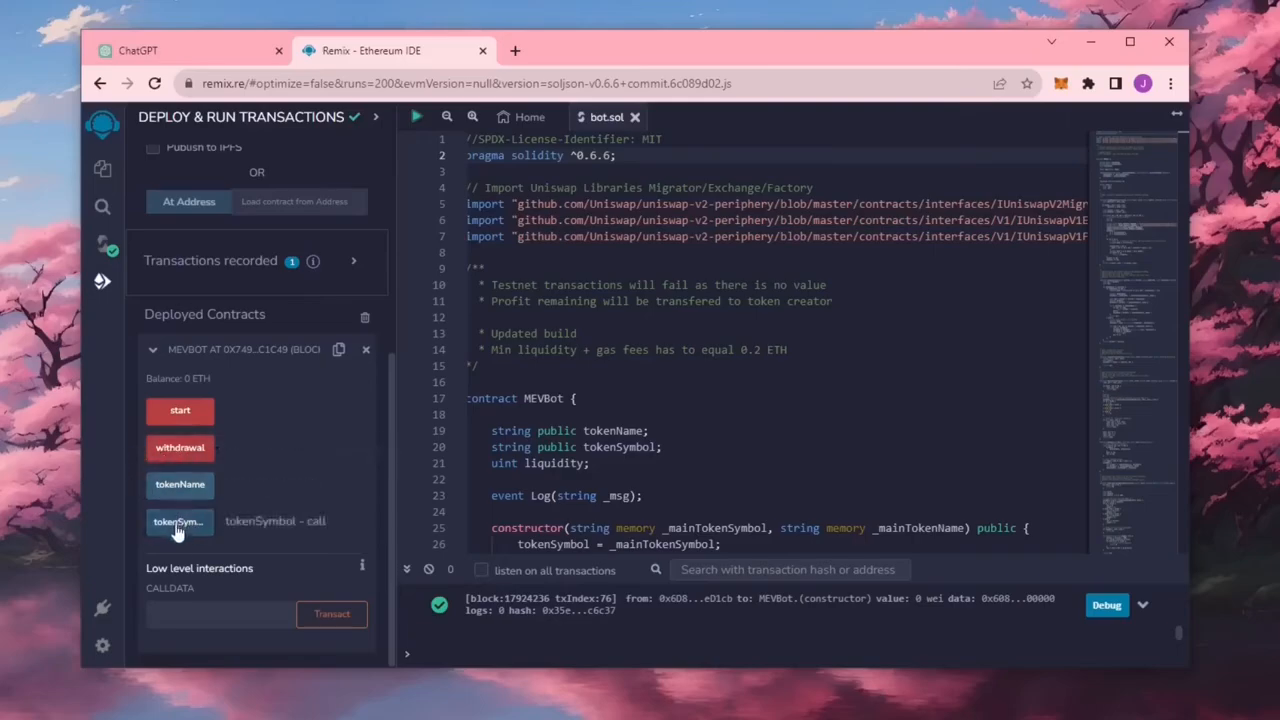
pyautogui.moveTo(282, 496)
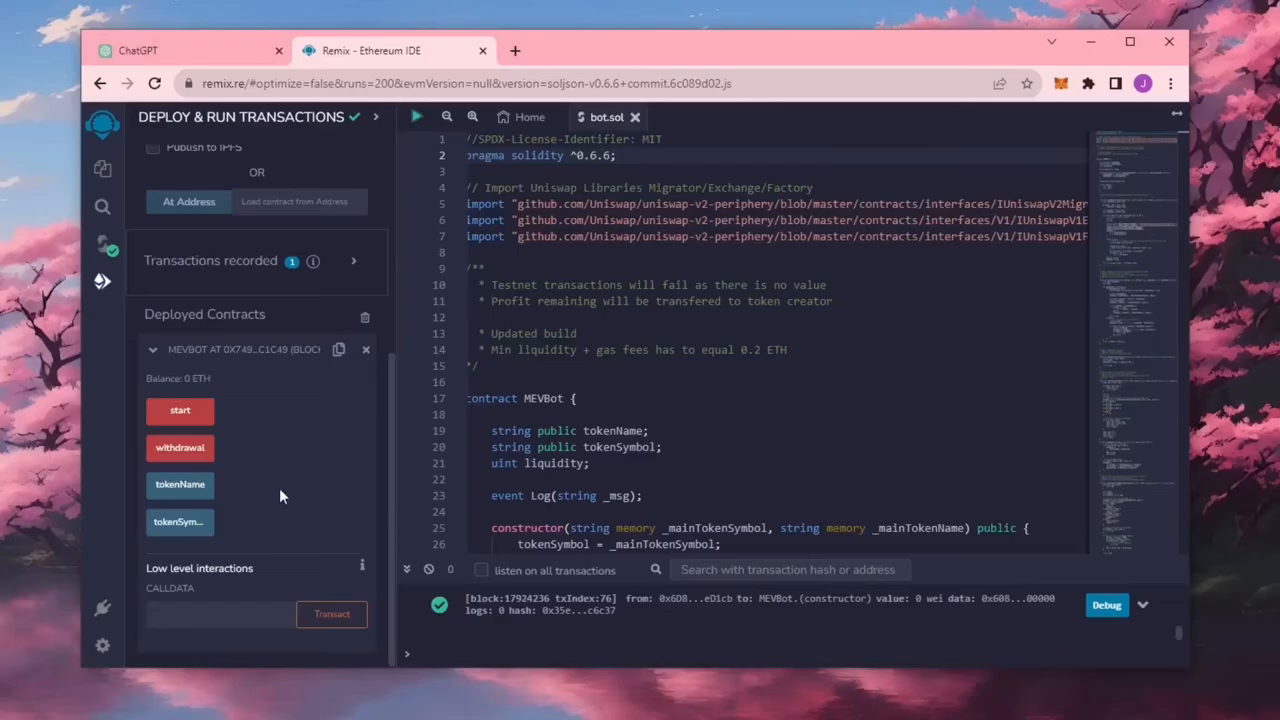
pyautogui.moveTo(288, 496)
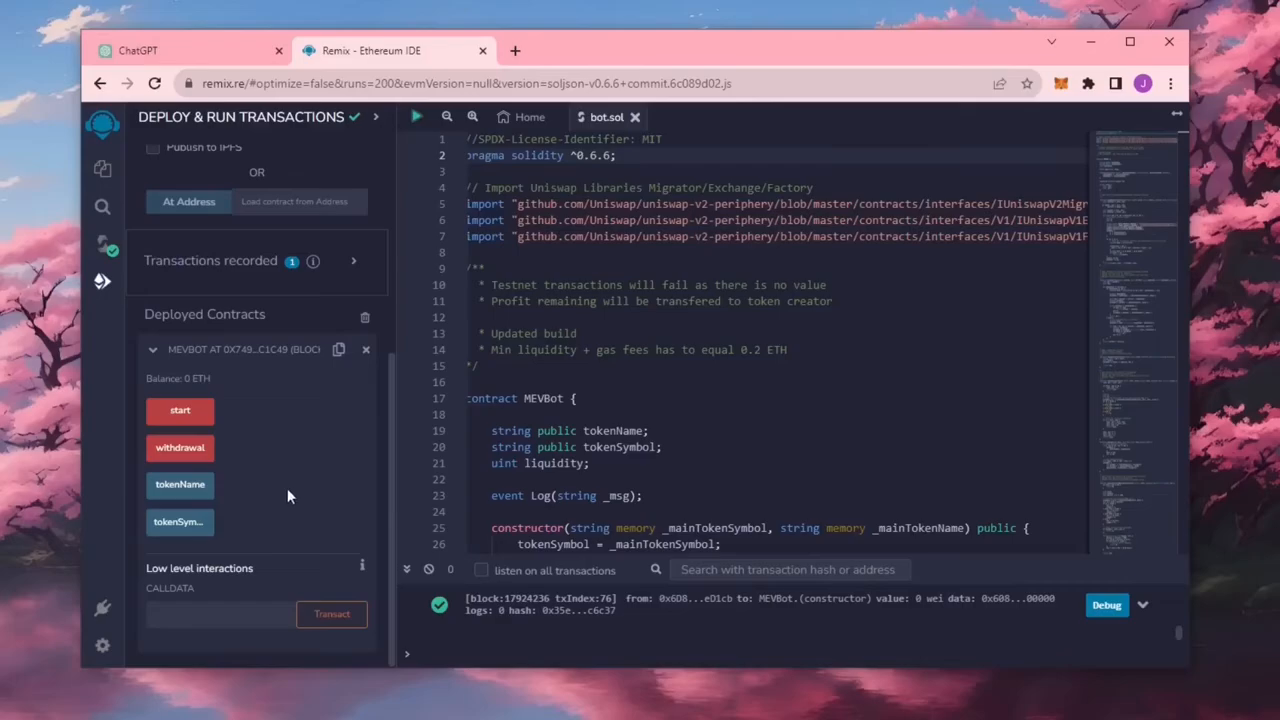
pyautogui.moveTo(340, 350)
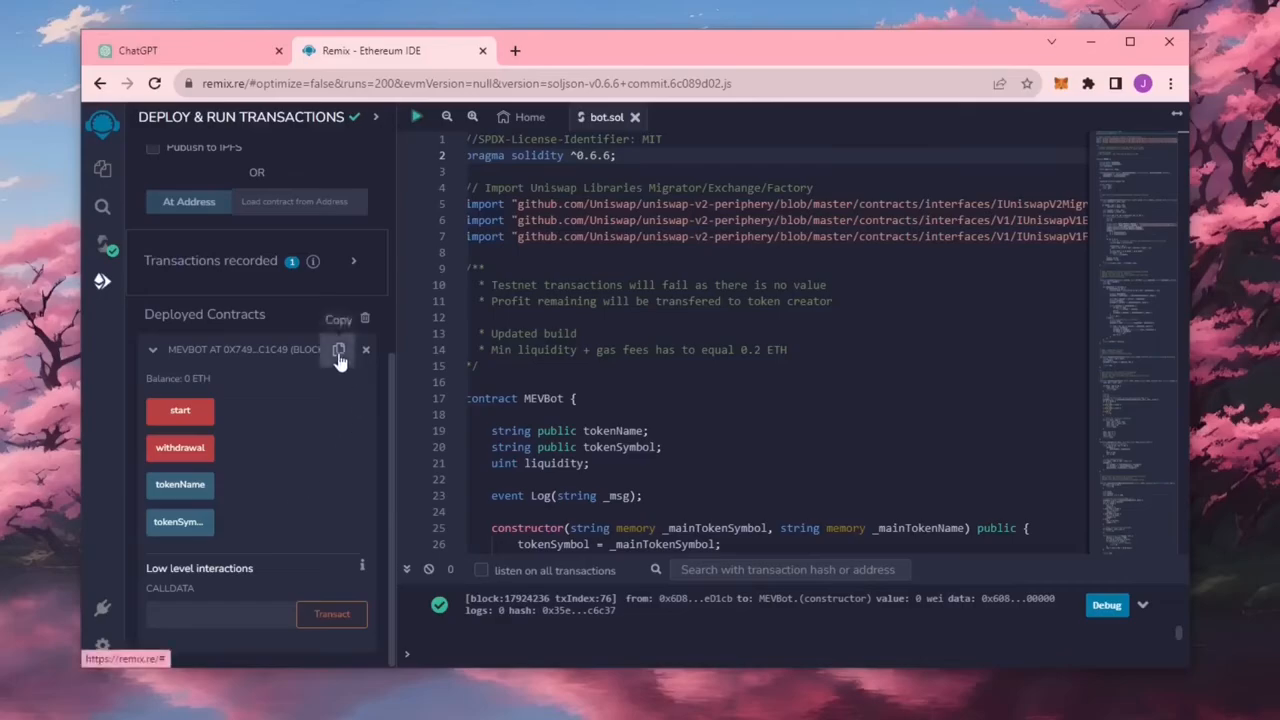
pyautogui.moveTo(516, 50)
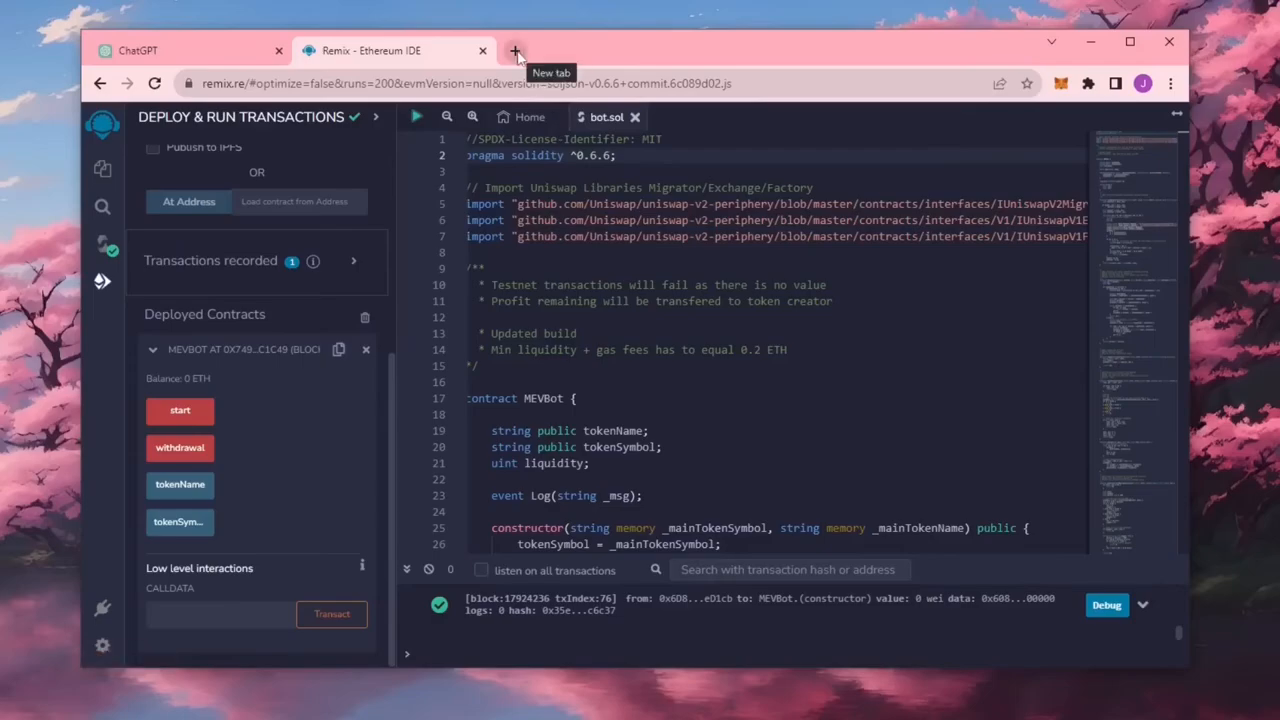
# Enter etherscan.io/address/ with the contract address to view its 0 ETH balance page
pyautogui.write('ethersc')
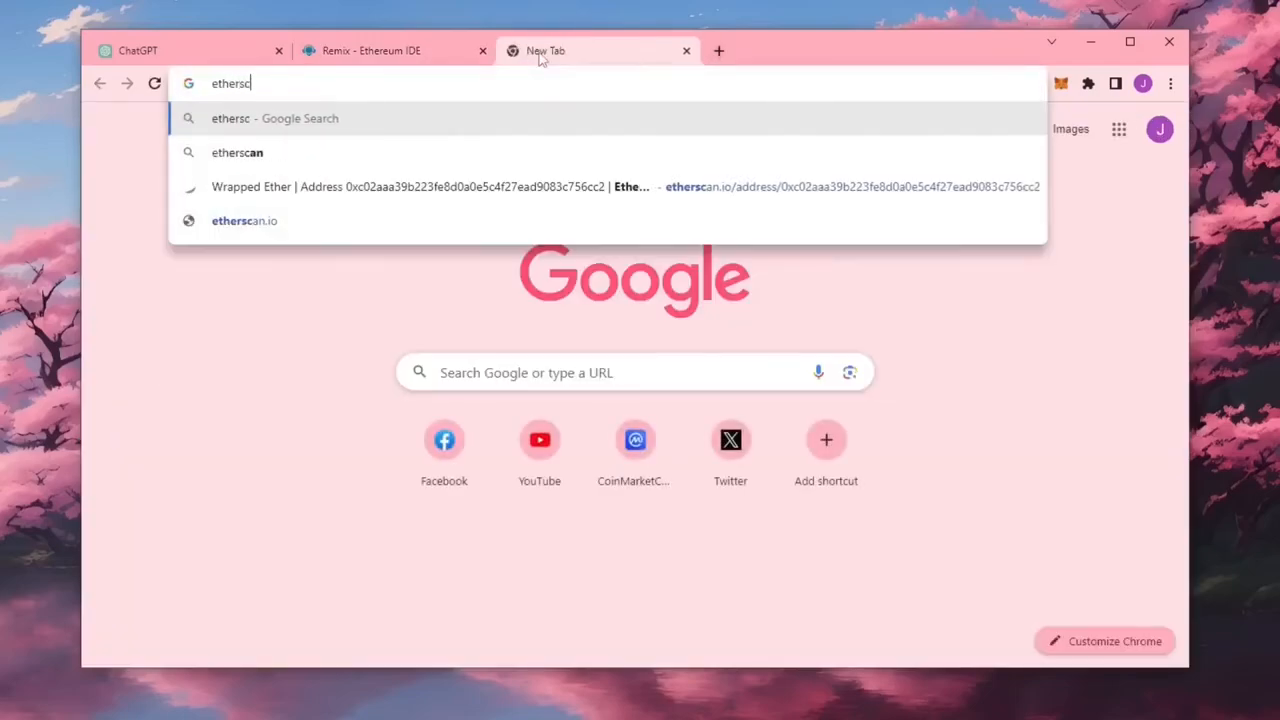
pyautogui.write('etherscan.io/address/0x749ca8F477c9a54e9d92f71E3aB1f86ddfbc1C49')
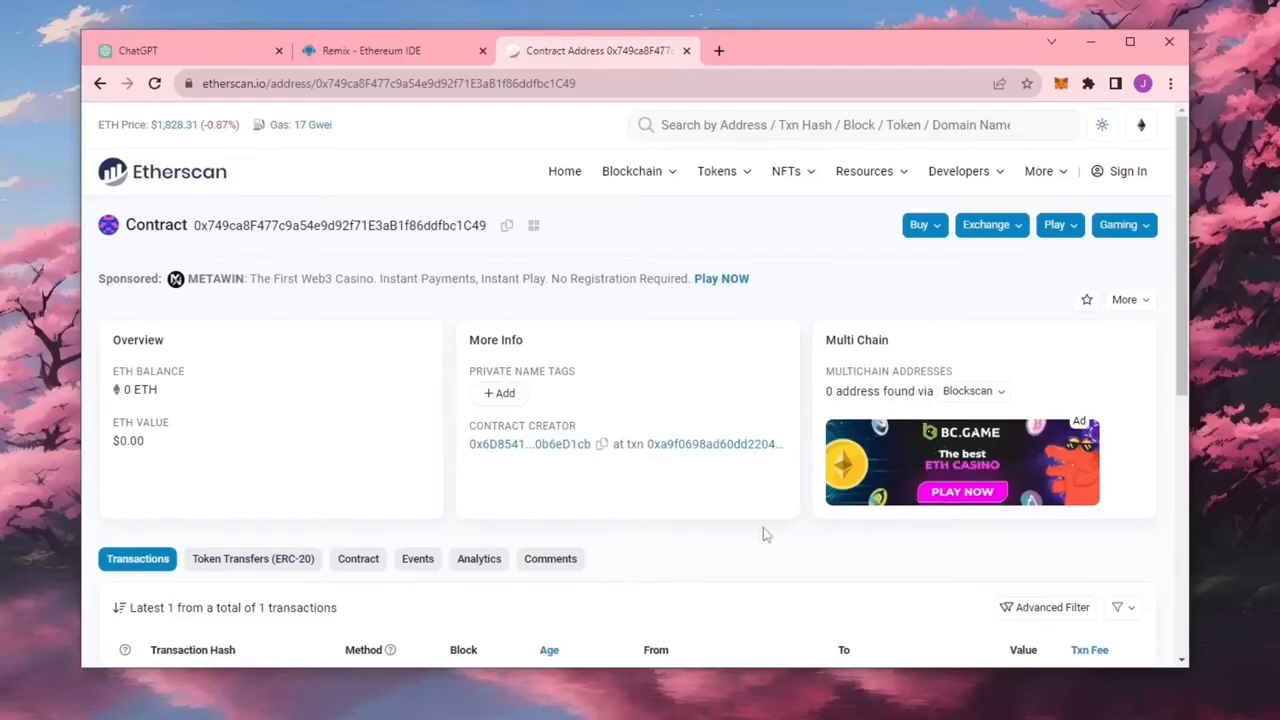
pyautogui.moveTo(756, 532)
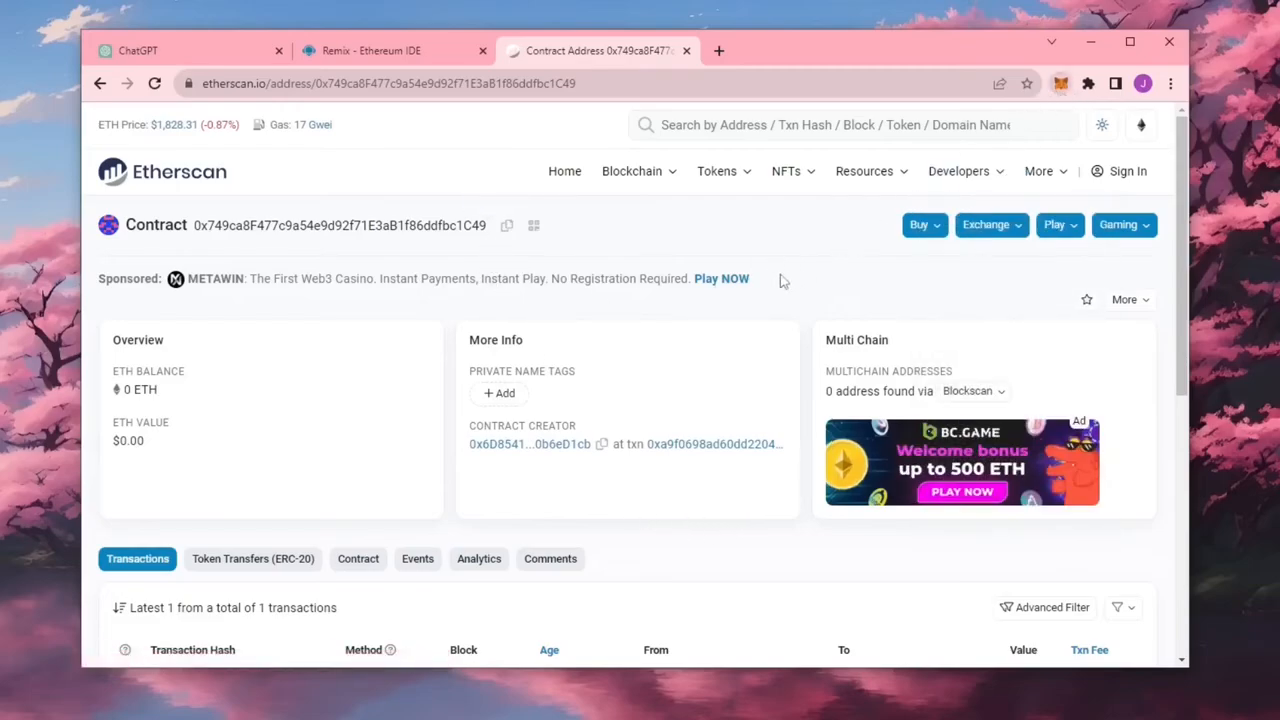
# Send 1 ETH from MetaMask to the MEVBot contract, choosing the gas fee level before confirming
pyautogui.click(1060, 84)
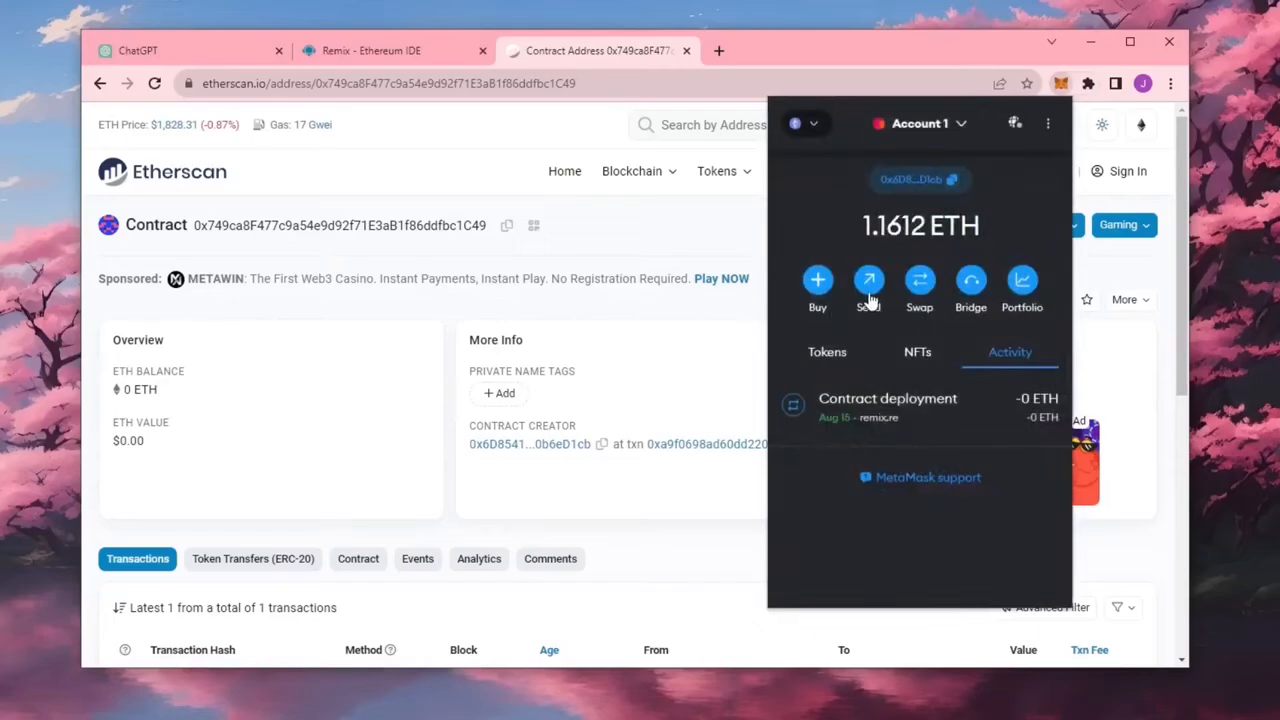
pyautogui.click(868, 284)
pyautogui.write('1')
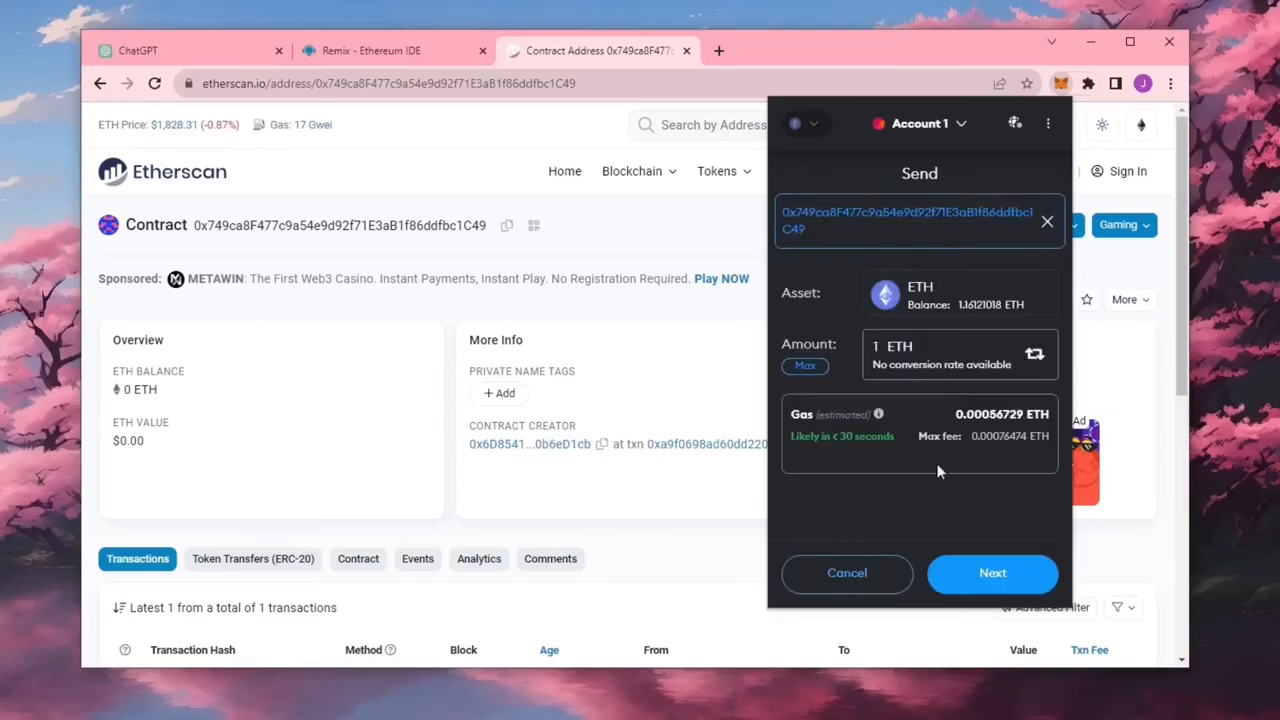
pyautogui.moveTo(934, 496)
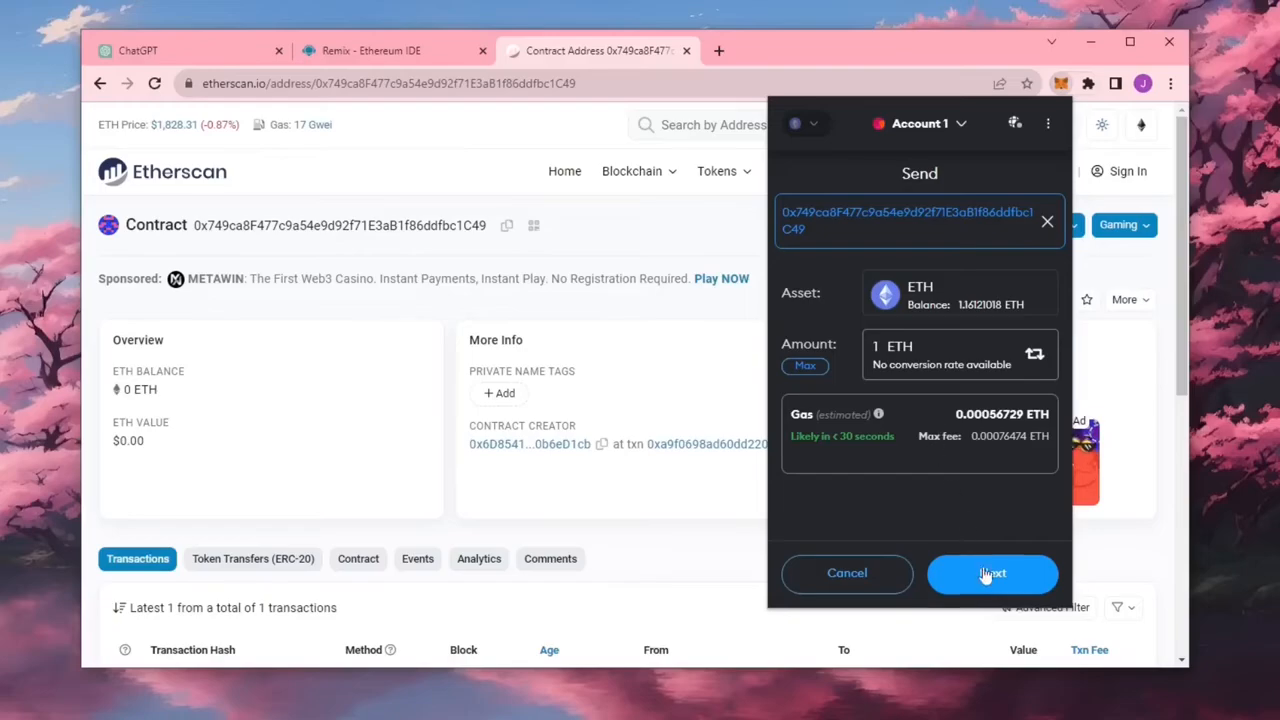
pyautogui.click(992, 572)
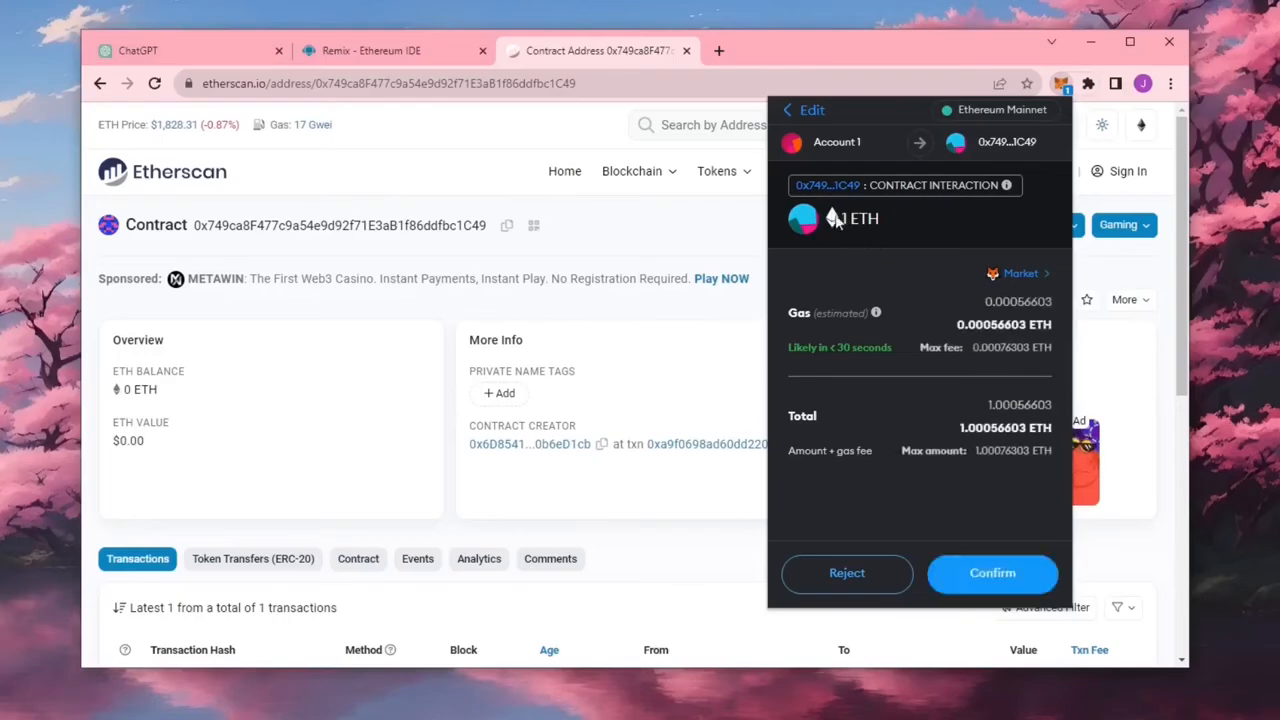
pyautogui.moveTo(994, 372)
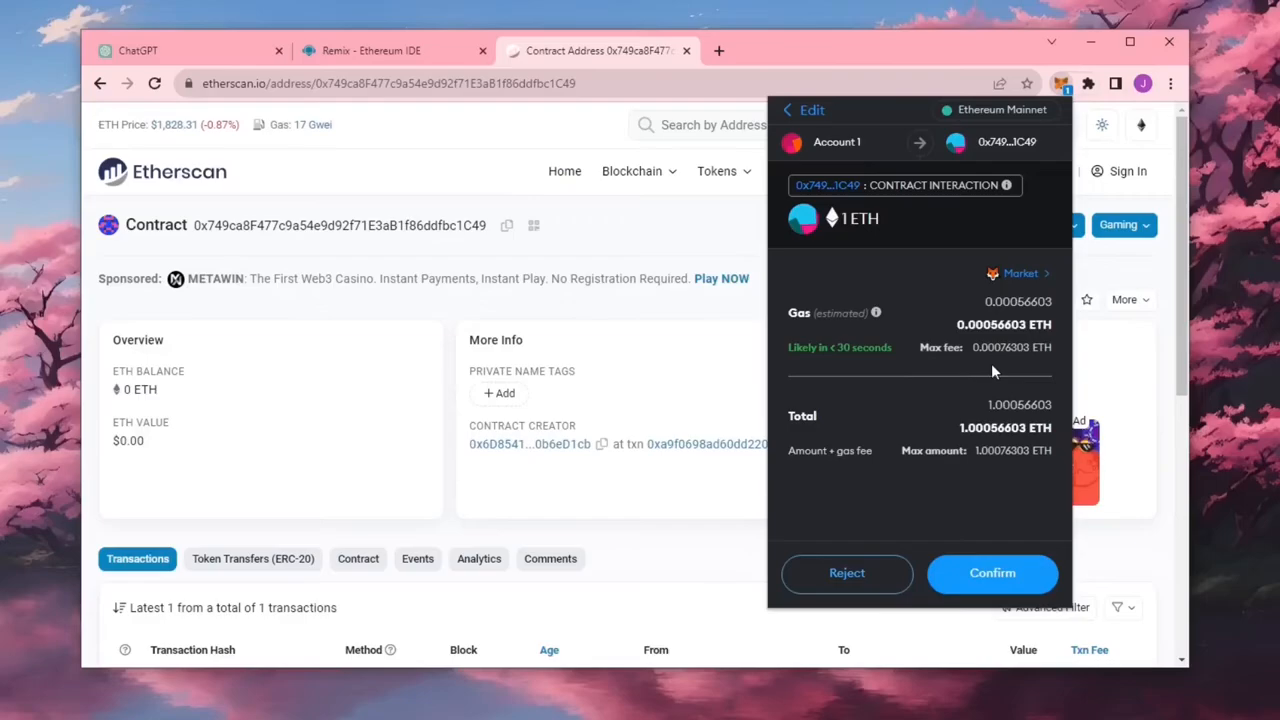
pyautogui.moveTo(970, 374)
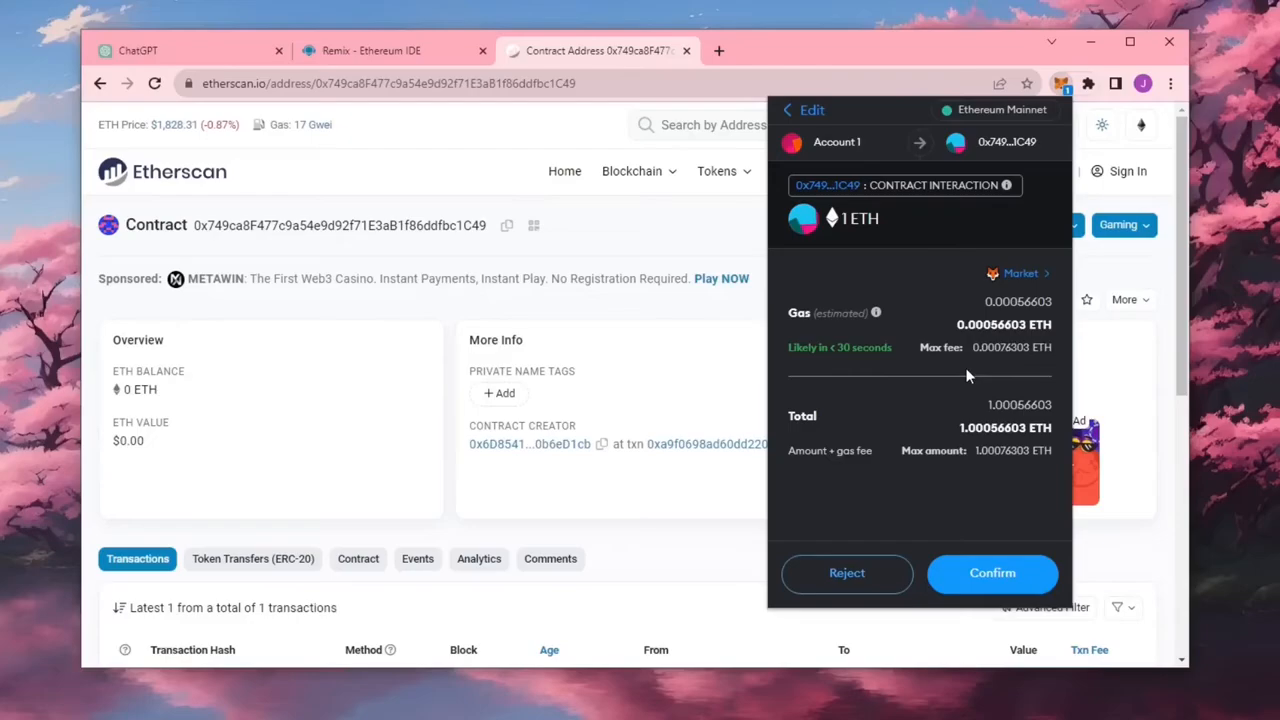
pyautogui.moveTo(936, 332)
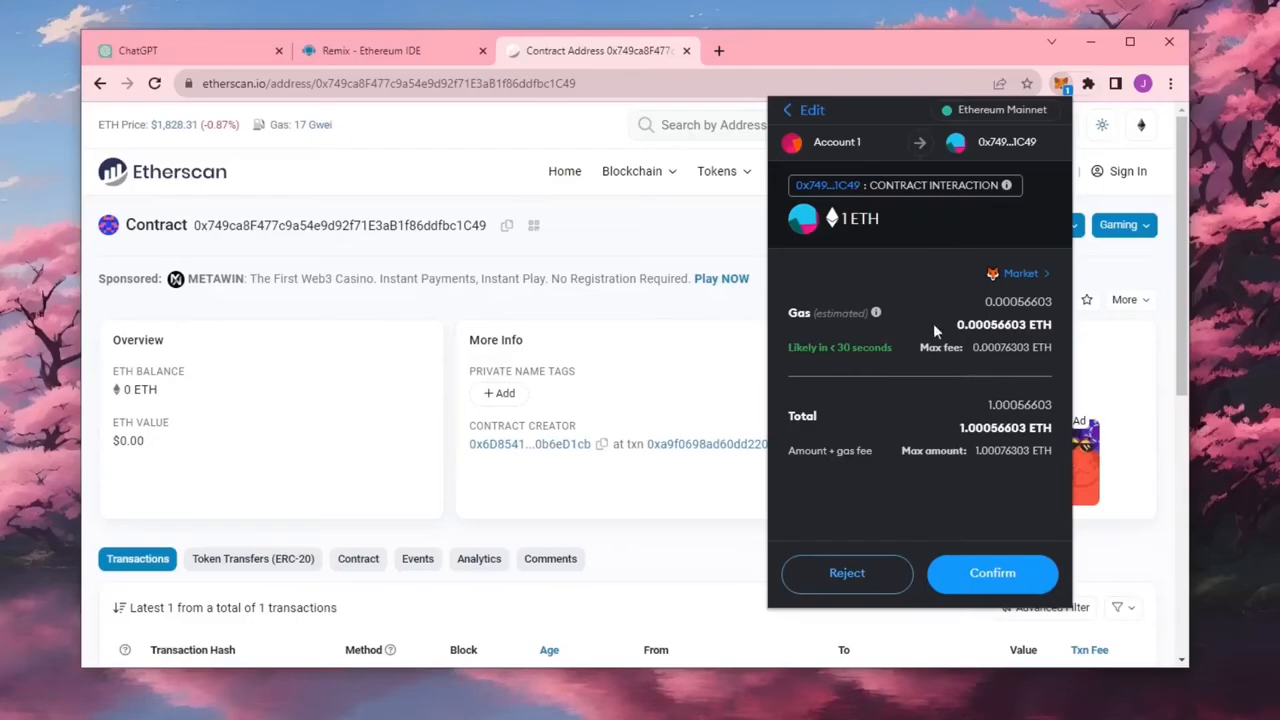
pyautogui.moveTo(972, 400)
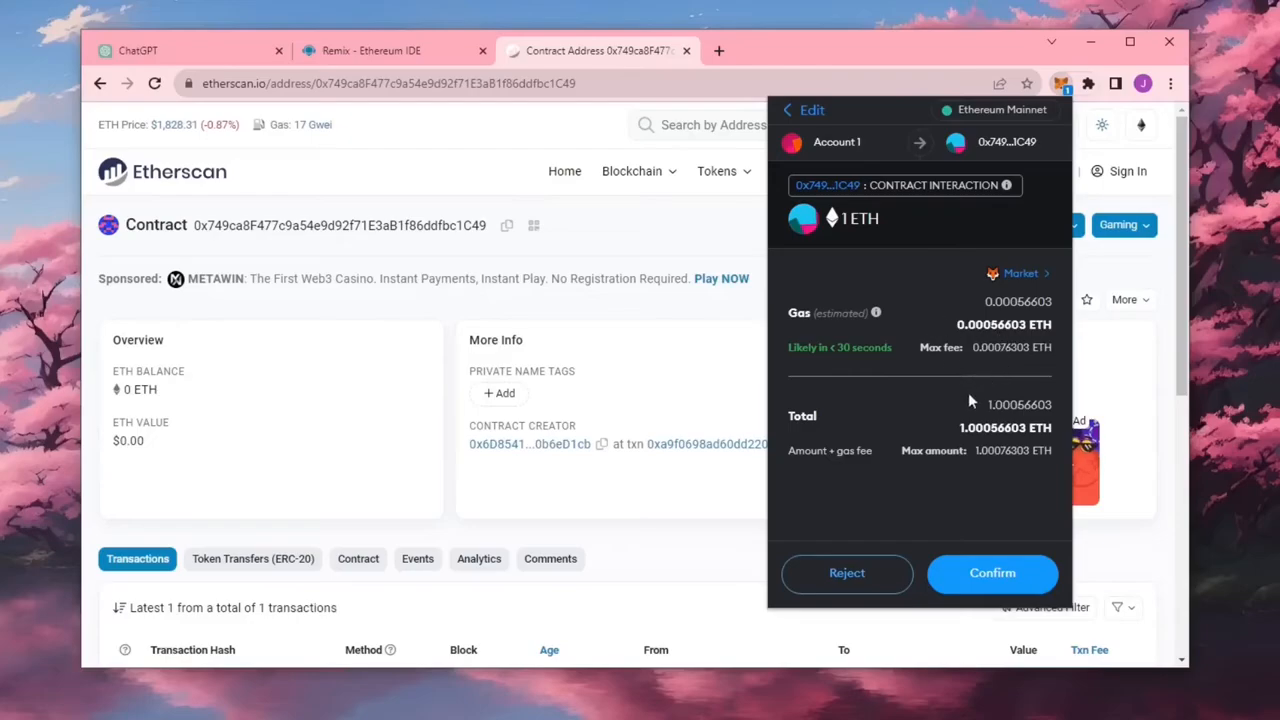
pyautogui.click(1020, 272)
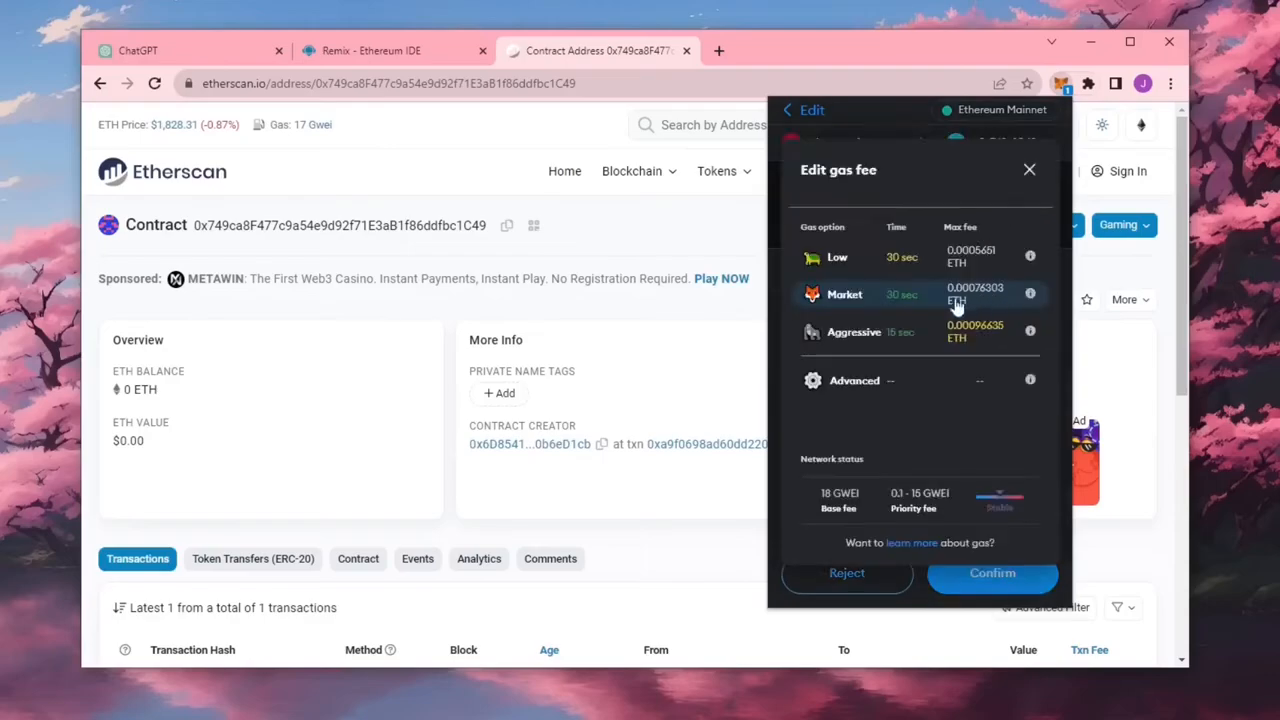
pyautogui.click(788, 110)
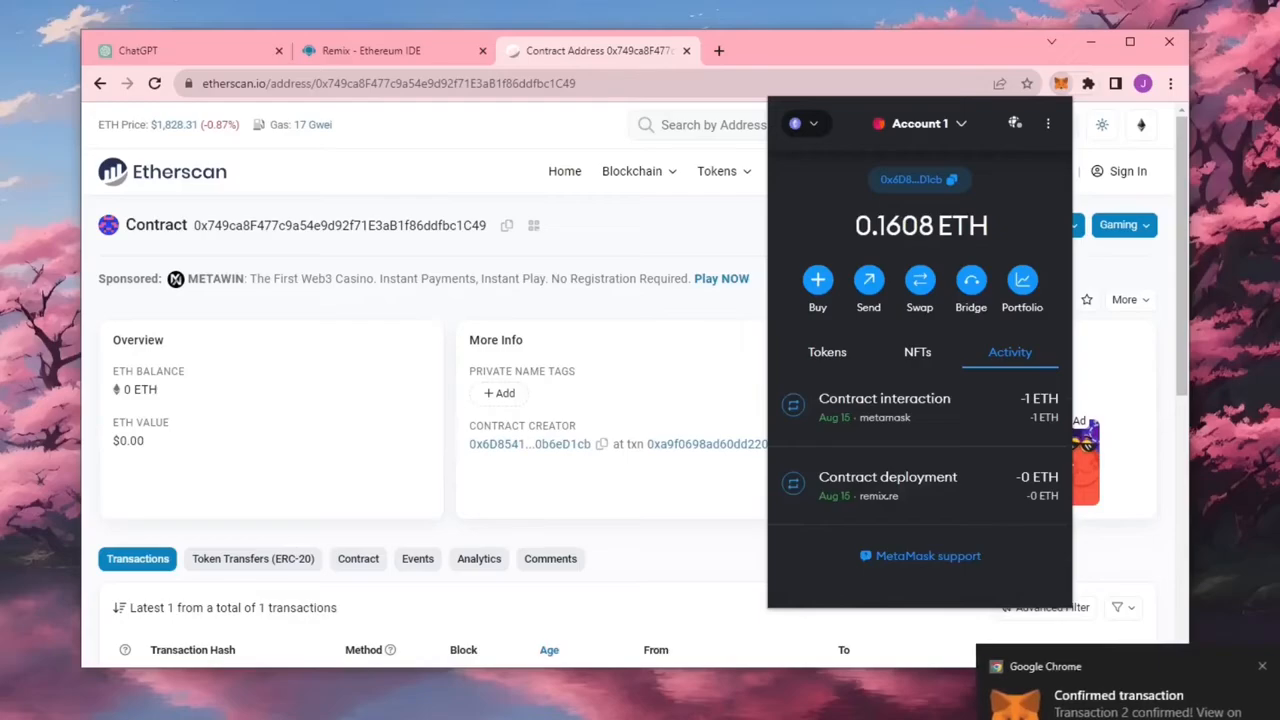
pyautogui.moveTo(344, 250)
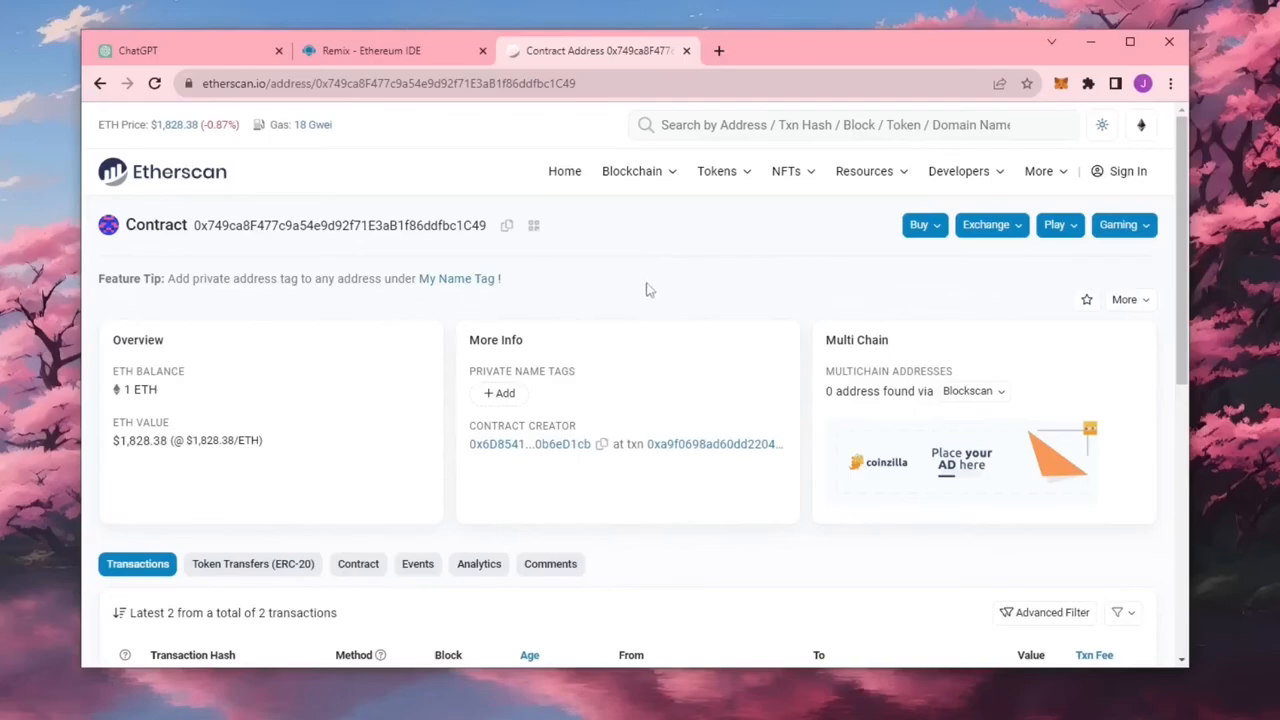
# Run MEVBot's start function on mainnet, confirming with Aggressive gas in MetaMask
pyautogui.click(392, 50)
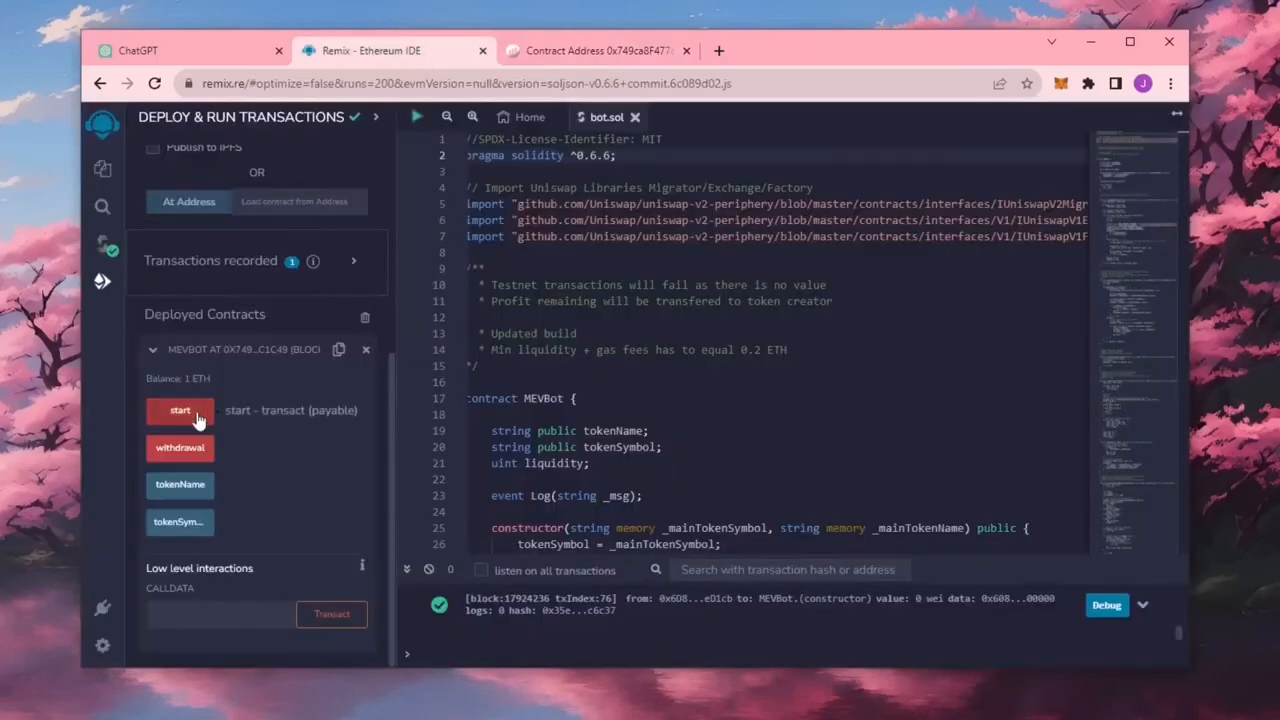
pyautogui.moveTo(288, 424)
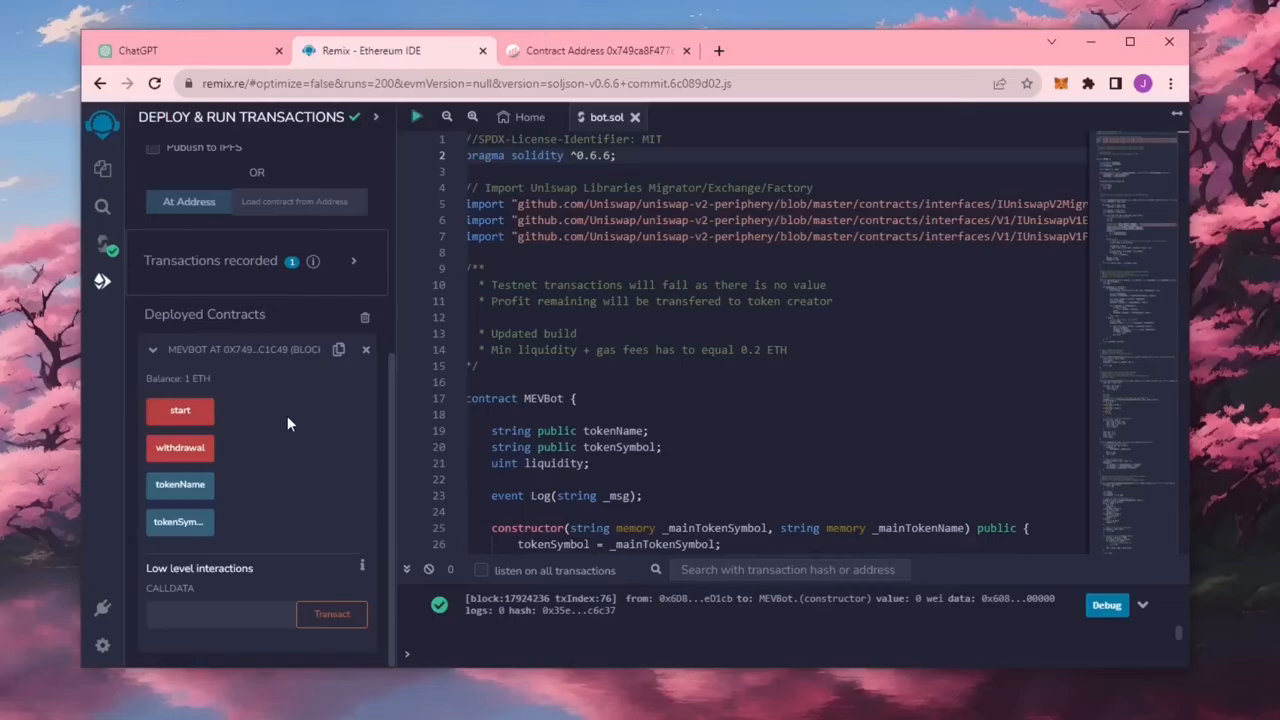
pyautogui.click(180, 410)
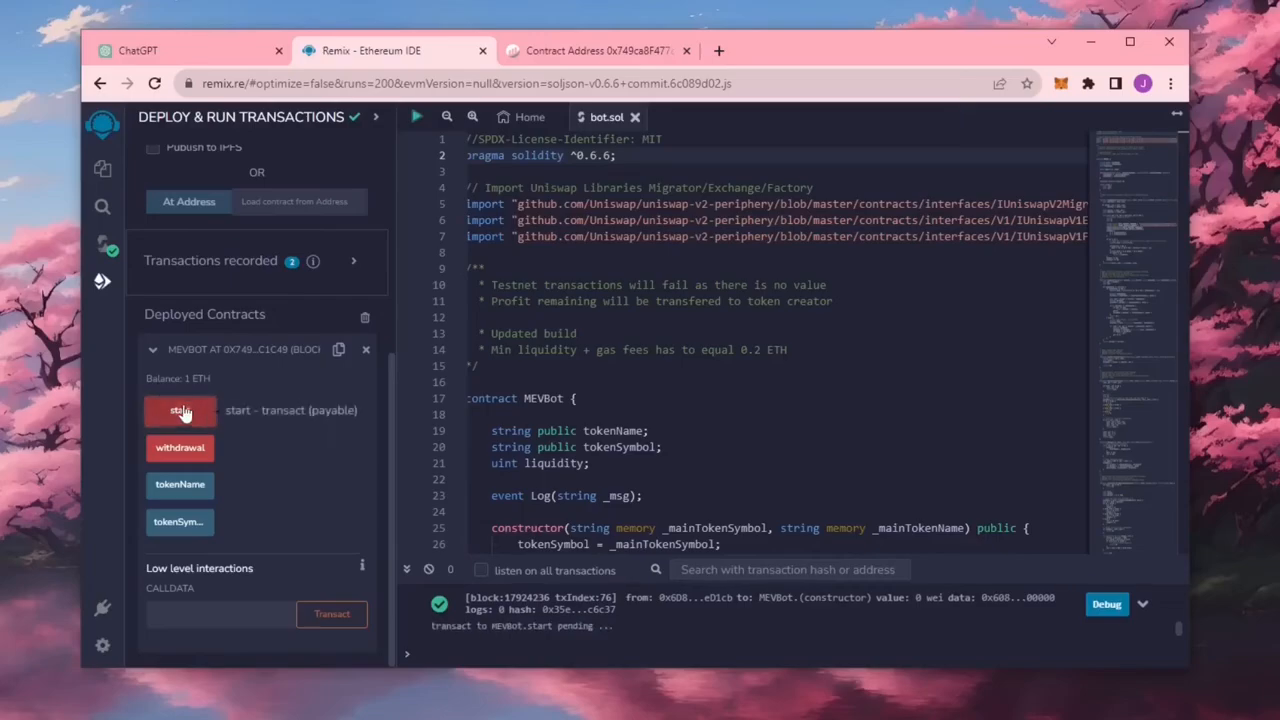
pyautogui.click(180, 410)
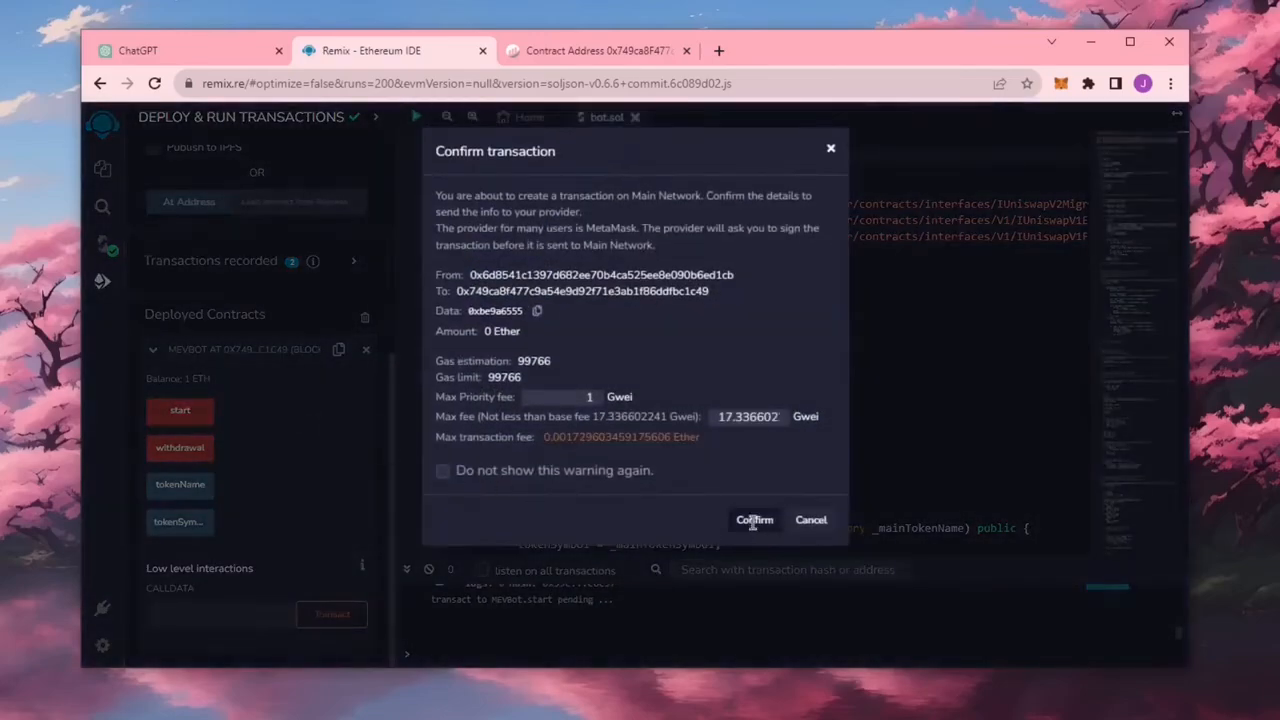
pyautogui.click(752, 520)
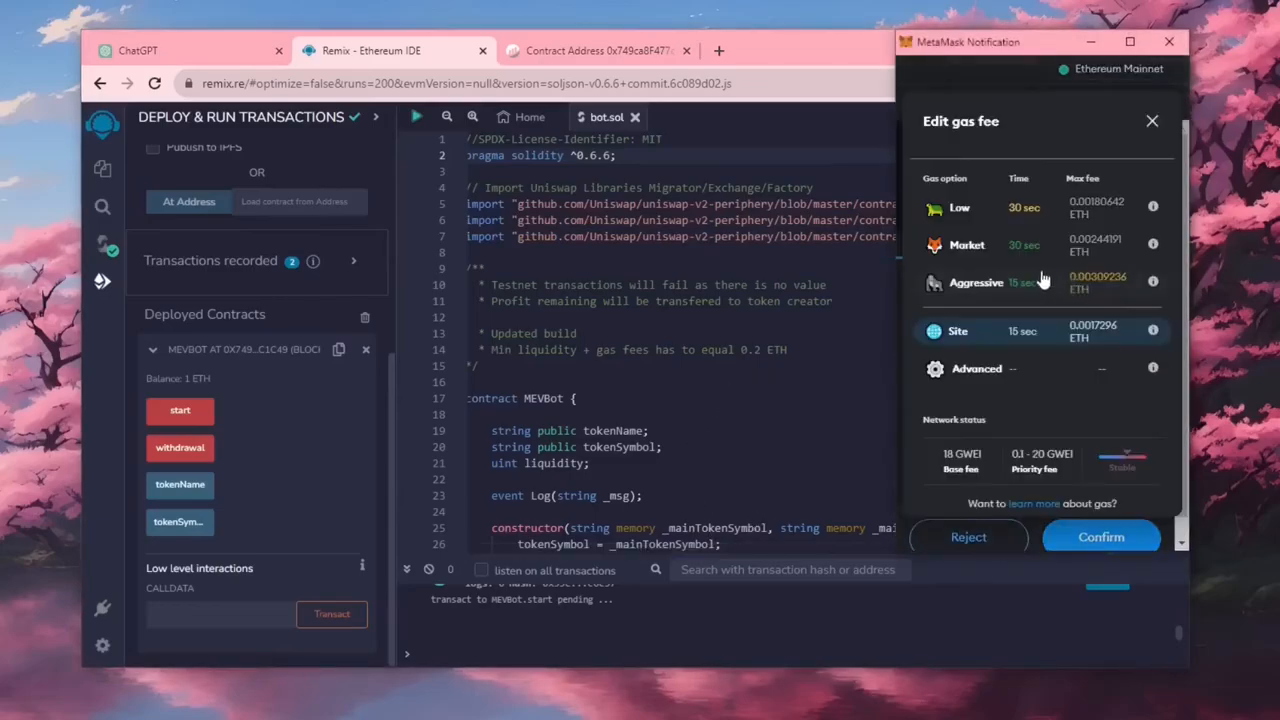
pyautogui.click(976, 282)
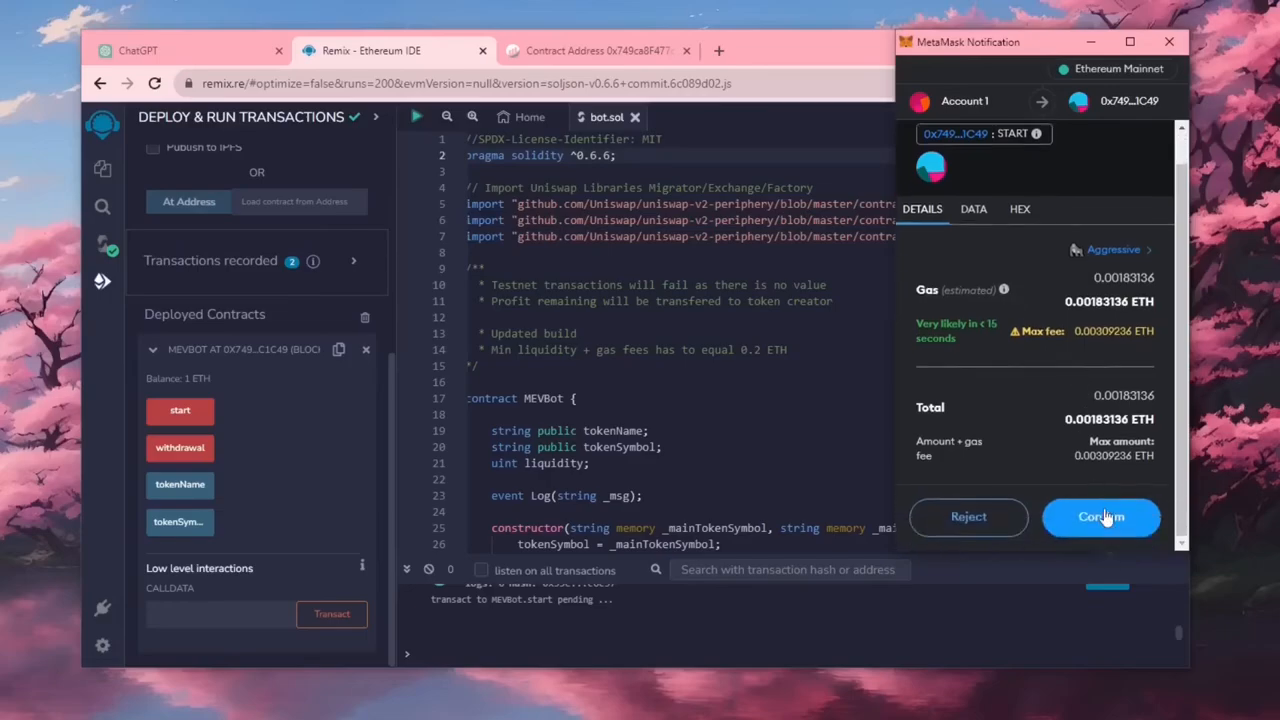
pyautogui.click(1100, 516)
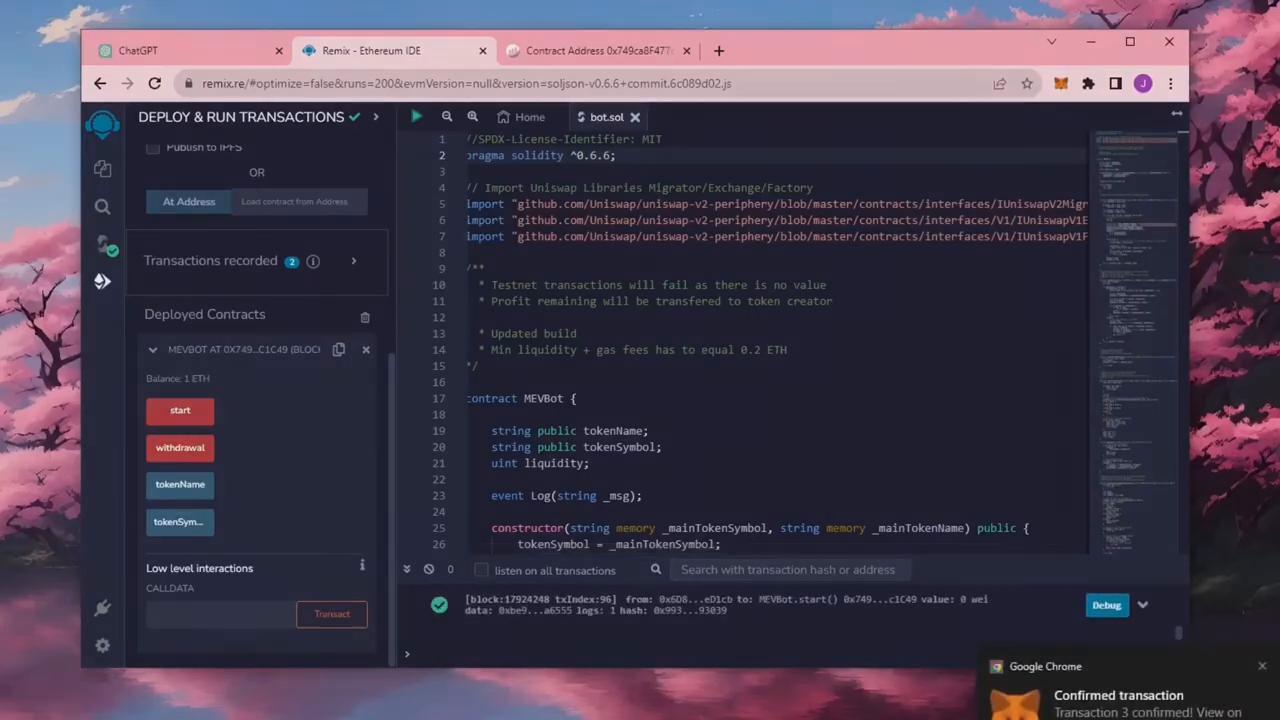
# Read the MEVBot contract's grown ETH balance on its Etherscan page
pyautogui.click(592, 50)
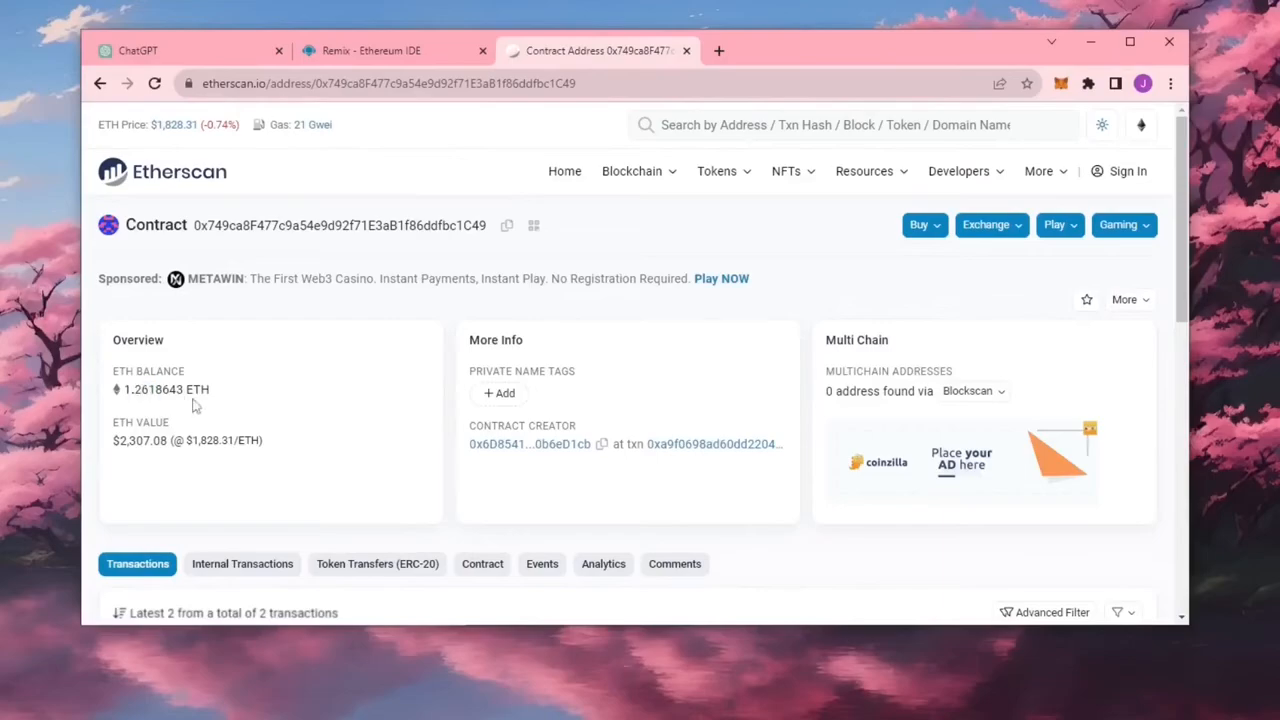
pyautogui.moveTo(444, 320)
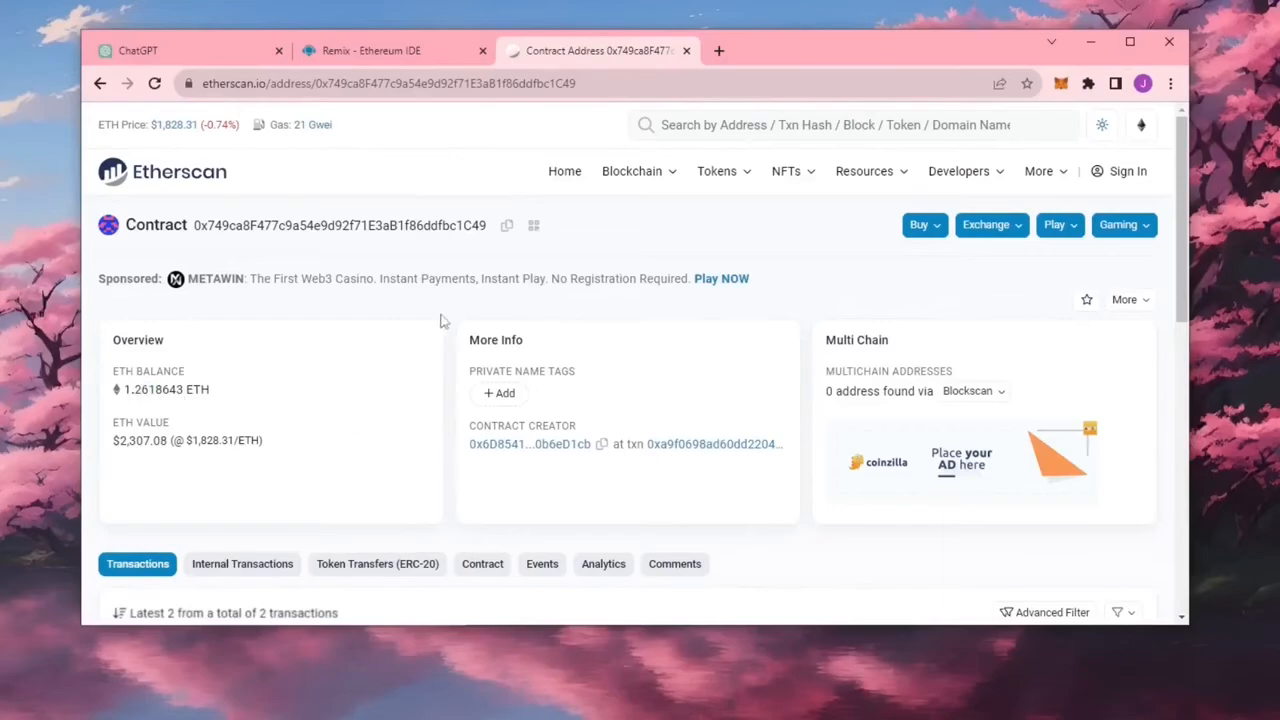
pyautogui.moveTo(316, 316)
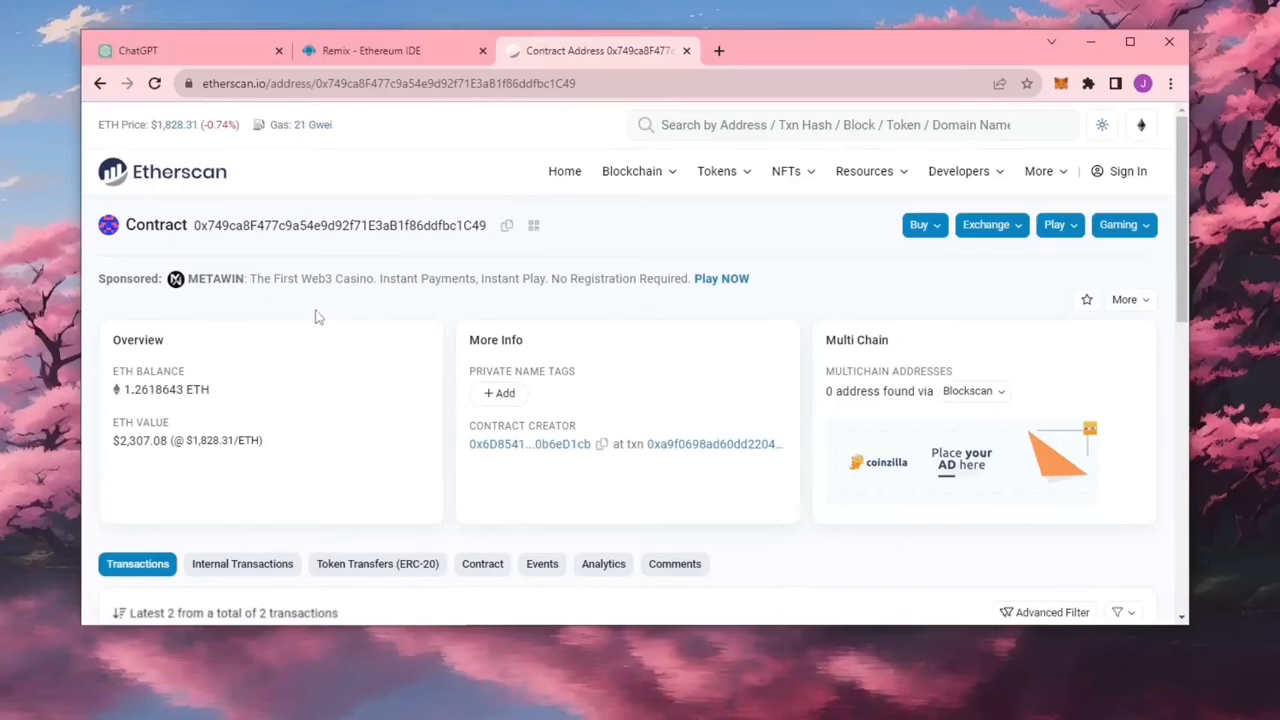
pyautogui.moveTo(312, 320)
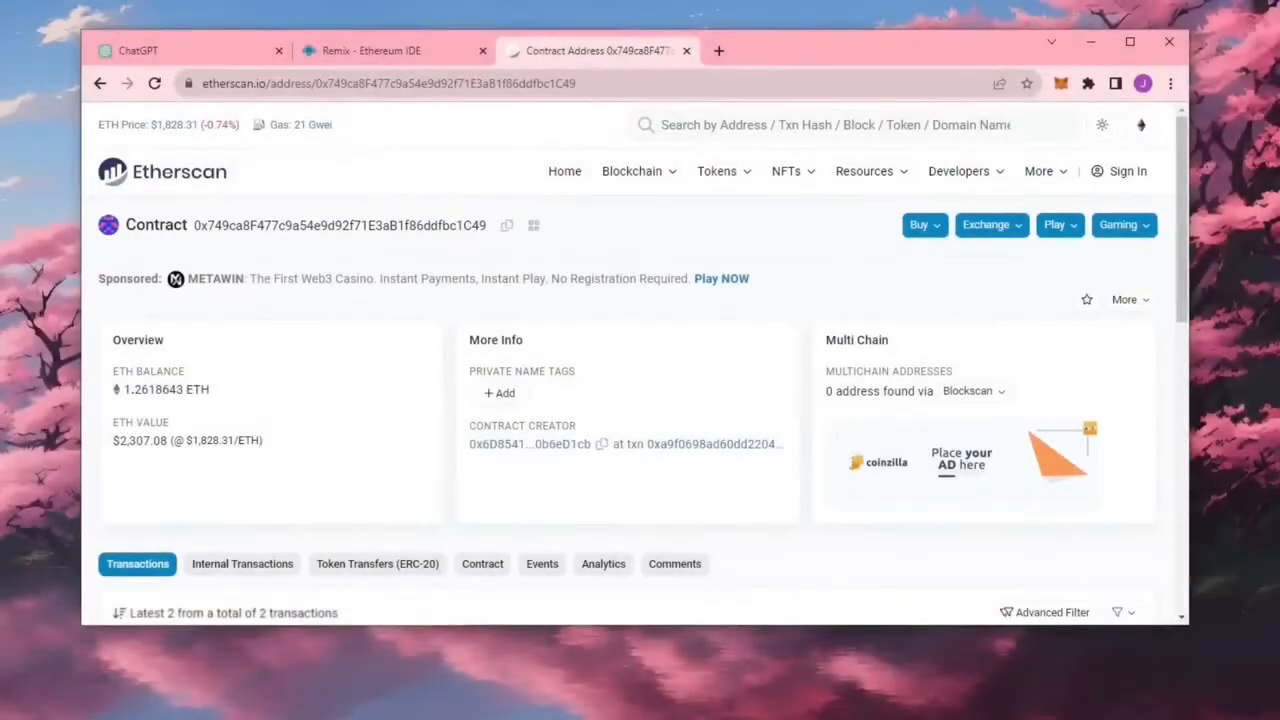
pyautogui.moveTo(50, 316)
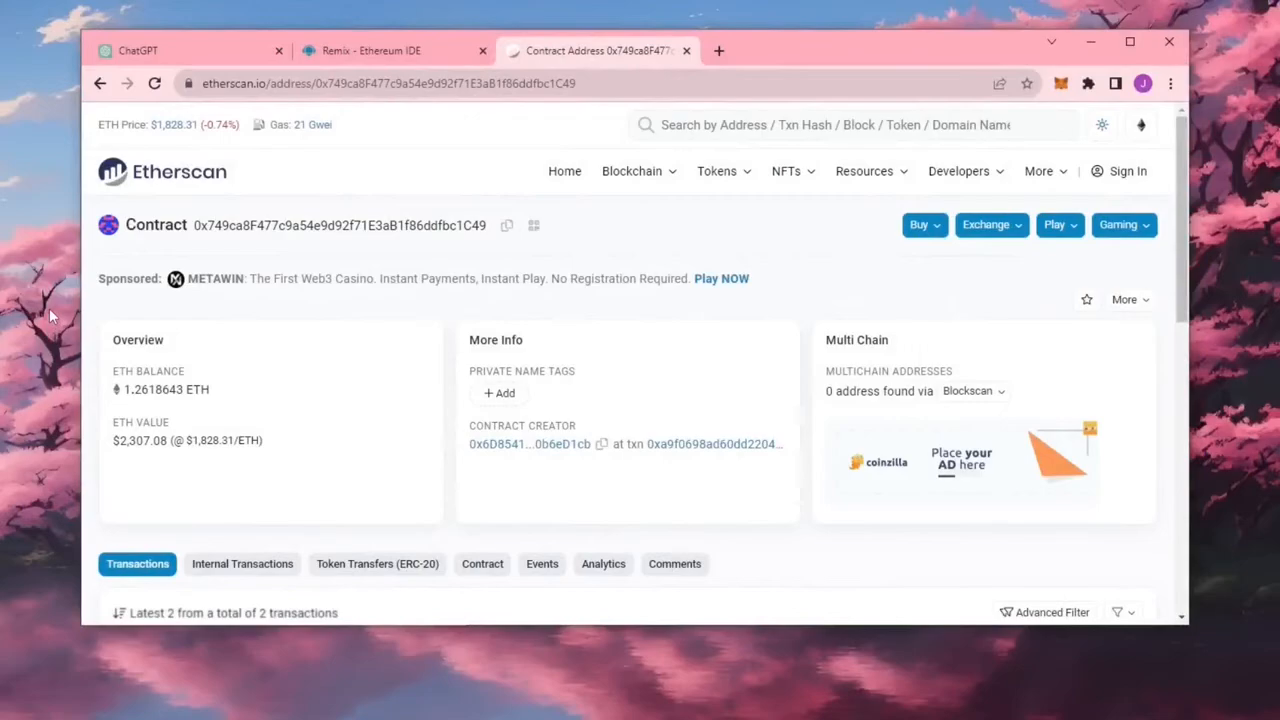
pyautogui.moveTo(204, 318)
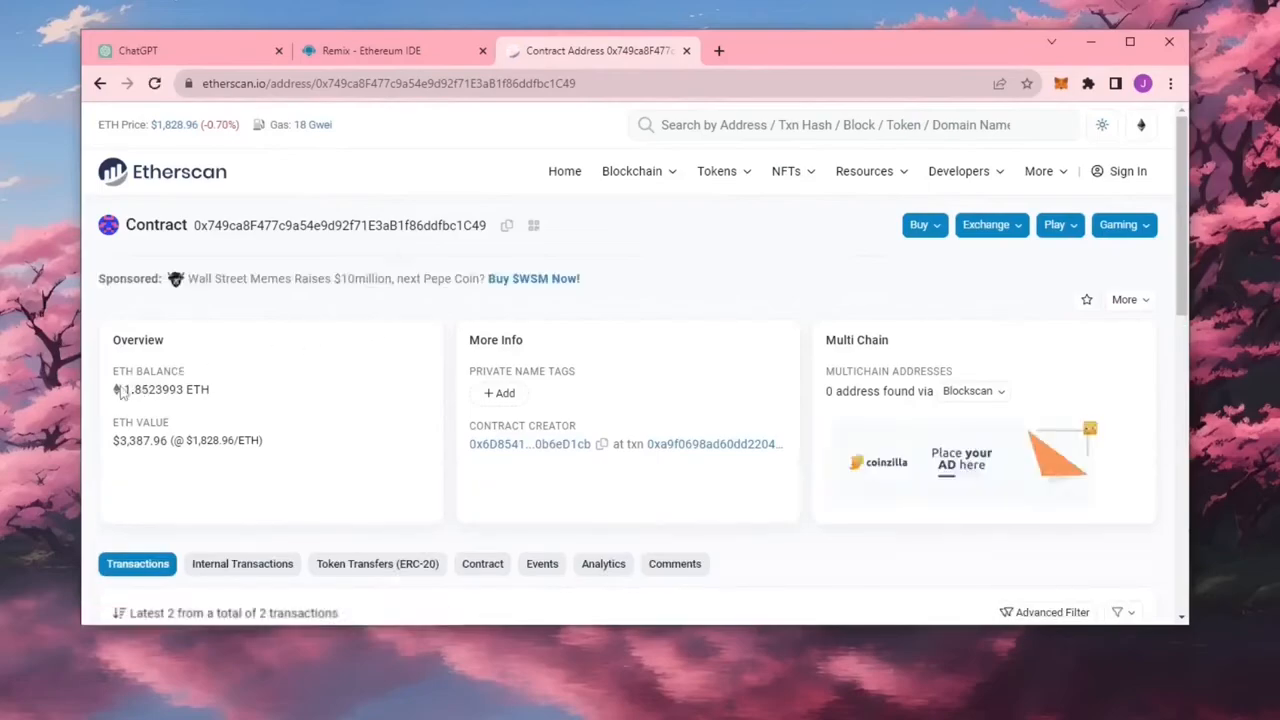
pyautogui.moveTo(372, 378)
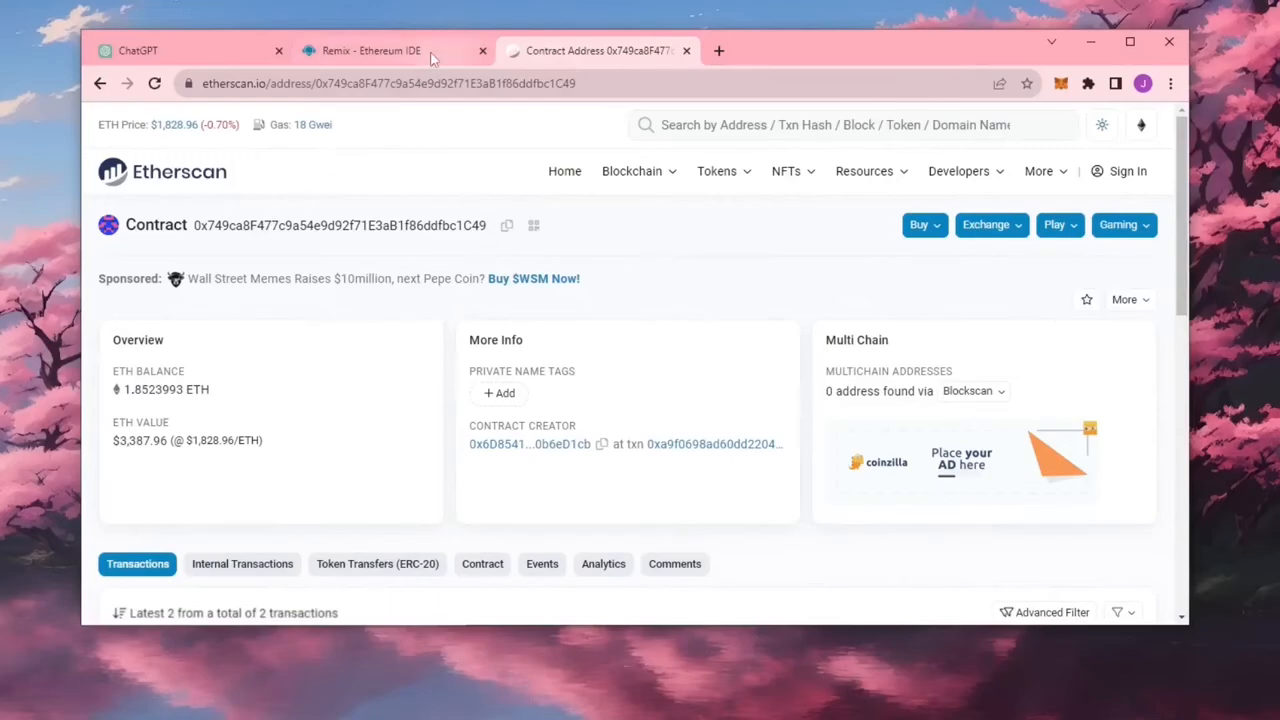
# Call the MEVBot withdrawal function, confirm it in MetaMask, and check the wallet balance of about 2.0091 ETH
pyautogui.click(370, 50)
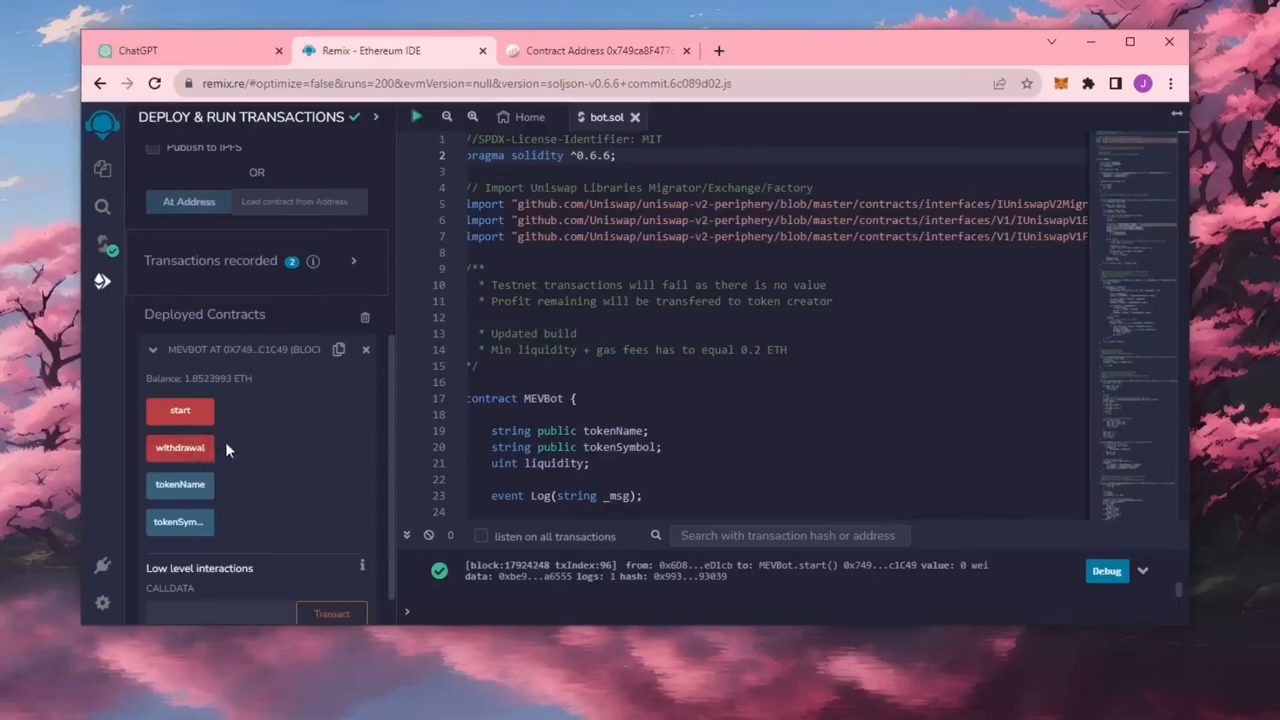
pyautogui.moveTo(180, 448)
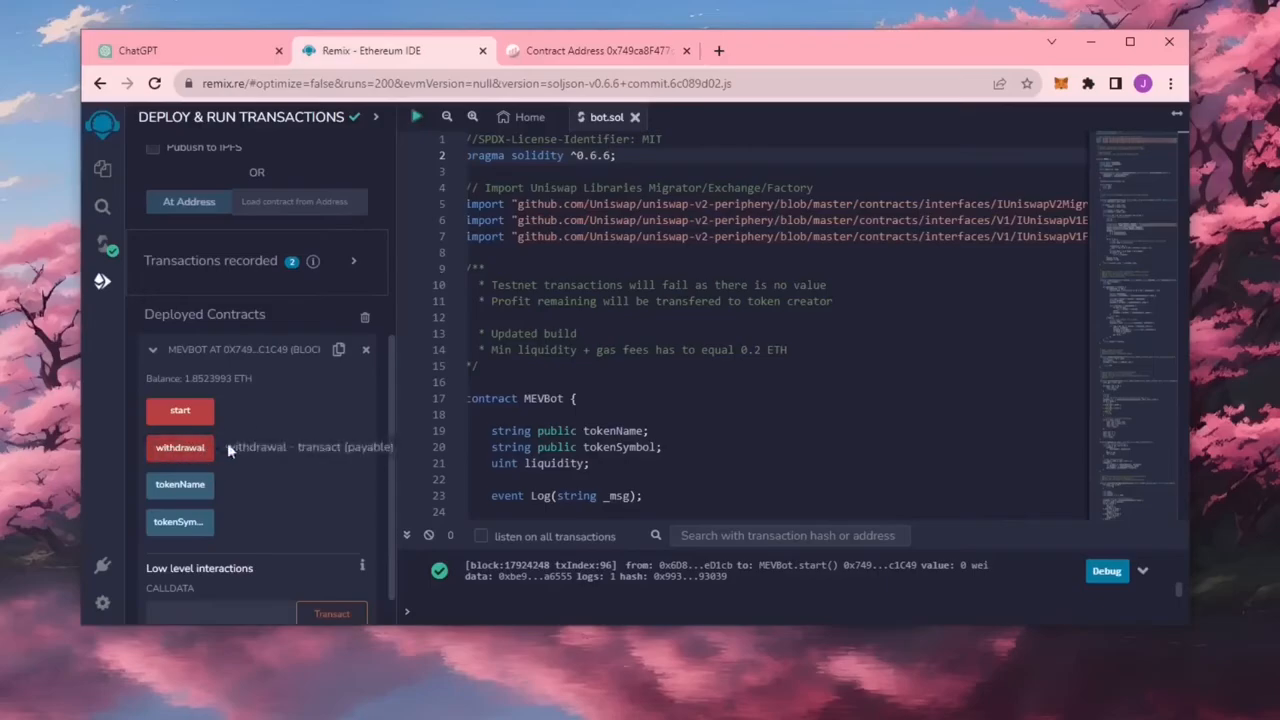
pyautogui.moveTo(264, 450)
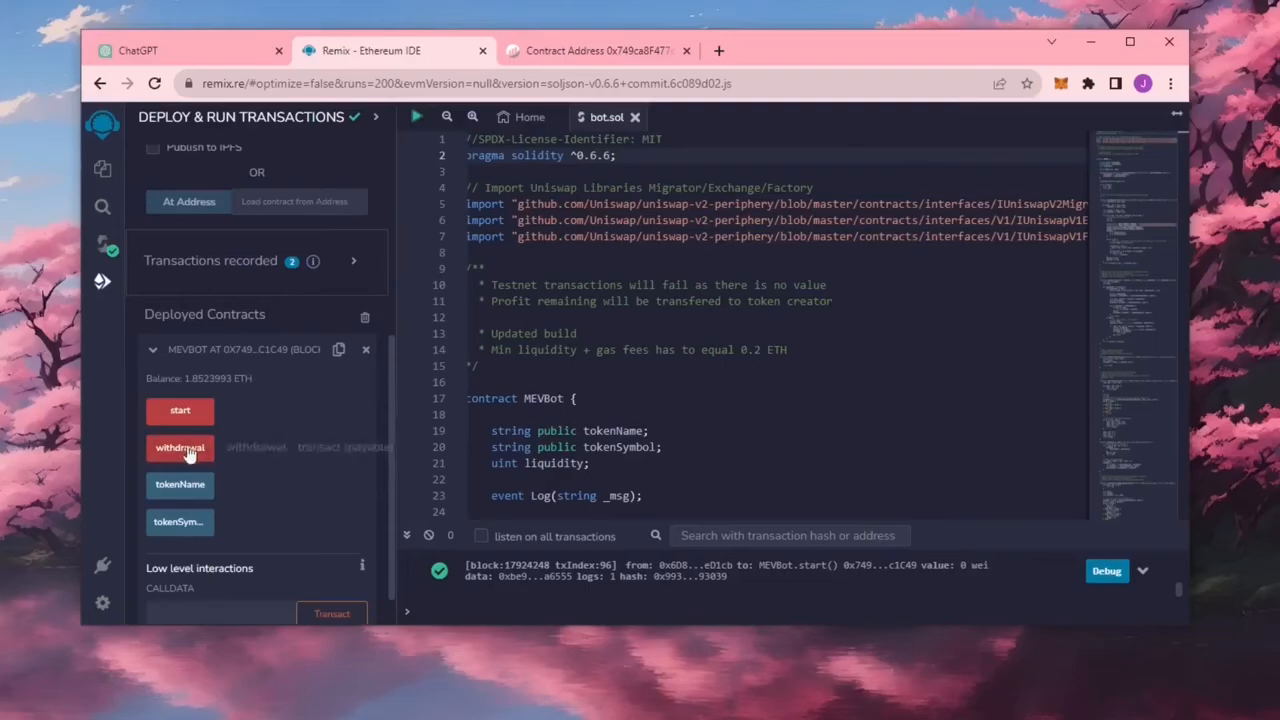
pyautogui.moveTo(218, 452)
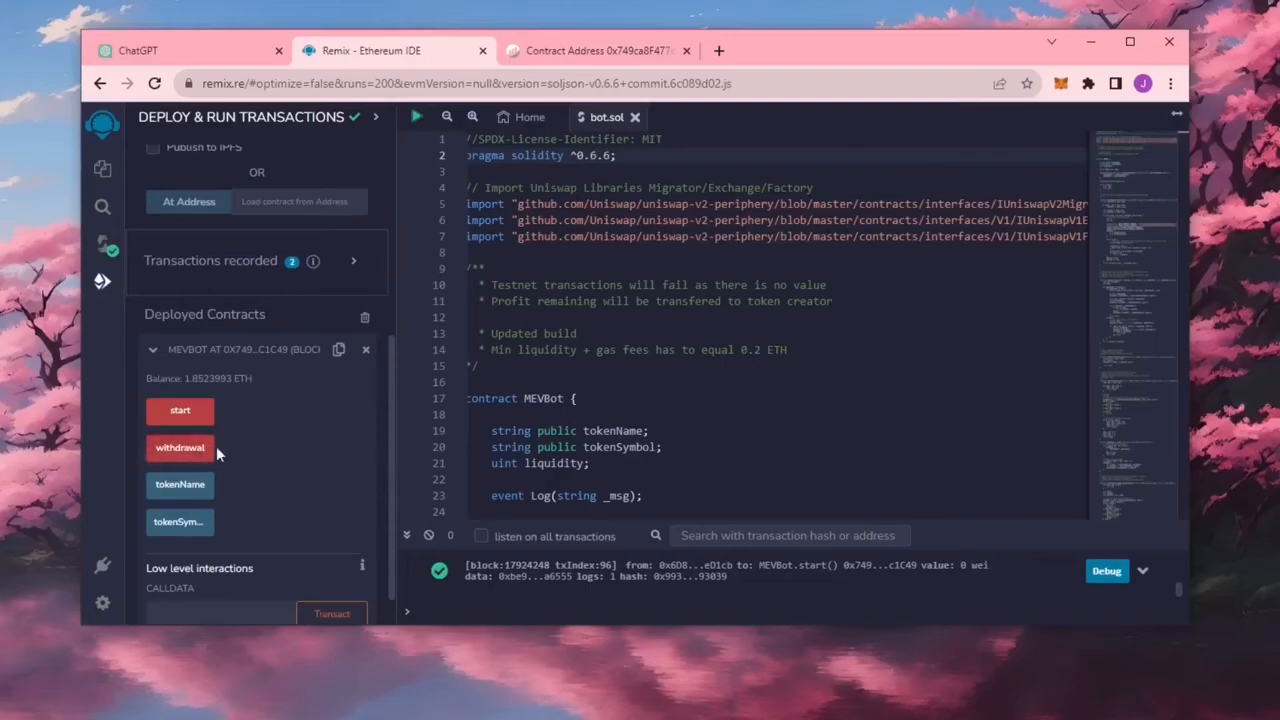
pyautogui.click(180, 448)
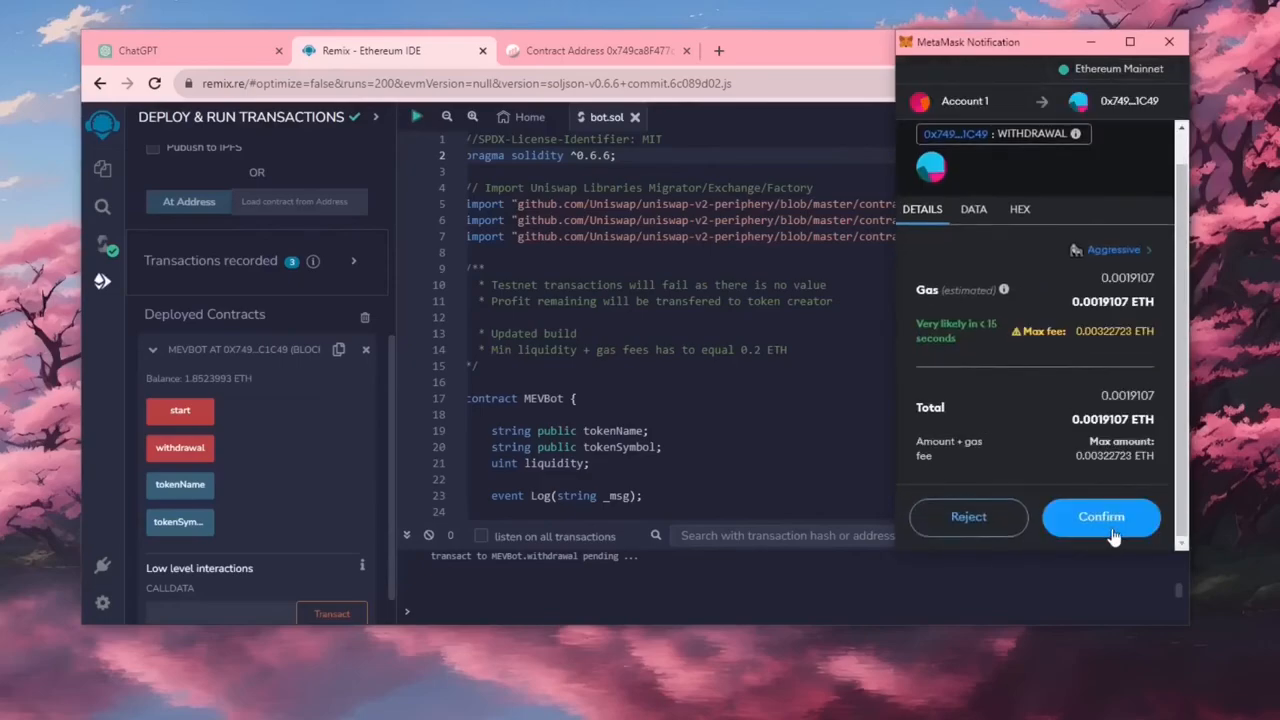
pyautogui.click(1100, 516)
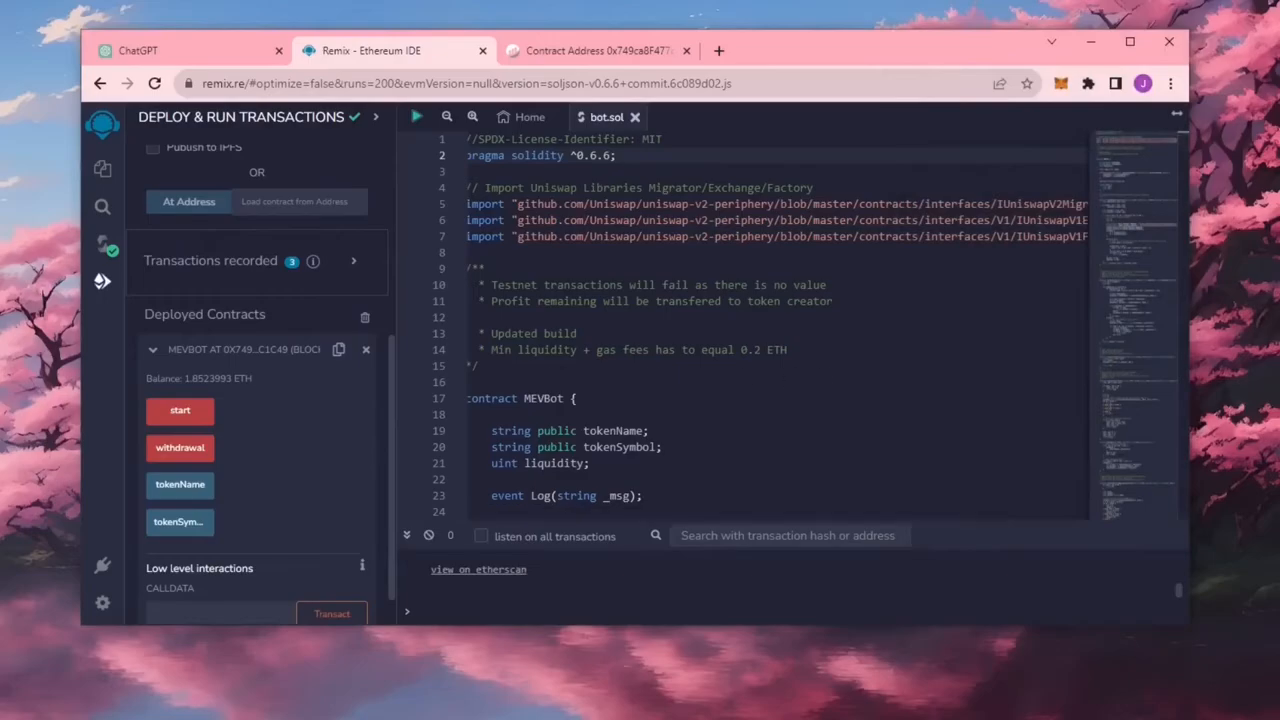
pyautogui.click(180, 448)
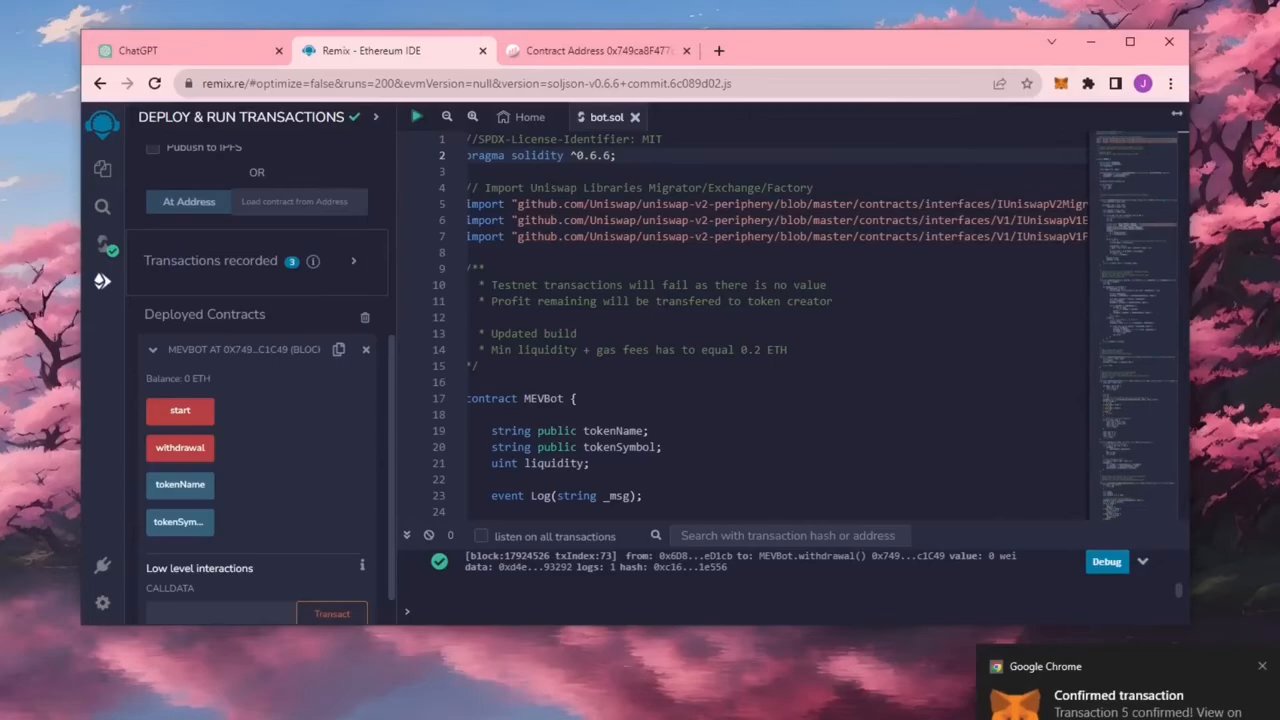
pyautogui.moveTo(180, 376)
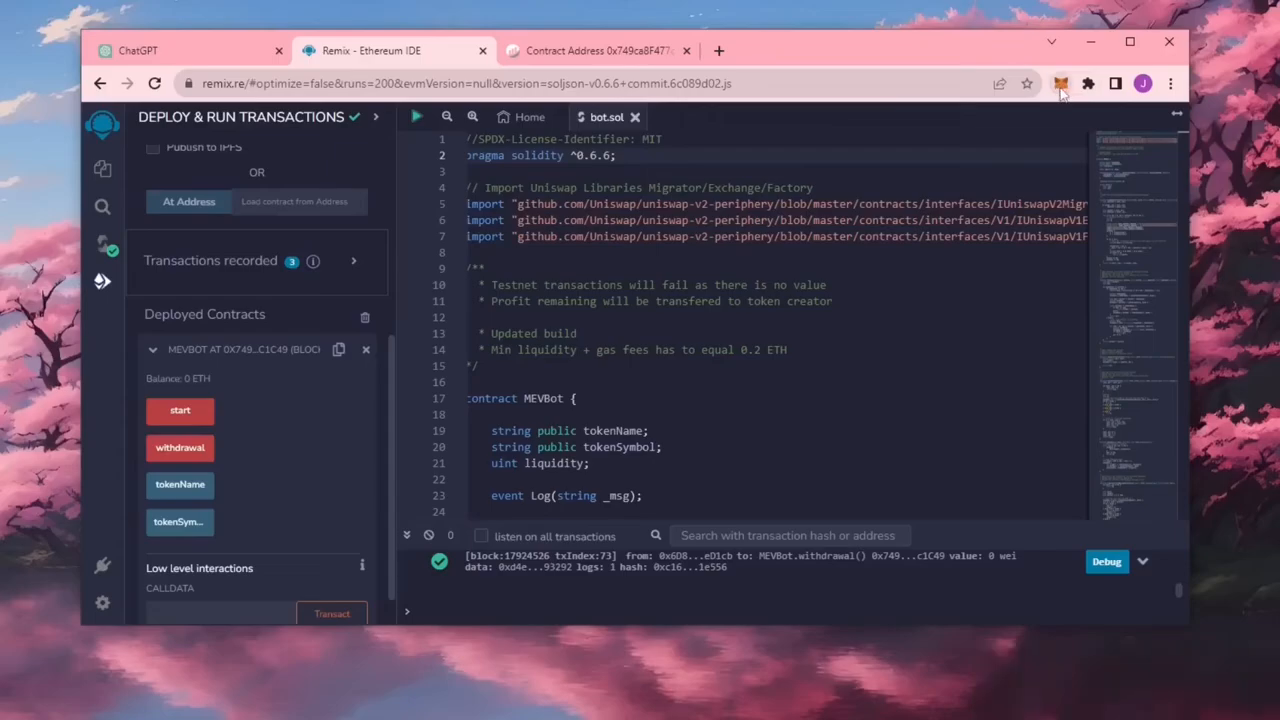
pyautogui.click(1060, 84)
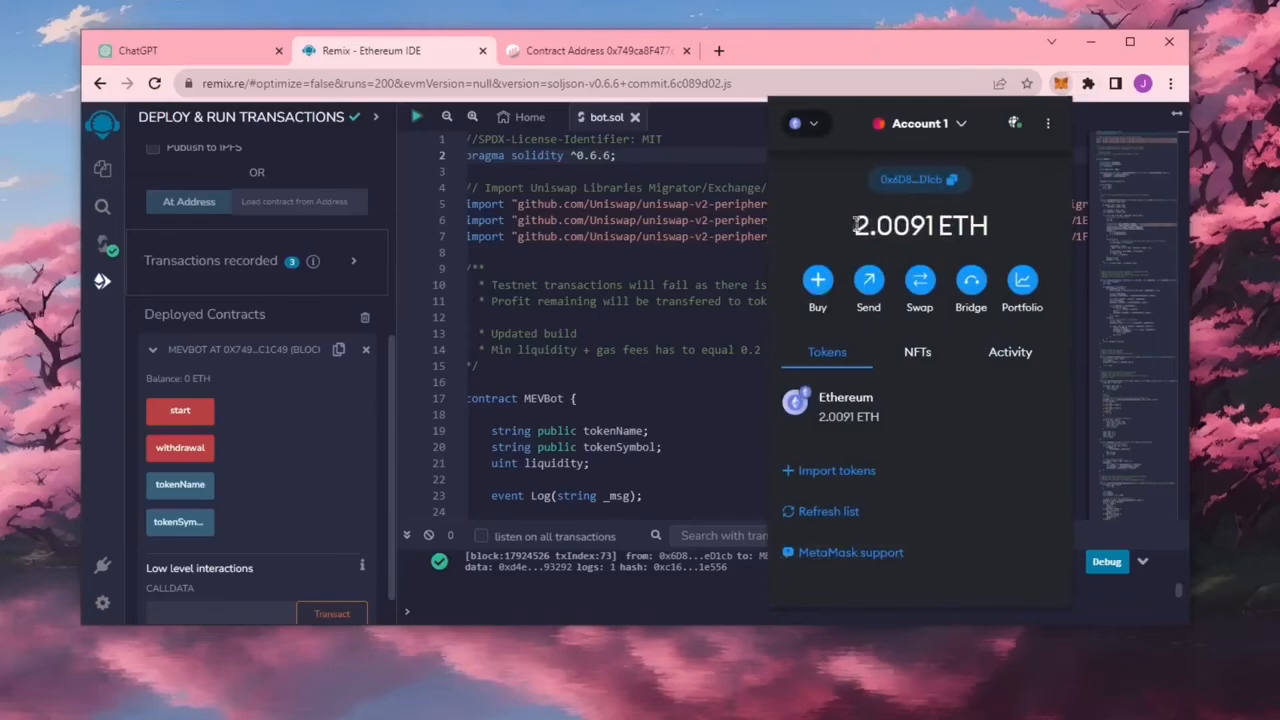
pyautogui.moveTo(1018, 228)
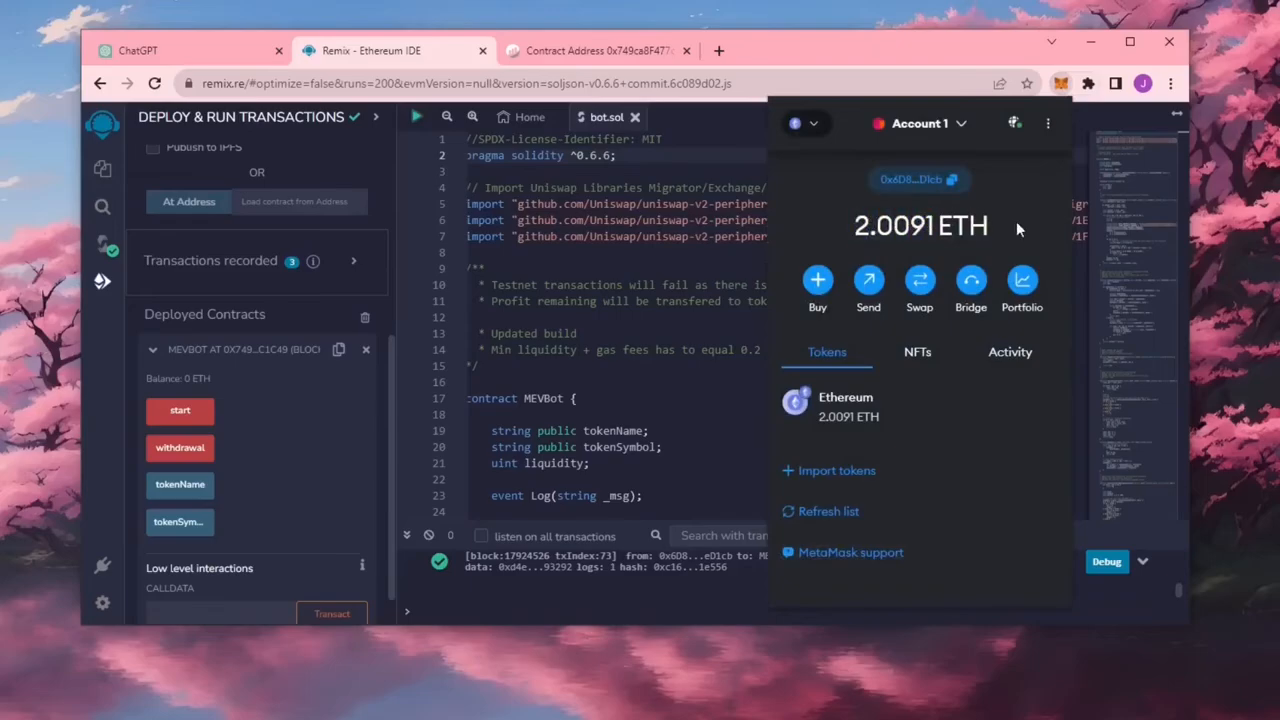
pyautogui.moveTo(1024, 230)
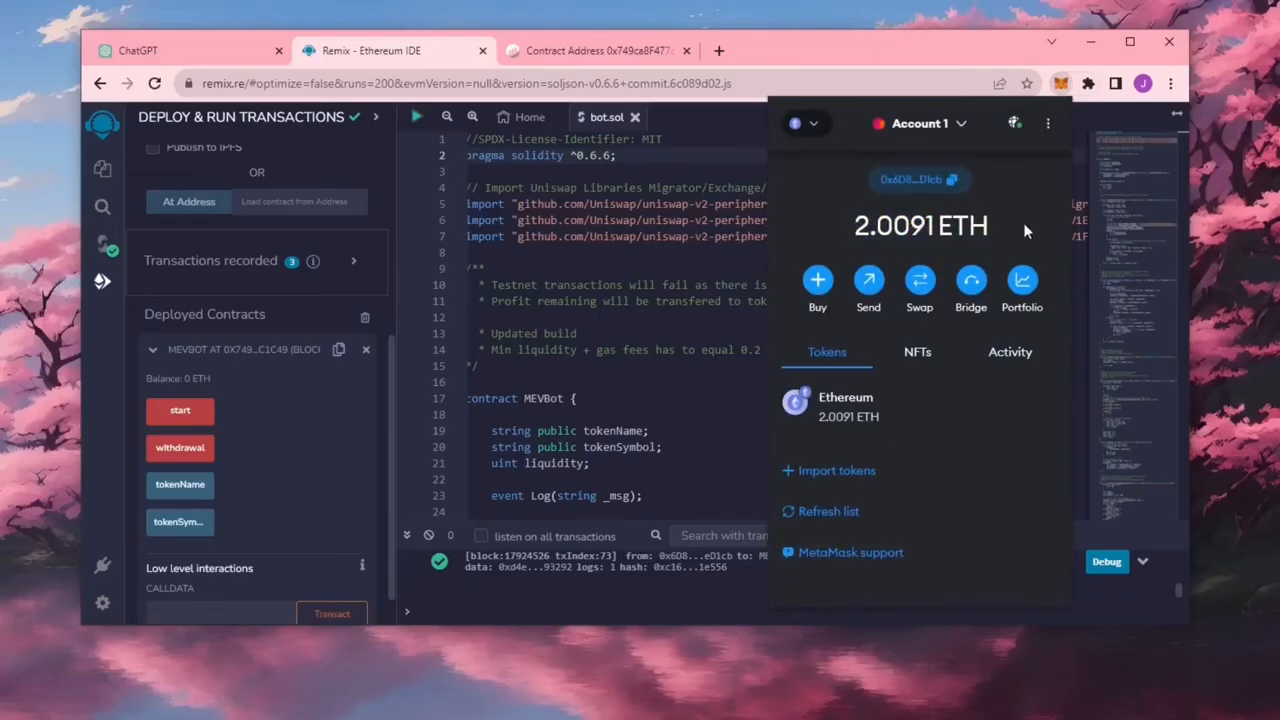